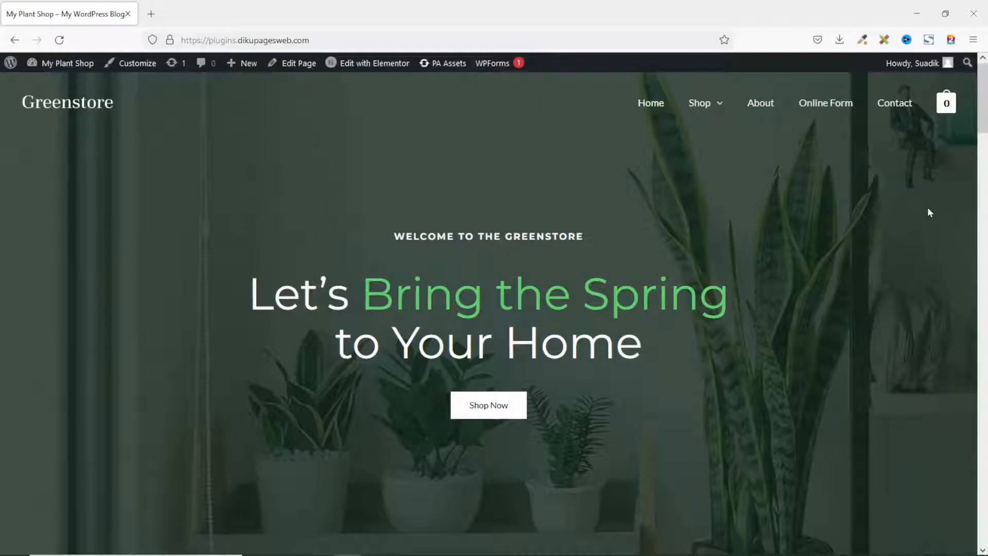
Search the plugin directory for 'premium addons' from the dashboard's Add New Plugins page
{"action": "scroll", "scroll_direction": "down", "scroll_amount": 3}
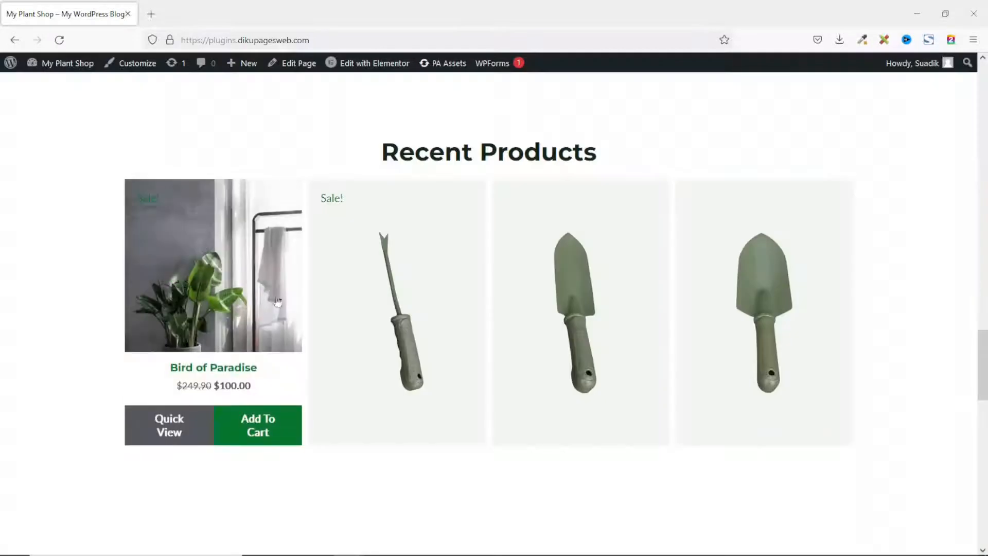
{"action": "mouse_move", "coordinate": [701, 320]}
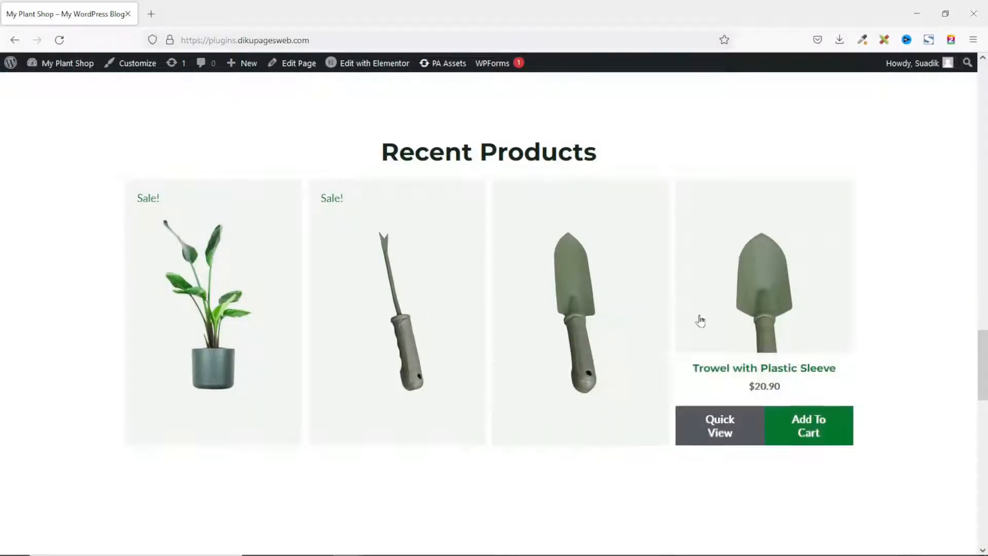
{"action": "mouse_move", "coordinate": [711, 314]}
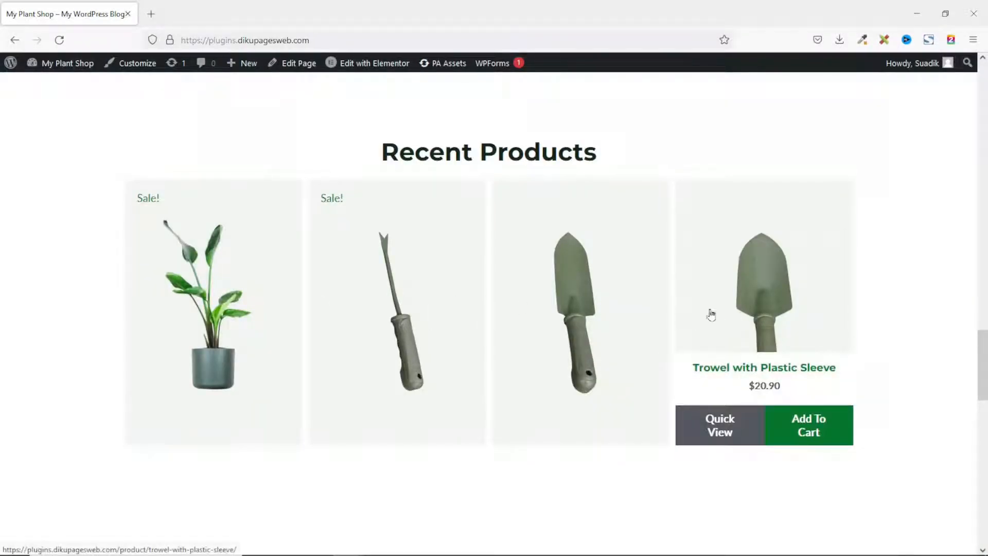
{"action": "mouse_move", "coordinate": [444, 313]}
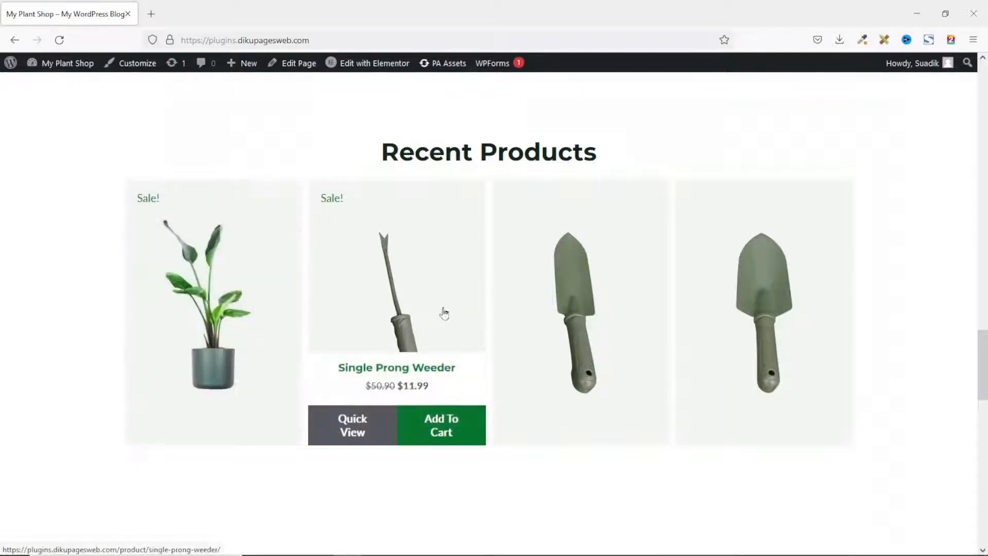
{"action": "mouse_move", "coordinate": [933, 318]}
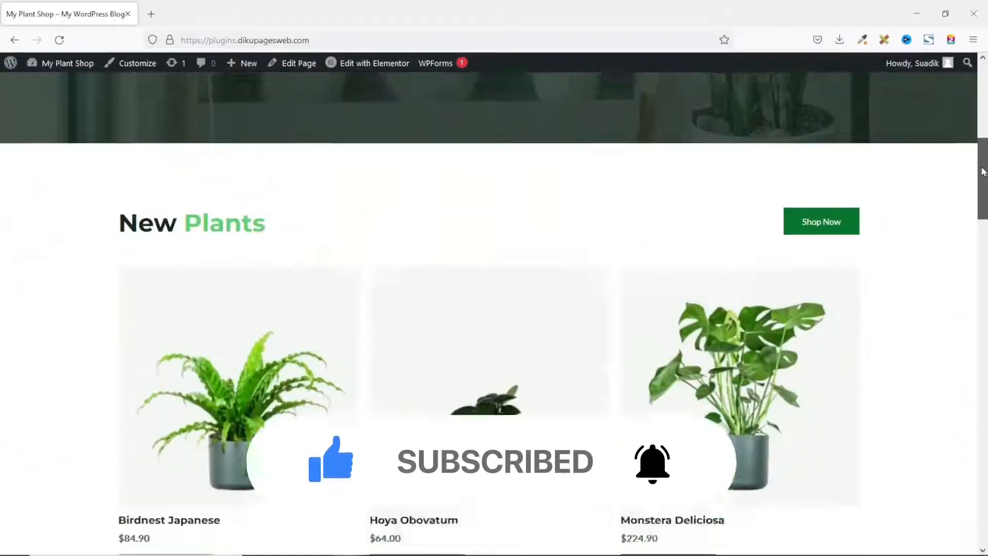
{"action": "scroll", "scroll_direction": "down", "scroll_amount": 3}
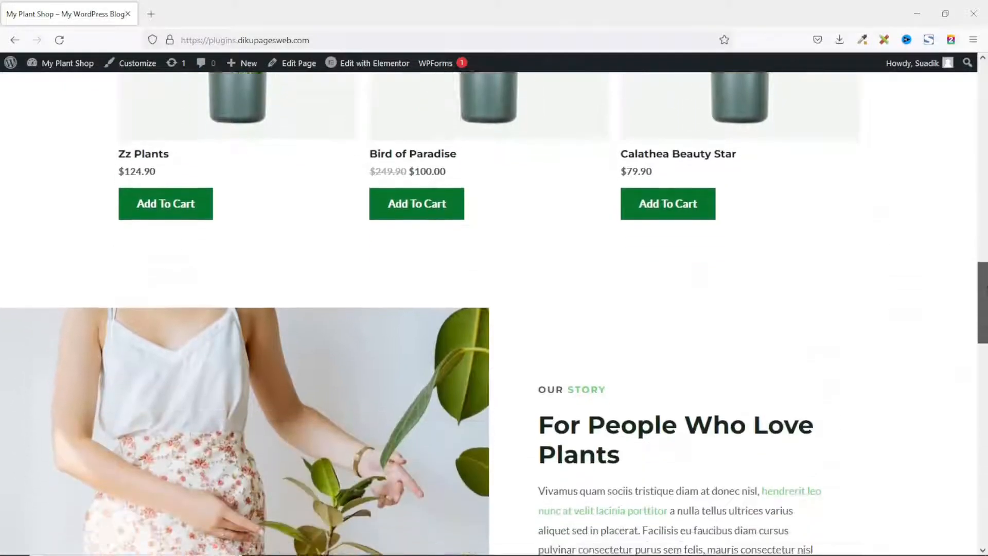
{"action": "scroll", "scroll_direction": "up", "scroll_amount": 3}
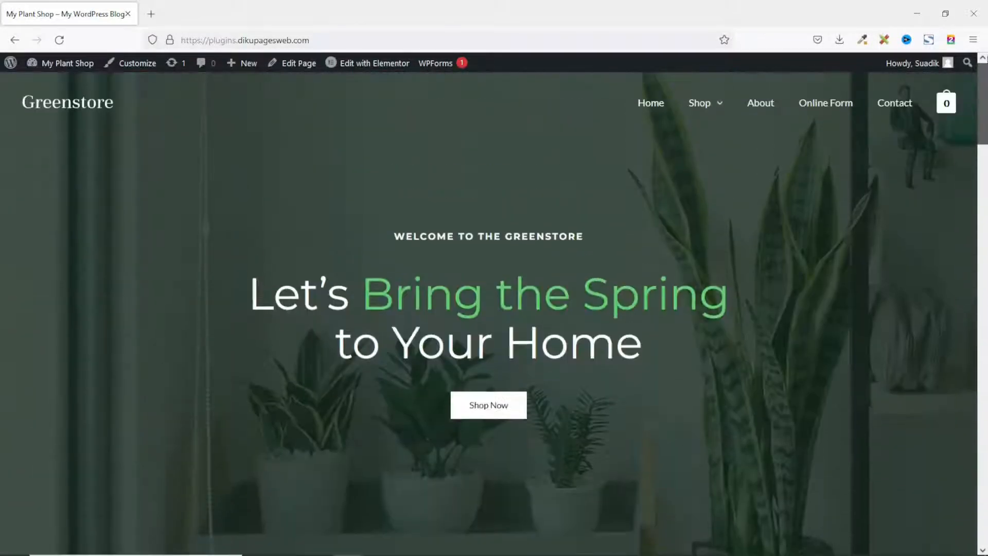
{"action": "mouse_move", "coordinate": [628, 203]}
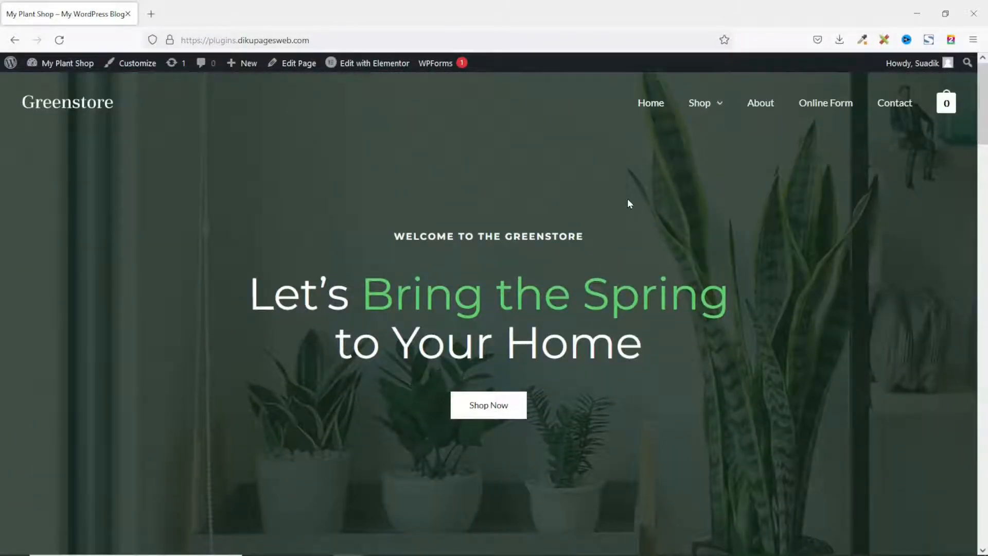
{"action": "left_click", "coordinate": [67, 63]}
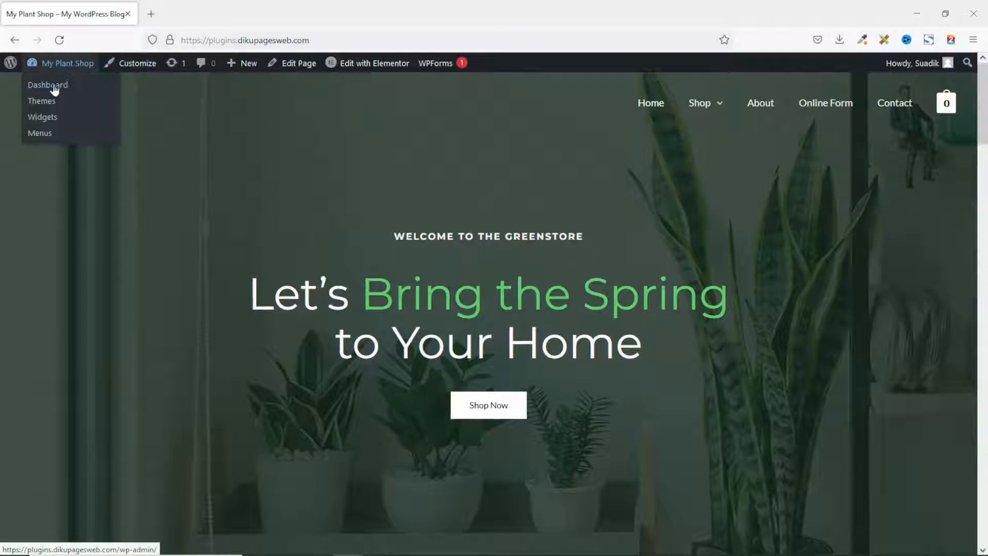
{"action": "left_click", "coordinate": [47, 84]}
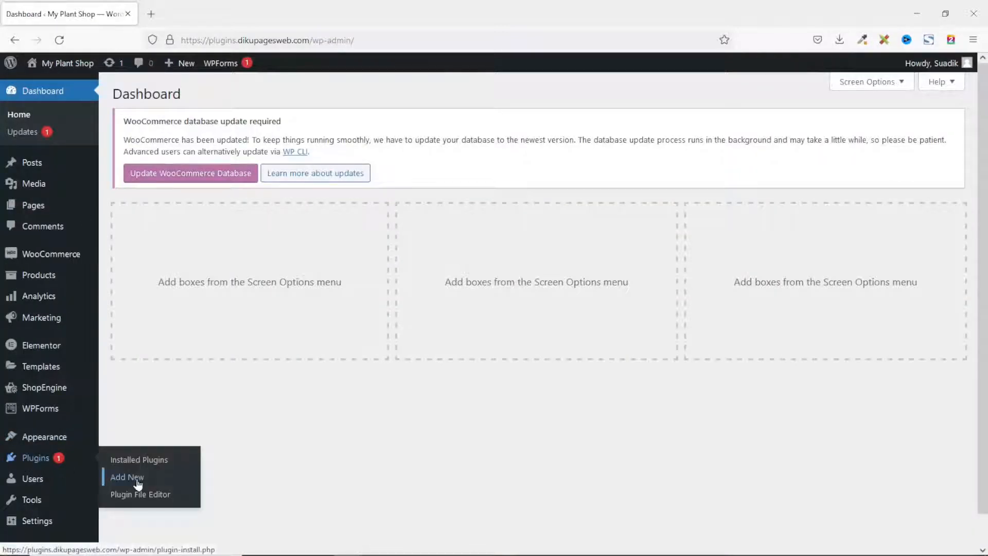
{"action": "left_click", "coordinate": [127, 477]}
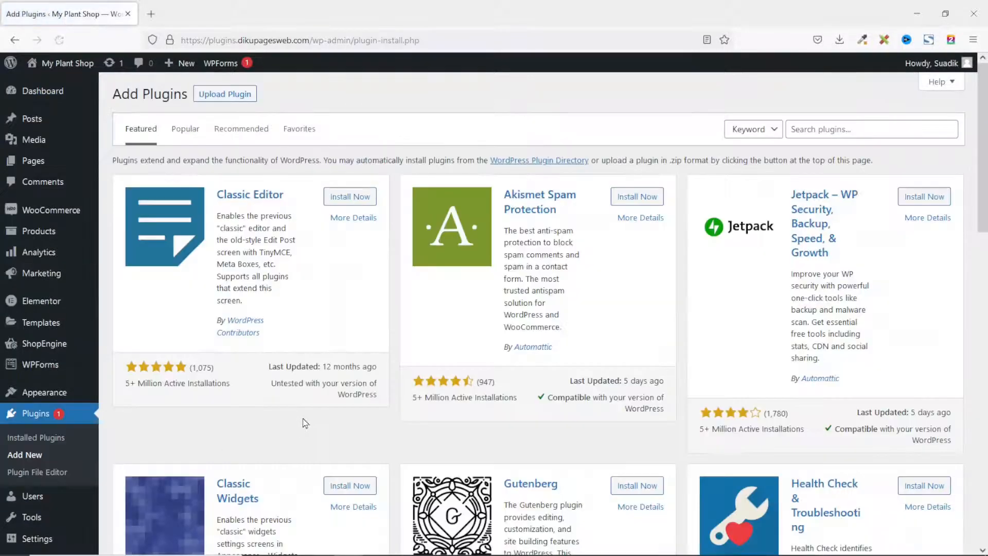
{"action": "left_click", "coordinate": [871, 128]}
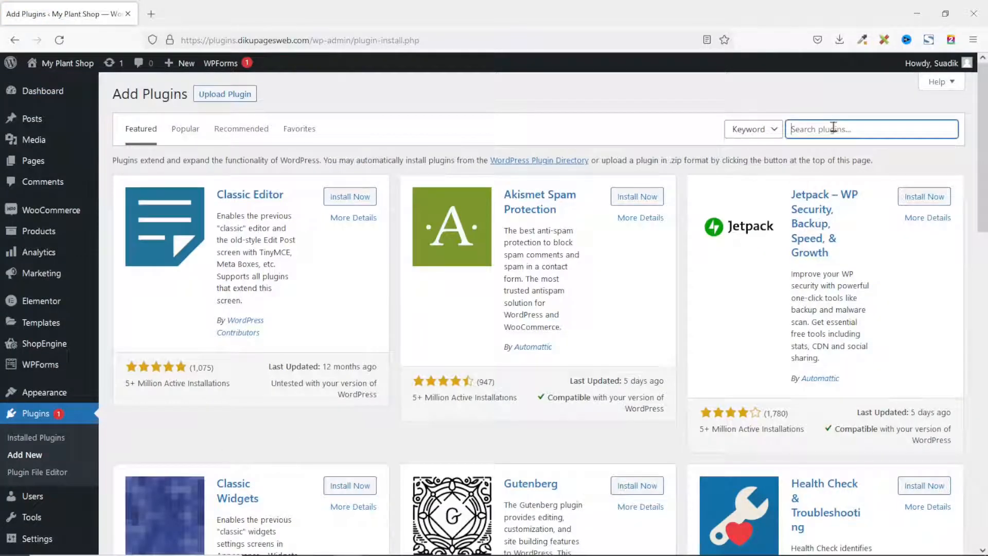
{"action": "type", "text": "pre"}
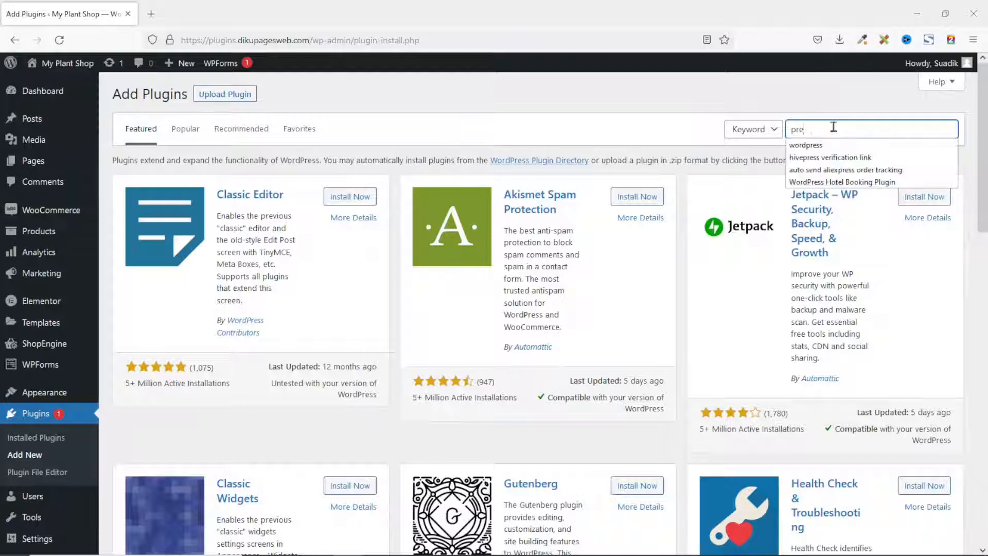
{"action": "type", "text": "premium add"}
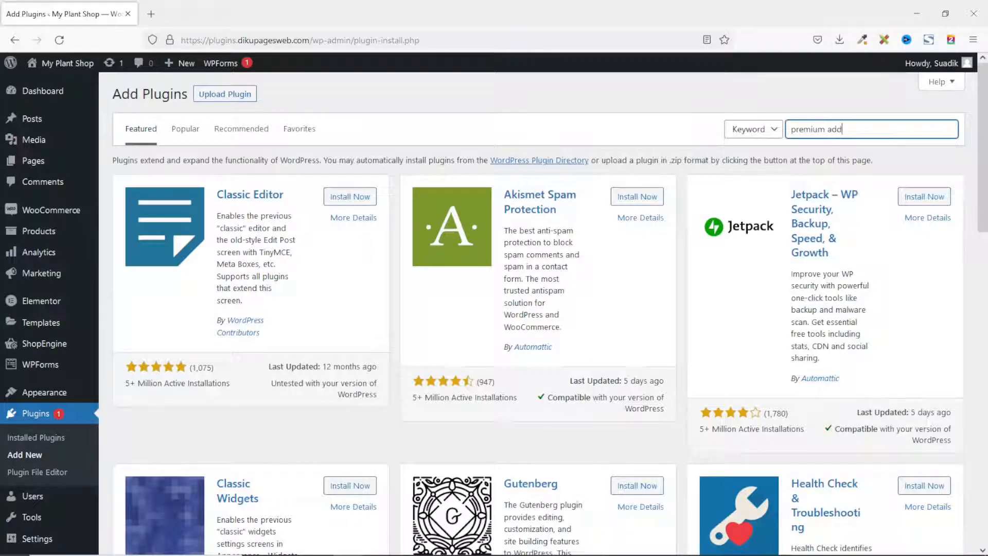
{"action": "key", "text": "Return"}
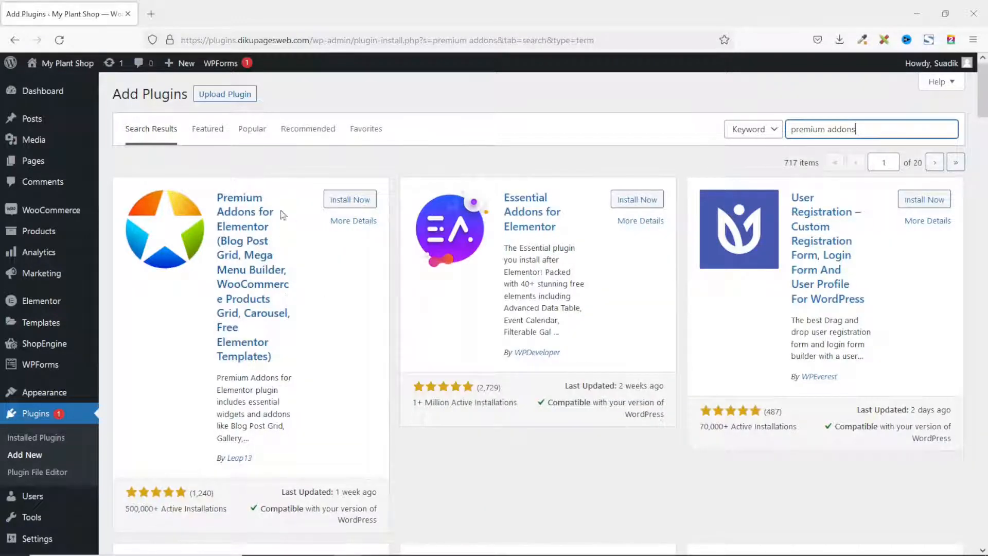
{"action": "mouse_move", "coordinate": [308, 277]}
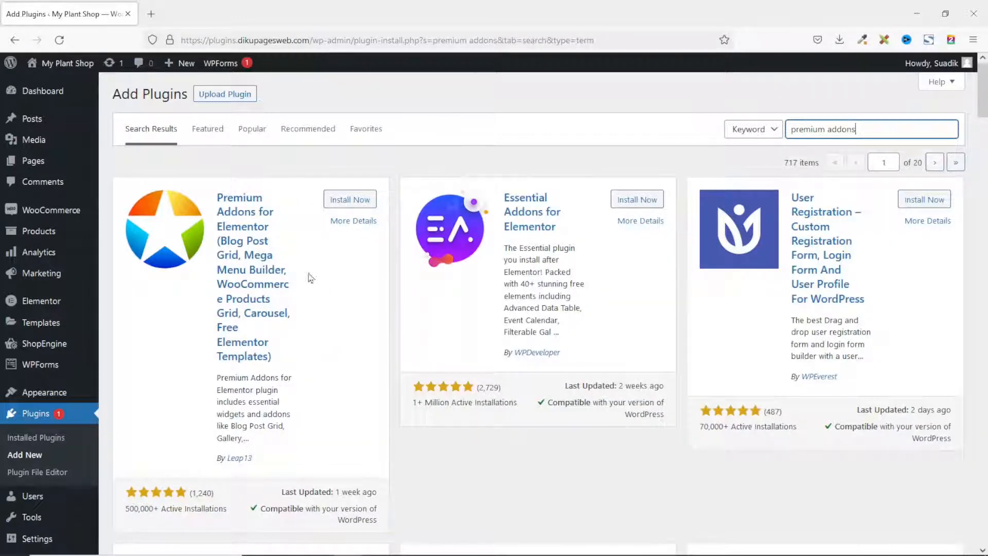
{"action": "mouse_move", "coordinate": [345, 359]}
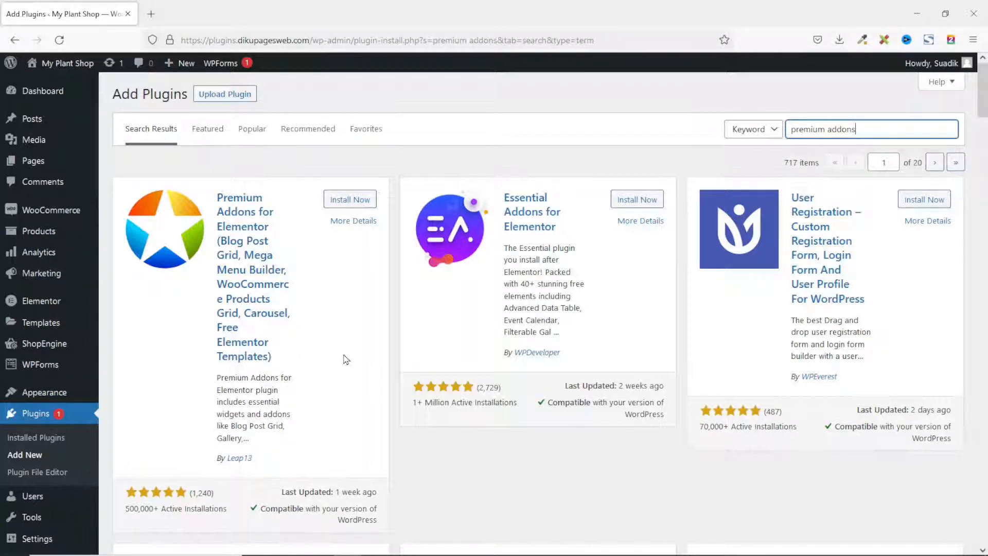
{"action": "mouse_move", "coordinate": [357, 337]}
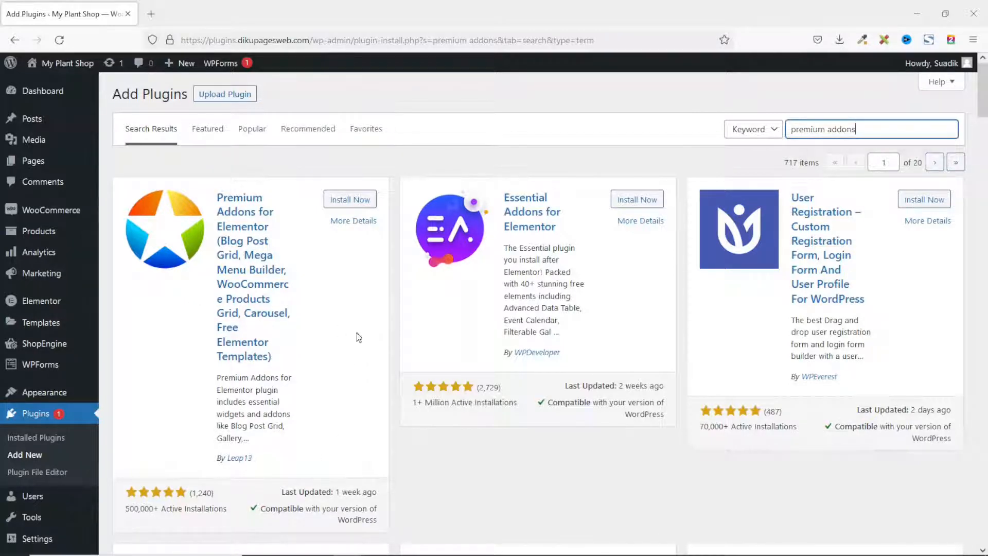
Install and activate Premium Addons for Elementor
{"action": "left_click", "coordinate": [349, 199]}
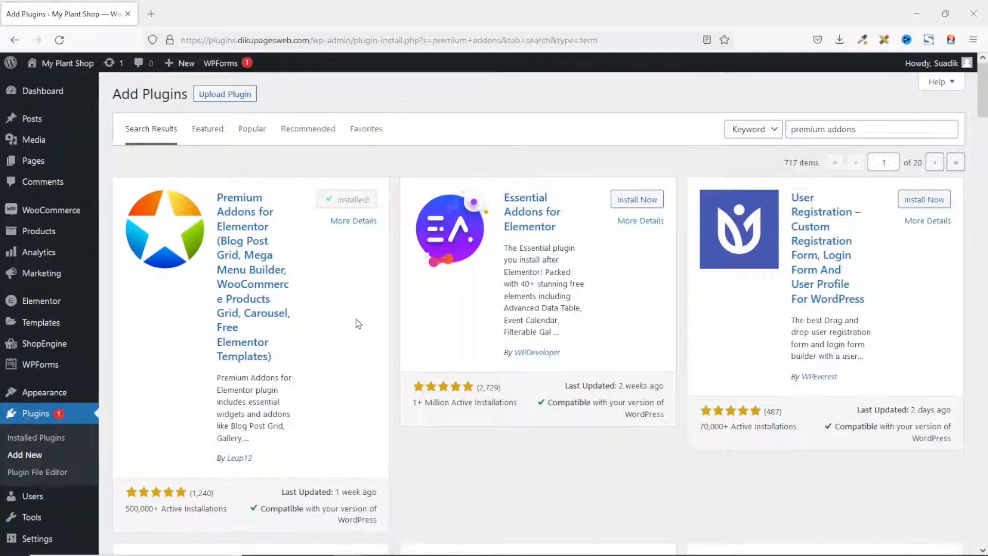
{"action": "left_click", "coordinate": [356, 199]}
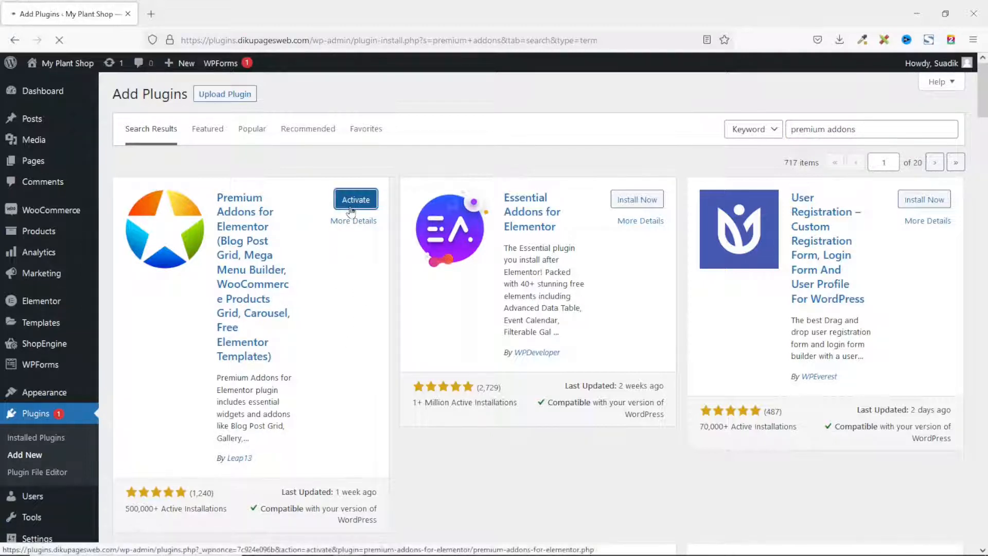
{"action": "left_click", "coordinate": [356, 199]}
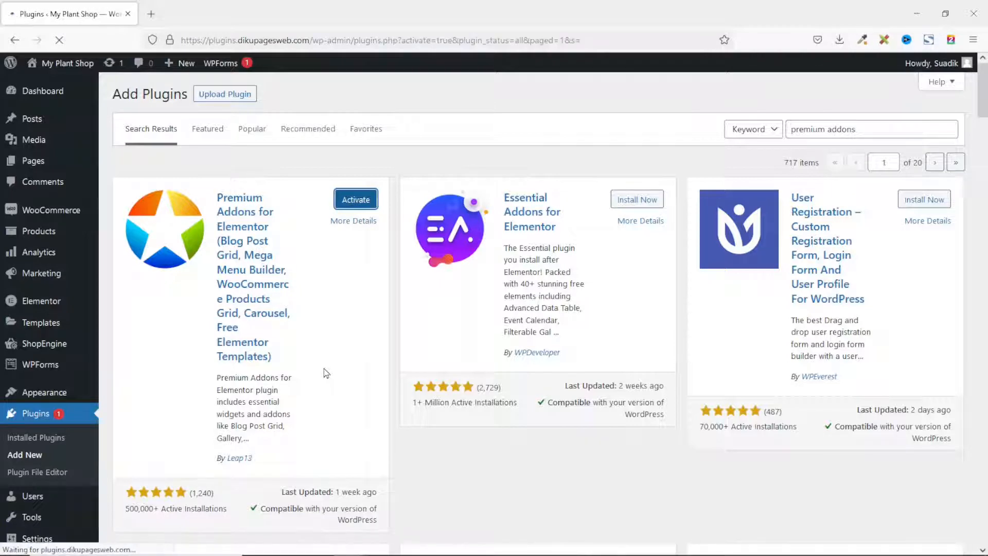
{"action": "left_click", "coordinate": [355, 199]}
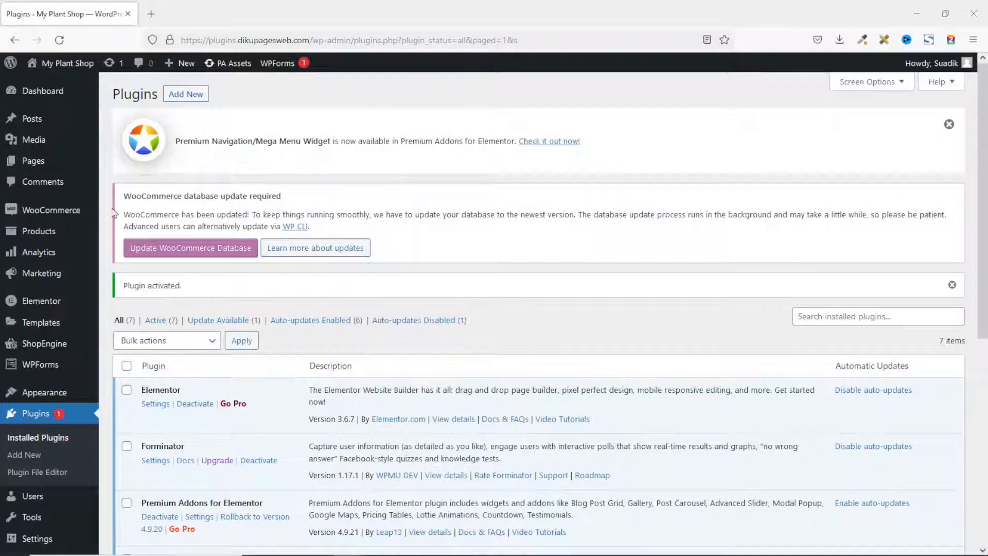
{"action": "mouse_move", "coordinate": [194, 404]}
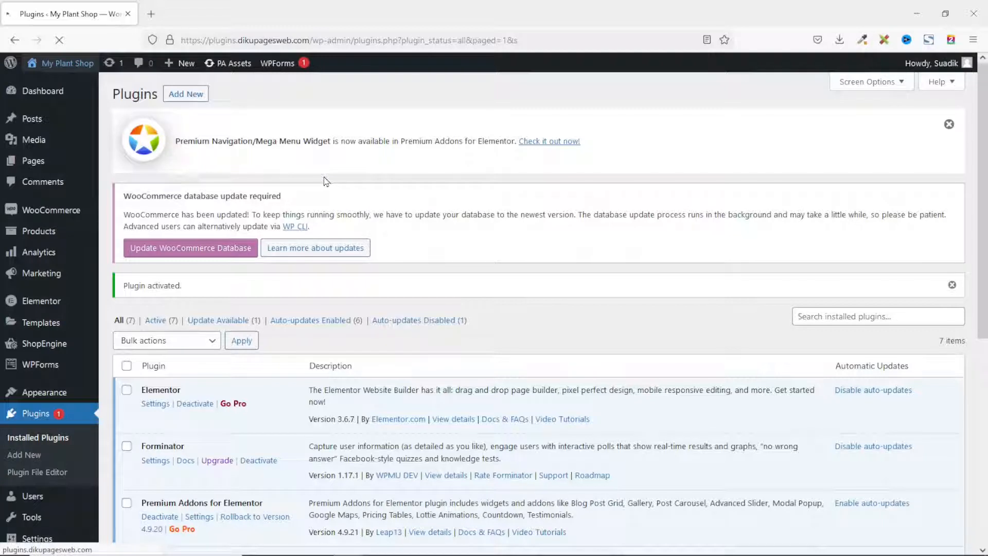
Visit the live site through the 'My Plant Shop' admin bar link
{"action": "left_click", "coordinate": [67, 63]}
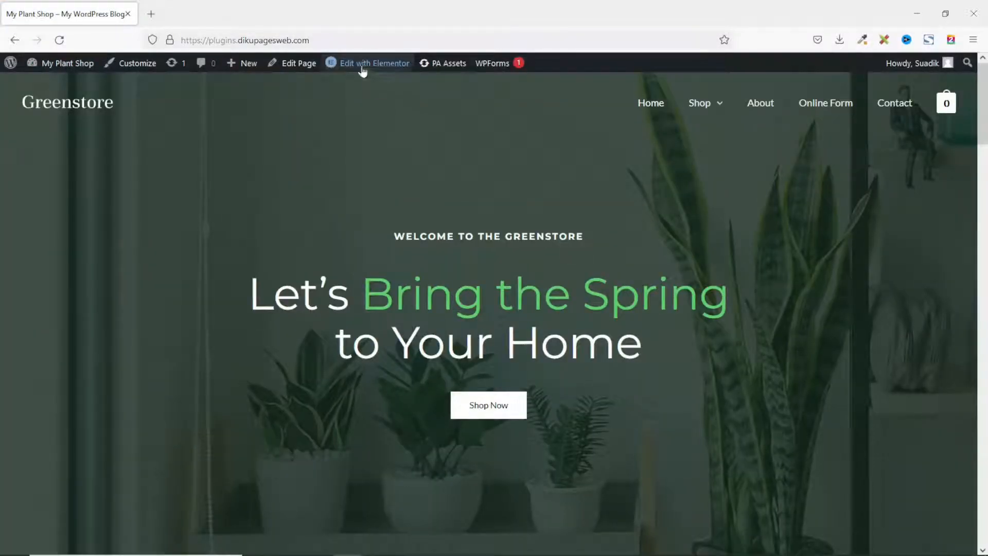
Open the home page in Elementor and scroll to just above 'What Our Customers Say'
{"action": "left_click", "coordinate": [374, 62]}
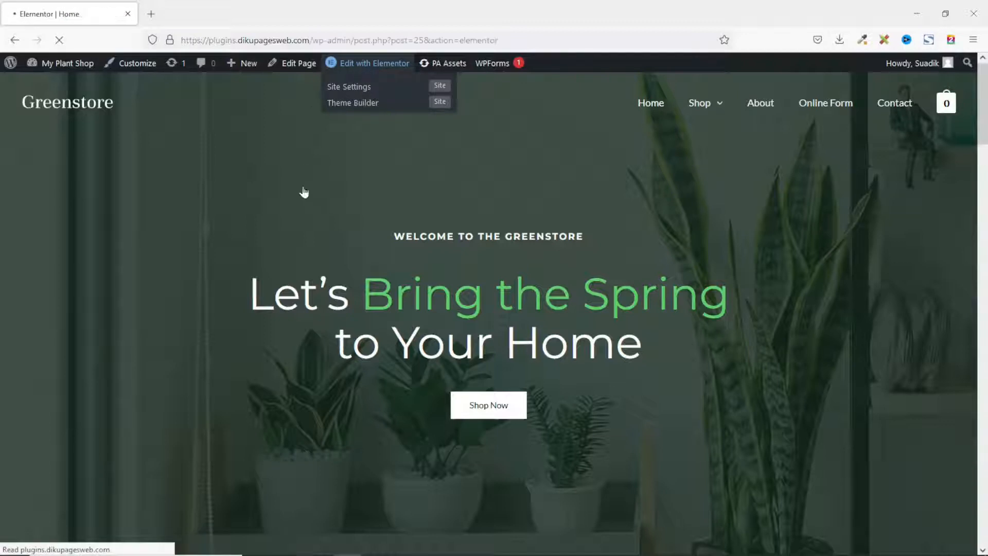
{"action": "left_click", "coordinate": [373, 62]}
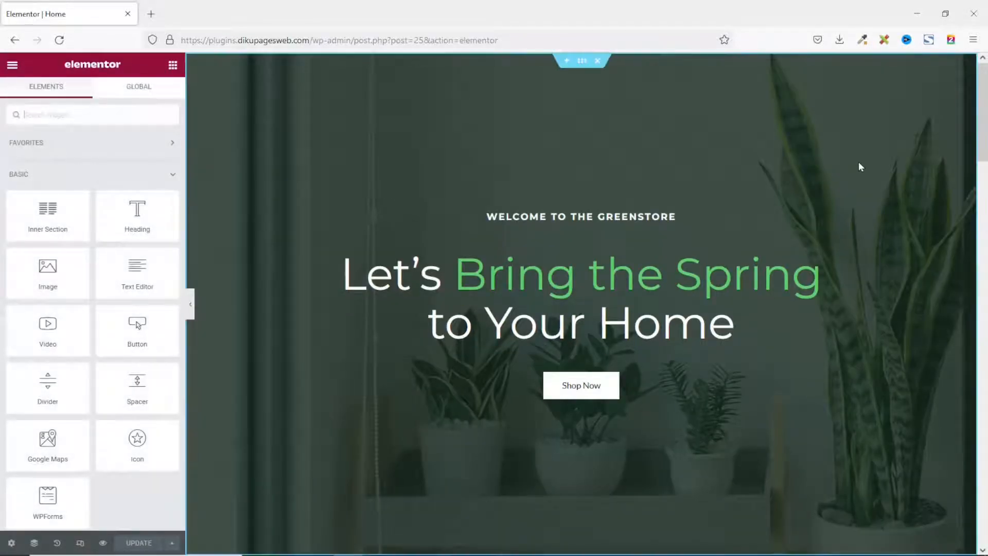
{"action": "mouse_move", "coordinate": [866, 264]}
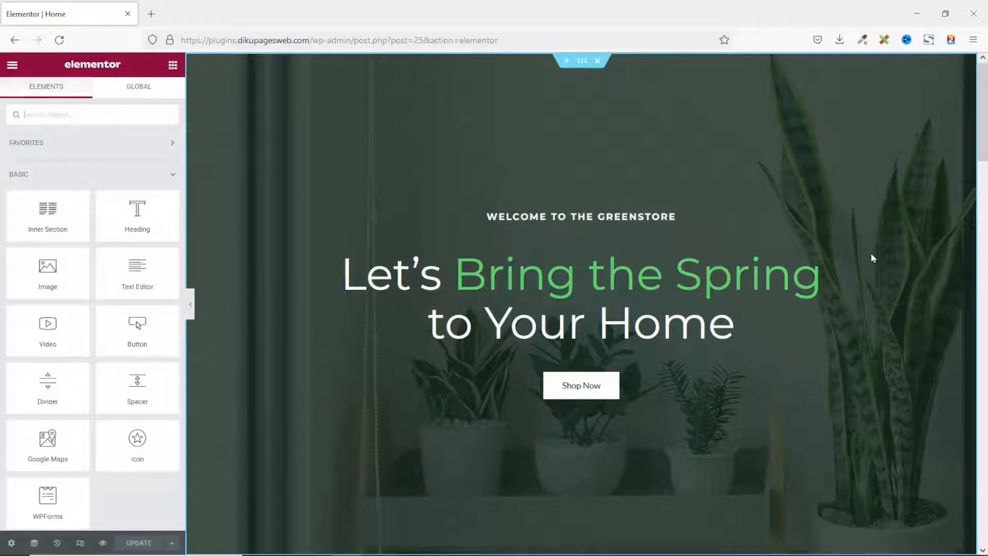
{"action": "scroll", "scroll_direction": "down", "scroll_amount": 3}
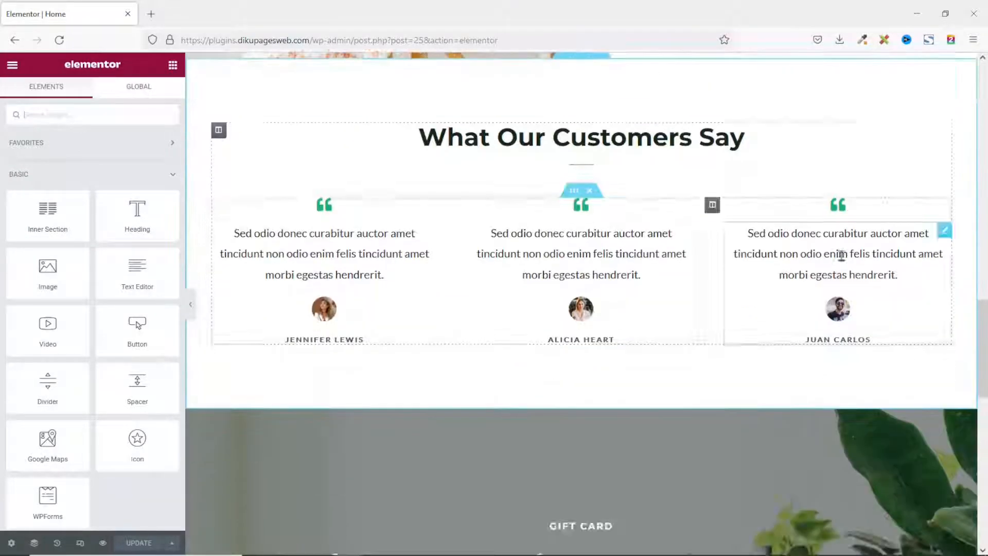
{"action": "scroll", "scroll_direction": "up", "scroll_amount": 3}
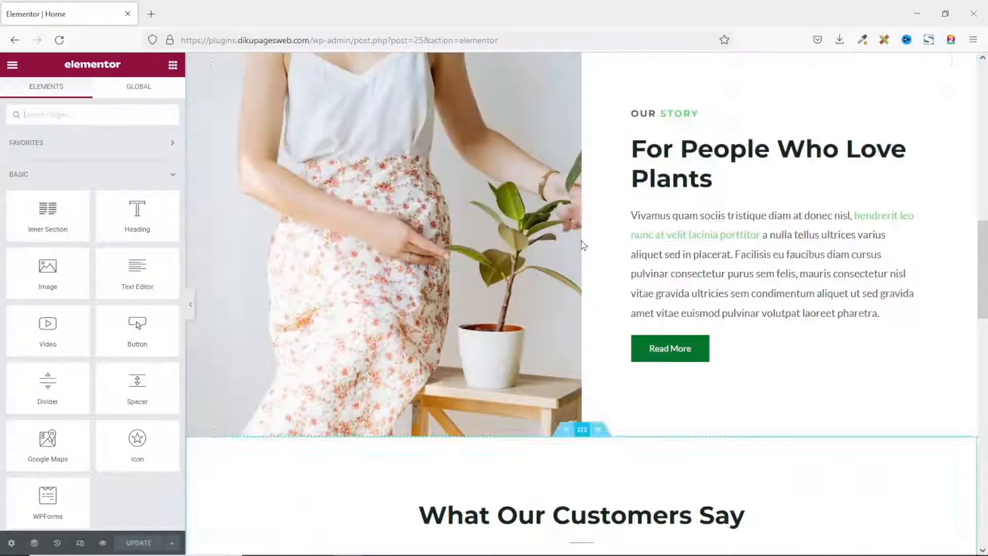
{"action": "scroll", "scroll_direction": "down", "scroll_amount": 3}
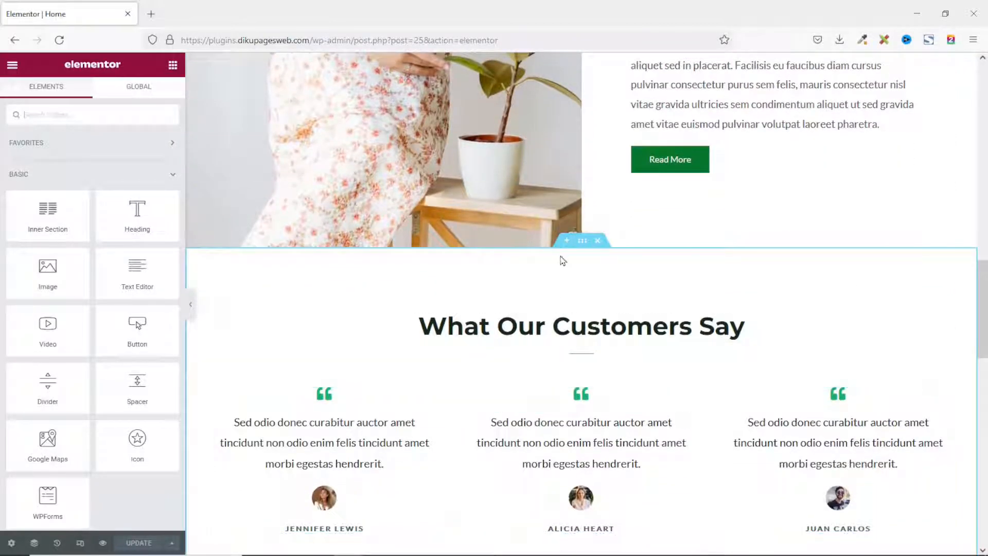
Insert a one-column section above the testimonials with unlinked 100px top and bottom padding
{"action": "left_click", "coordinate": [566, 241]}
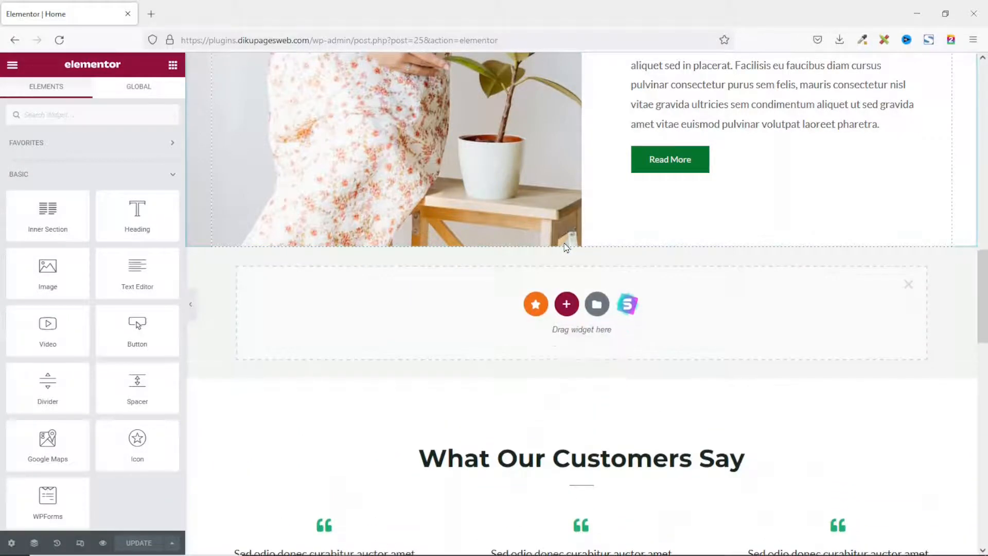
{"action": "left_click", "coordinate": [566, 304]}
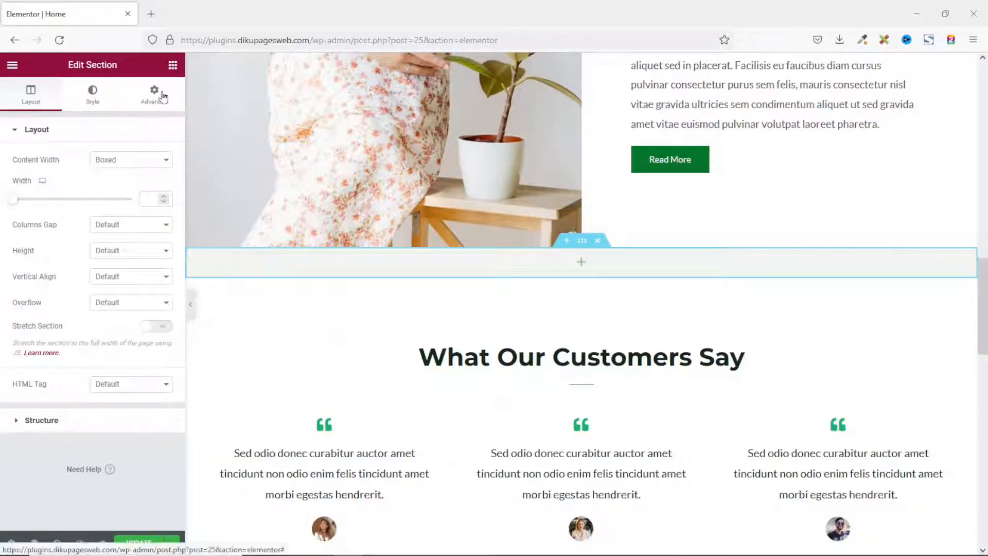
{"action": "left_click", "coordinate": [153, 93]}
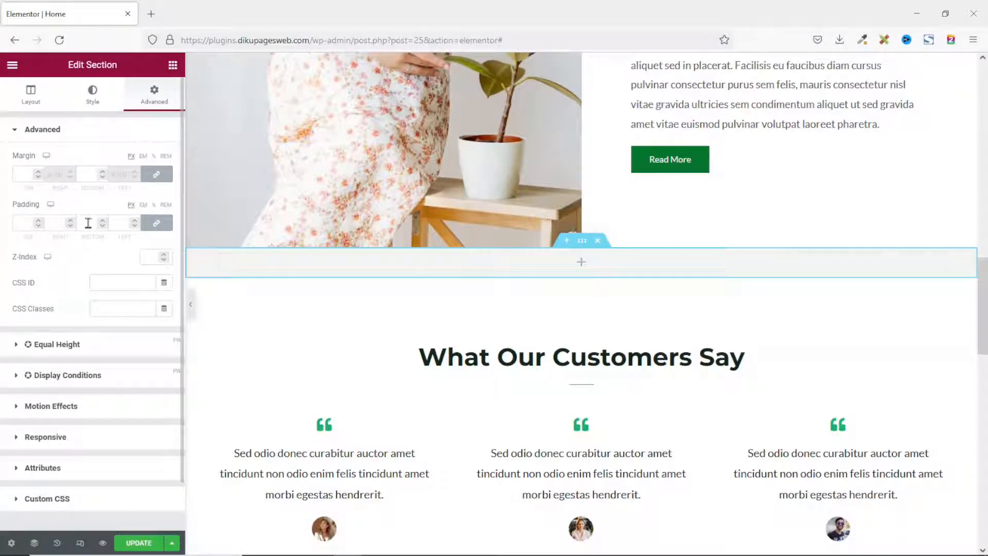
{"action": "mouse_move", "coordinate": [157, 222]}
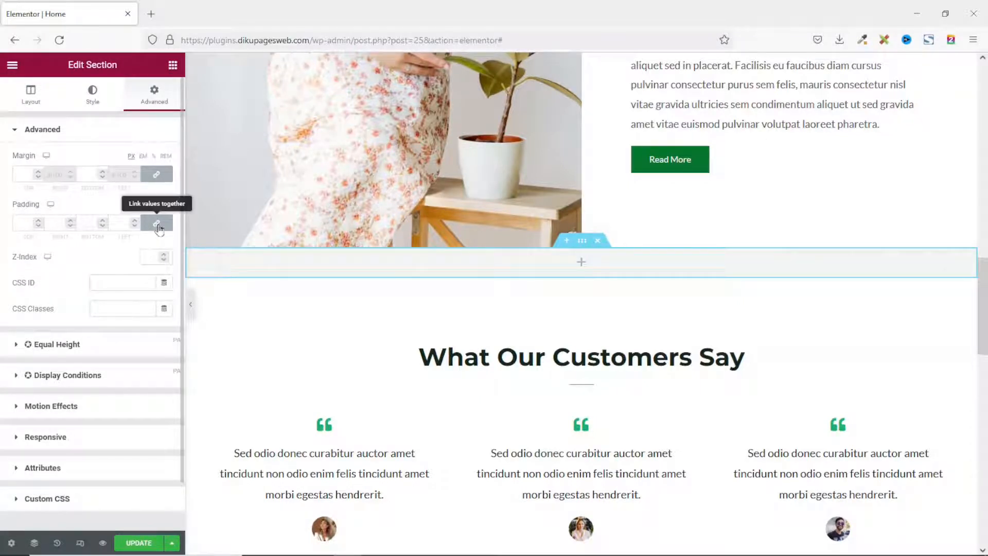
{"action": "left_click", "coordinate": [157, 222]}
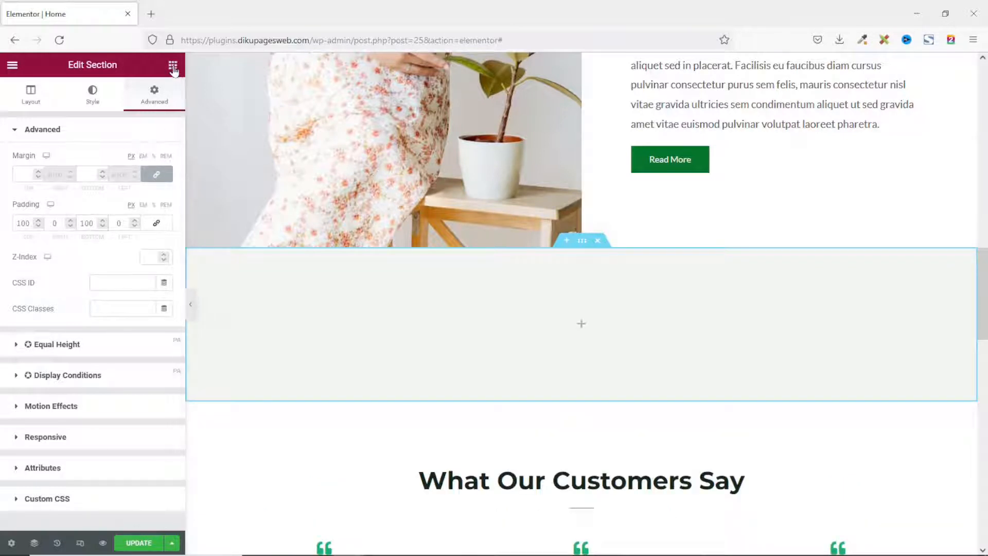
Add a center-aligned heading reading 'Recent Products' to the new section
{"action": "left_click", "coordinate": [173, 65]}
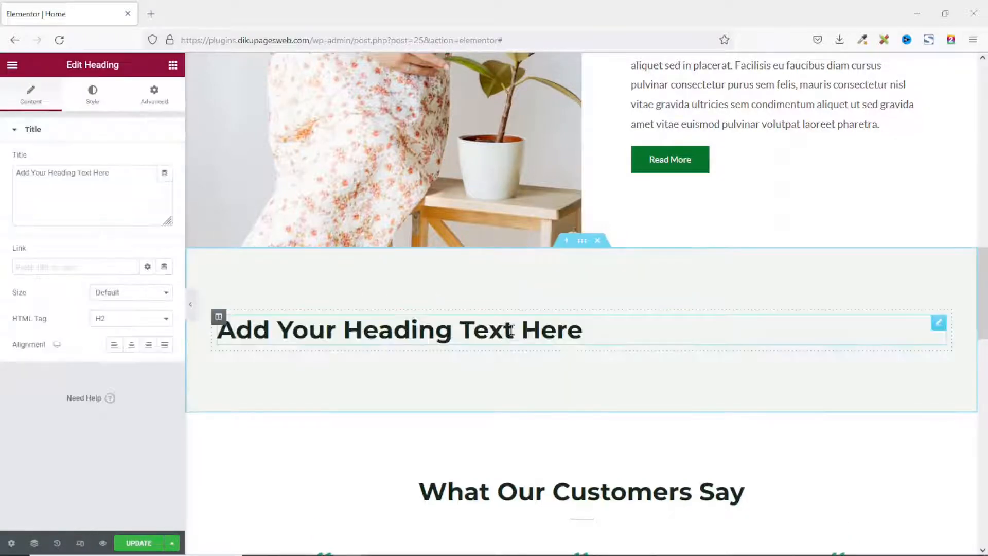
{"action": "left_click", "coordinate": [131, 345]}
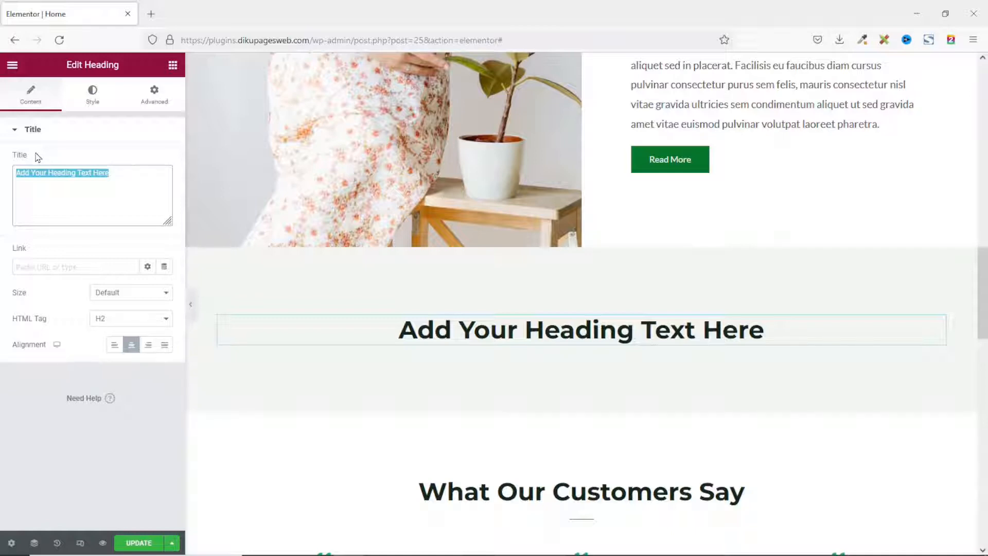
{"action": "type", "text": "Rece"}
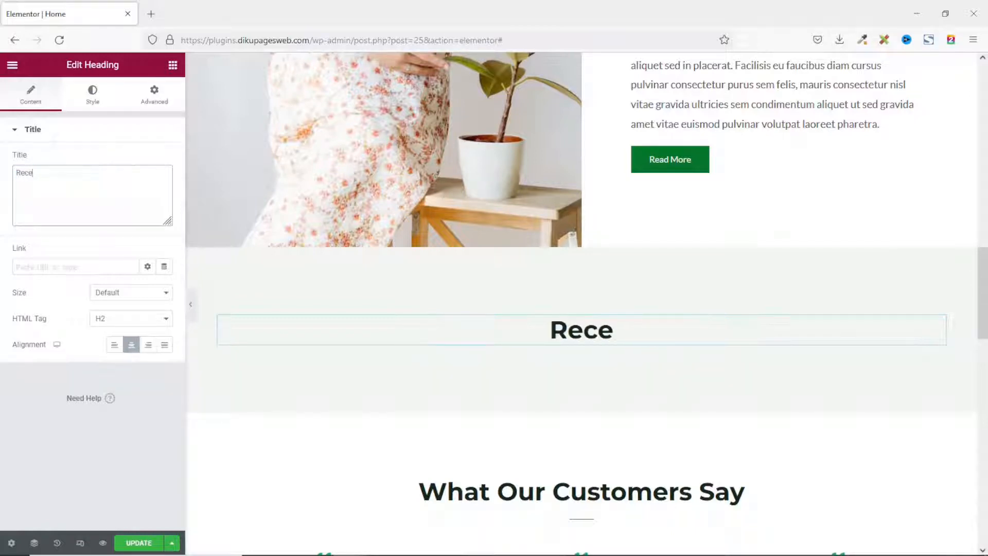
{"action": "type", "text": "nt Product"}
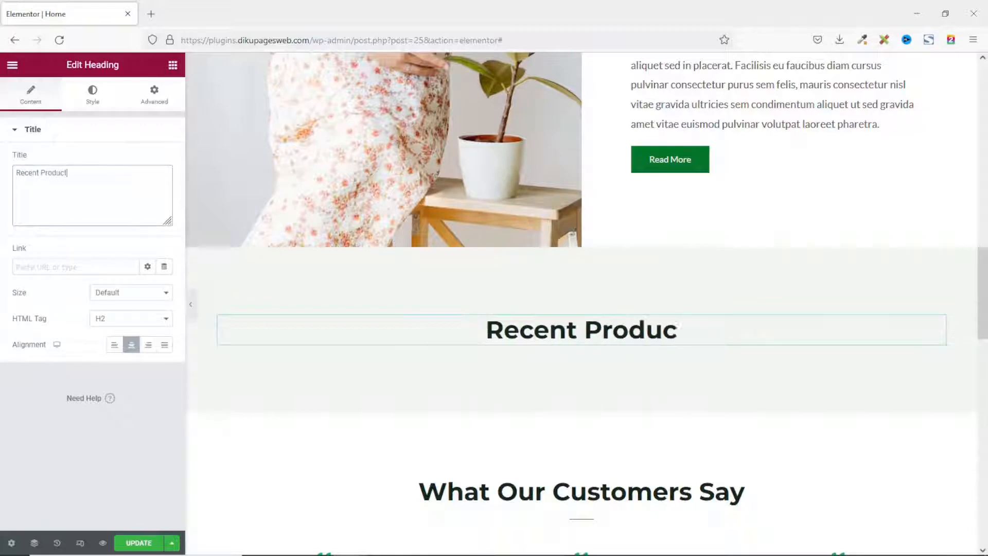
{"action": "type", "text": "ts"}
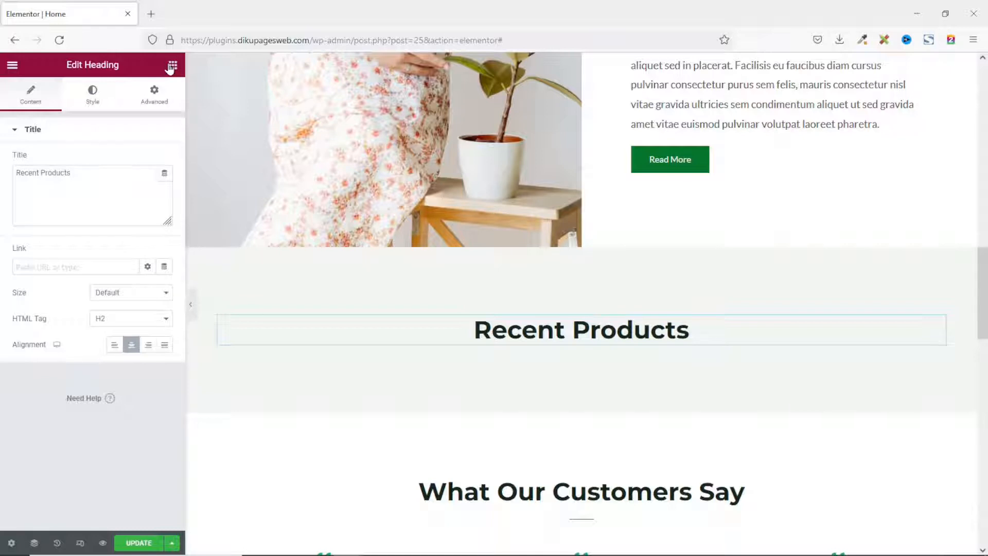
Find the Woo Products widget, place it under the heading, and scroll through the grid
{"action": "left_click", "coordinate": [173, 65]}
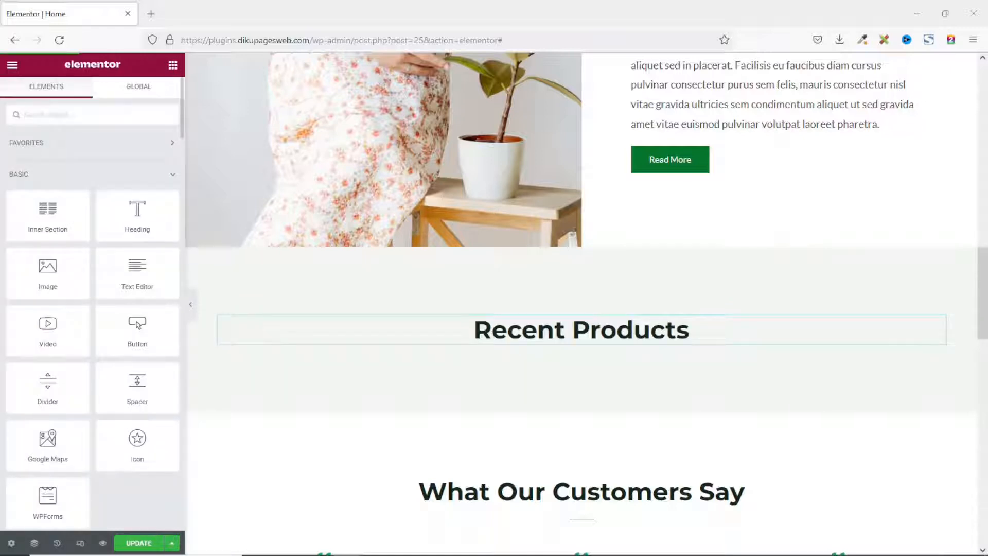
{"action": "type", "text": "woo produkt"}
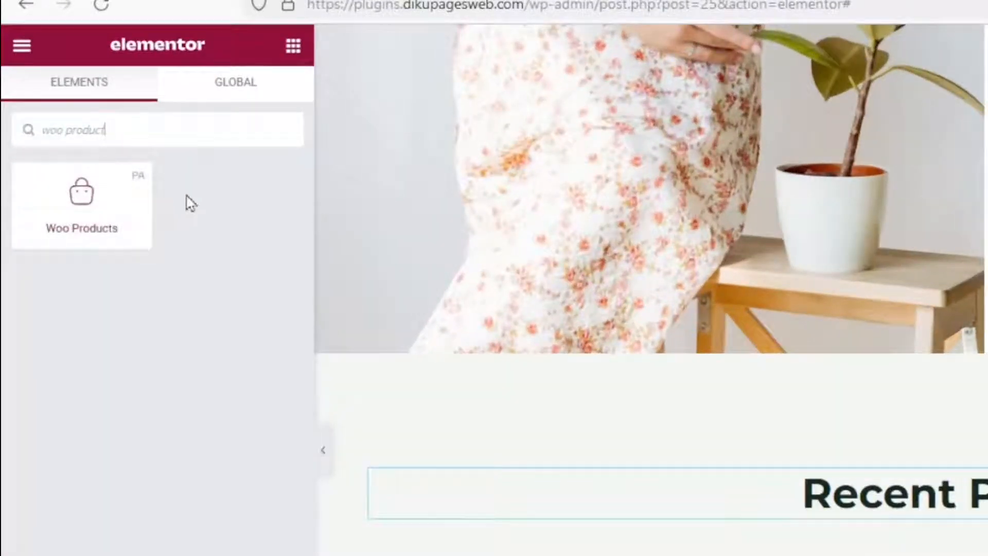
{"action": "mouse_move", "coordinate": [187, 163]}
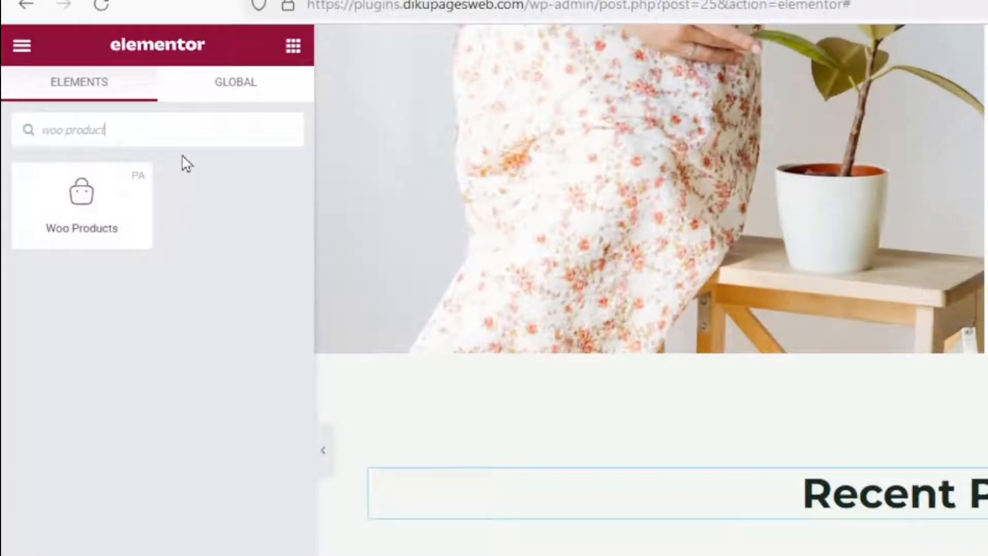
{"action": "mouse_move", "coordinate": [131, 243]}
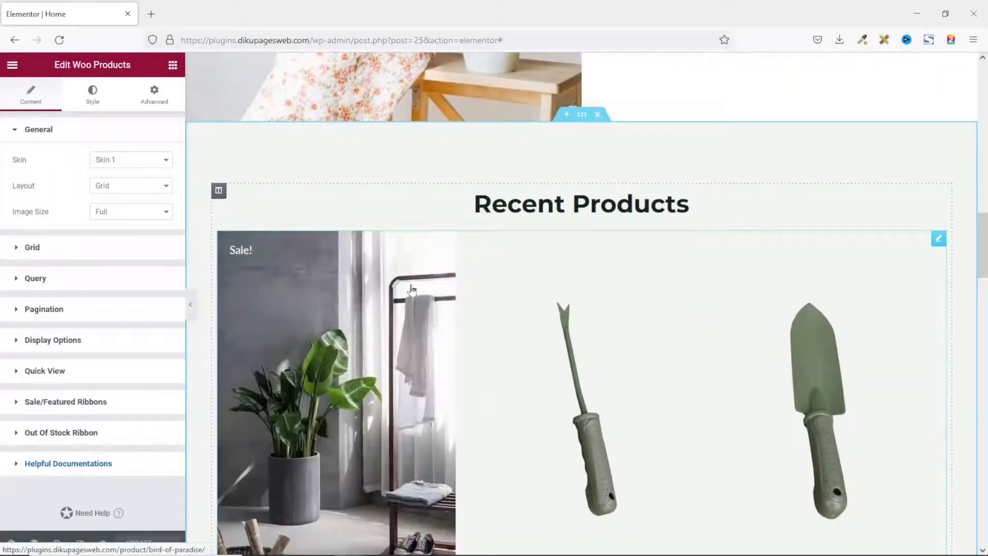
{"action": "scroll", "scroll_direction": "down", "scroll_amount": 3}
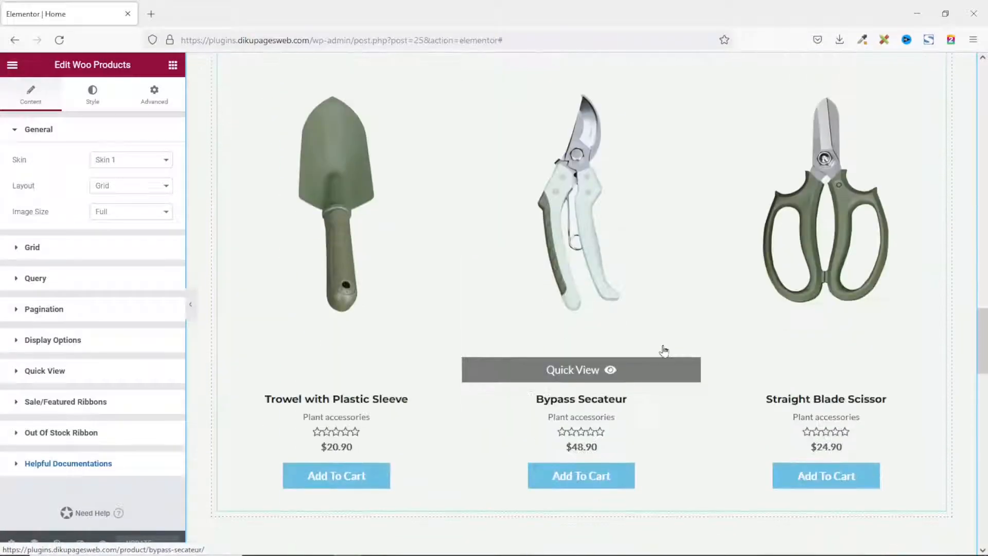
{"action": "scroll", "scroll_direction": "up", "scroll_amount": 3}
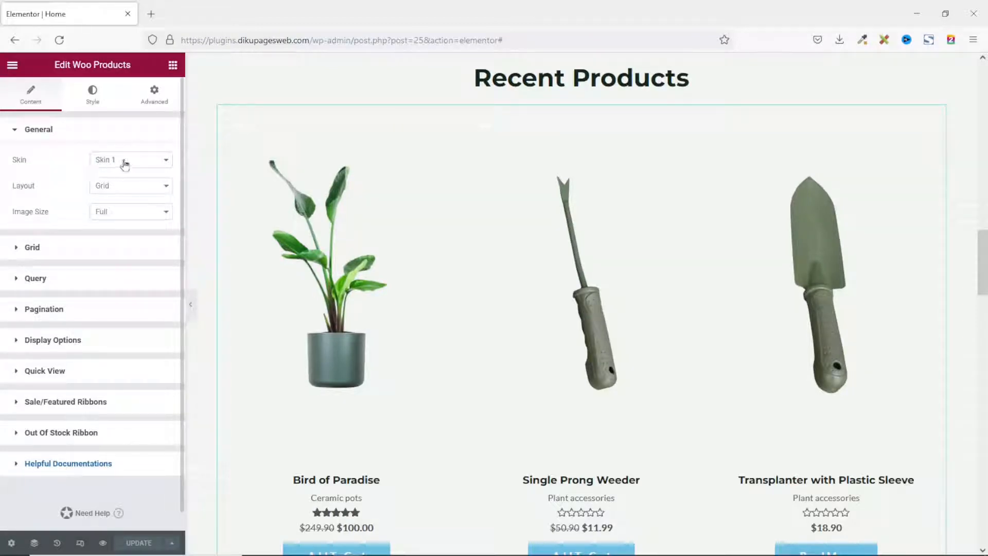
Try Skins 2, 3 and 4 on the product grid, settling on Skin 2
{"action": "left_click", "coordinate": [130, 160]}
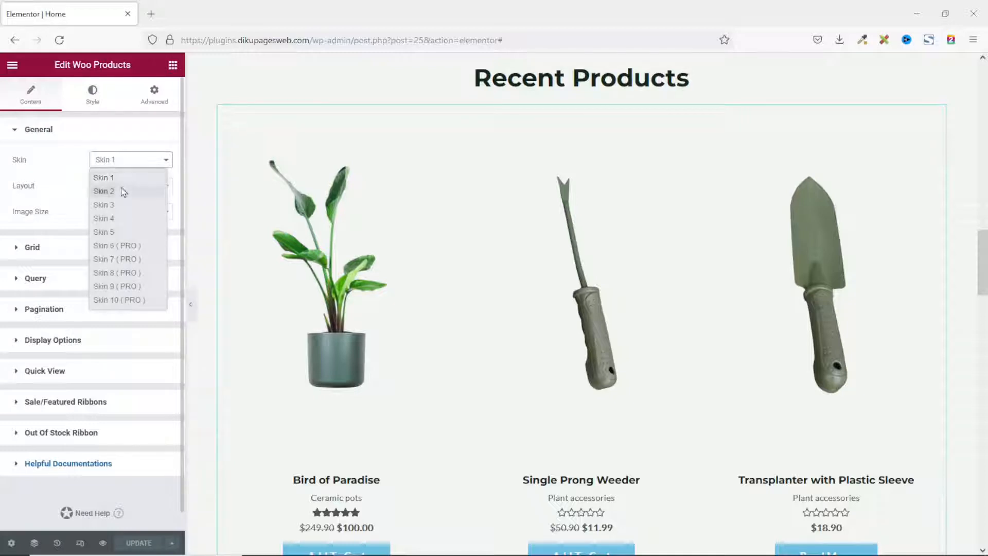
{"action": "mouse_move", "coordinate": [123, 223]}
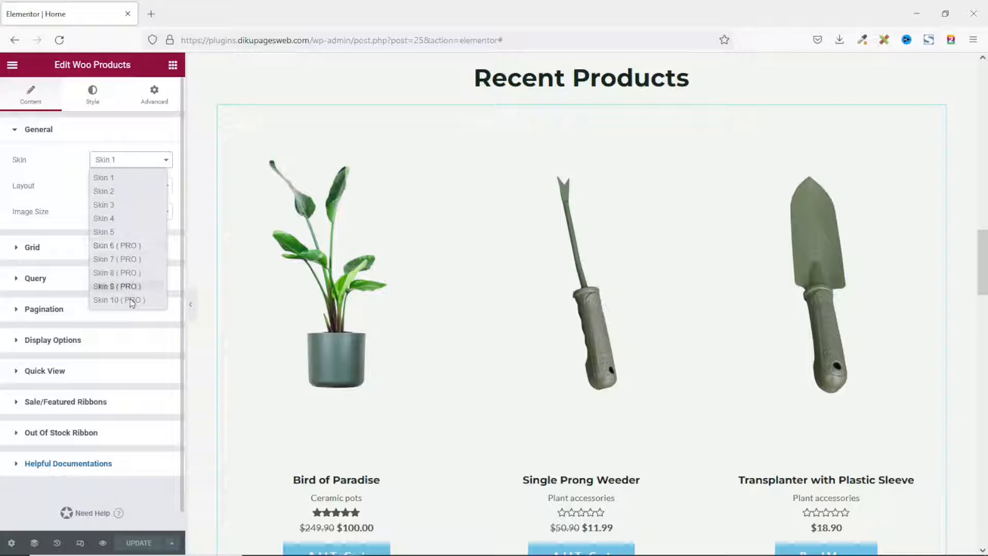
{"action": "mouse_move", "coordinate": [117, 259]}
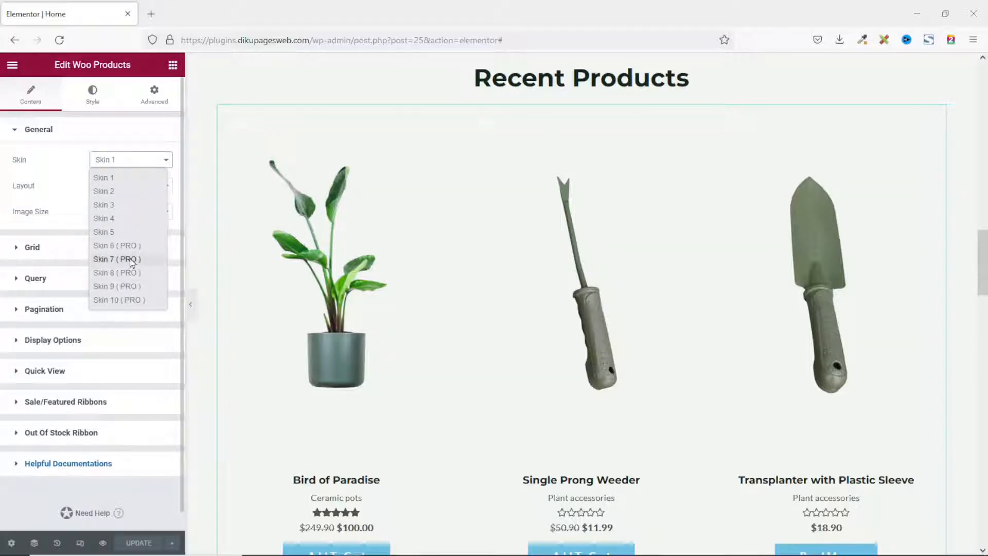
{"action": "mouse_move", "coordinate": [110, 191]}
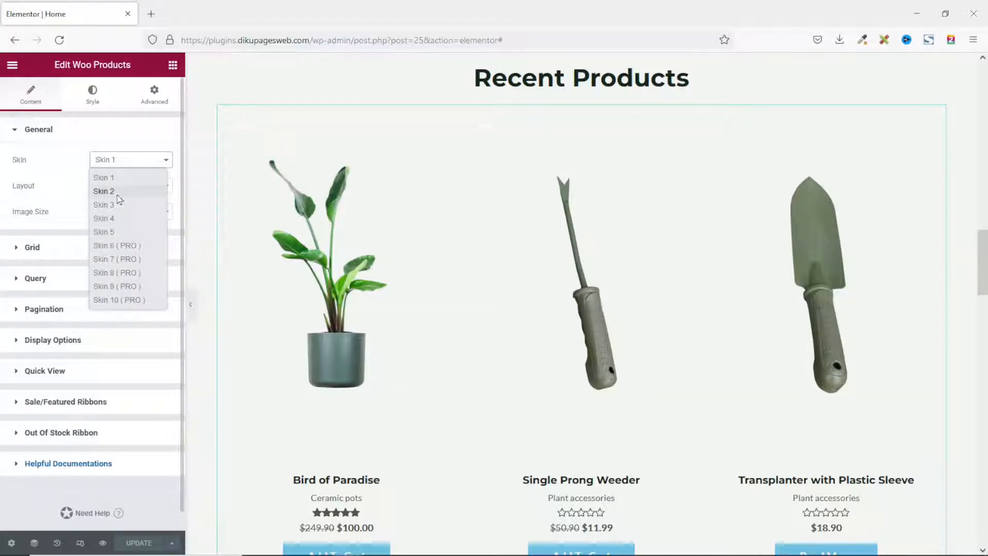
{"action": "left_click", "coordinate": [103, 190]}
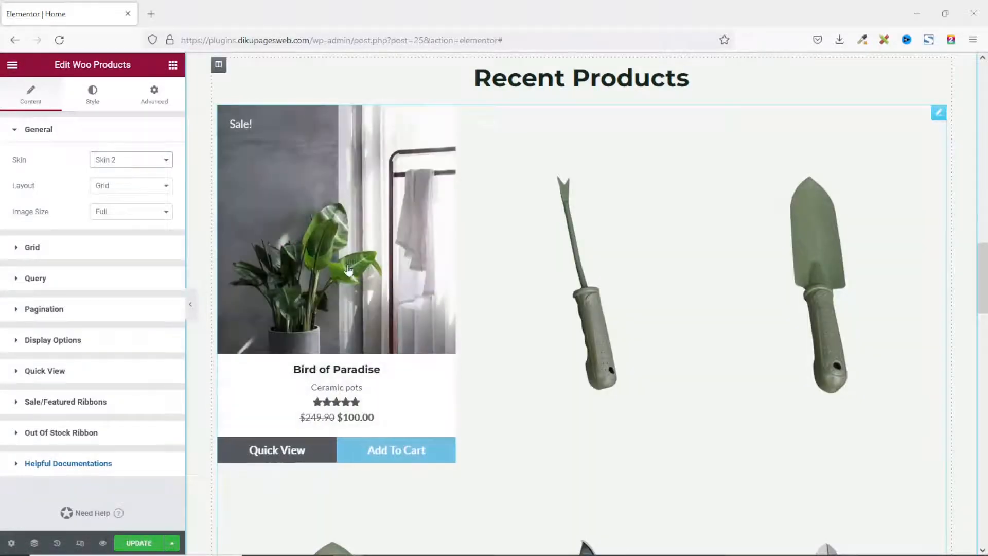
{"action": "mouse_move", "coordinate": [365, 272]}
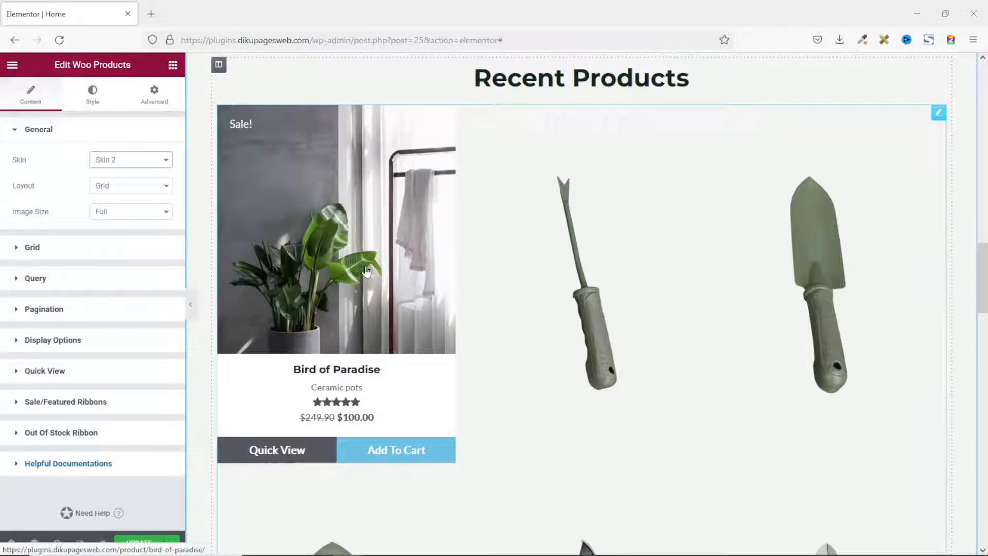
{"action": "mouse_move", "coordinate": [344, 262]}
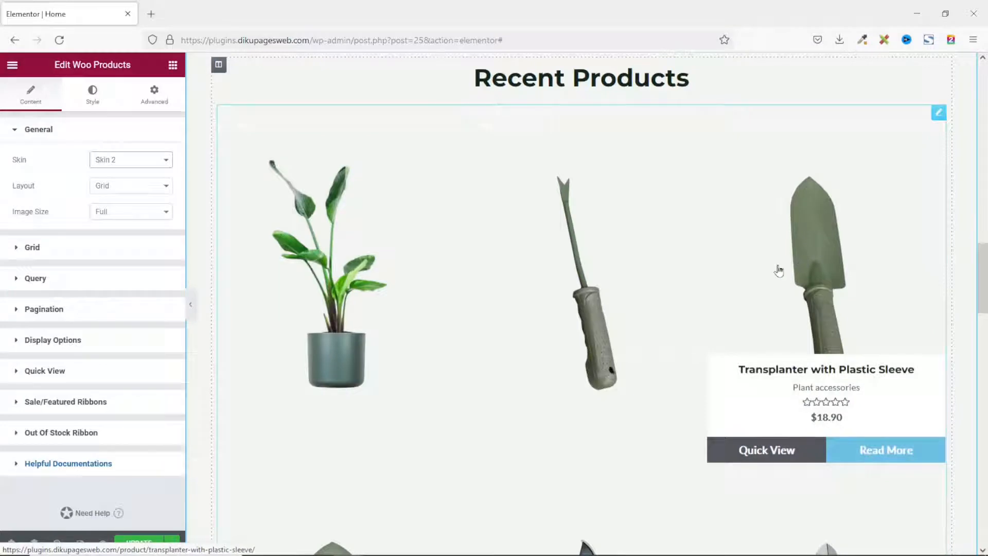
{"action": "left_click", "coordinate": [130, 159]}
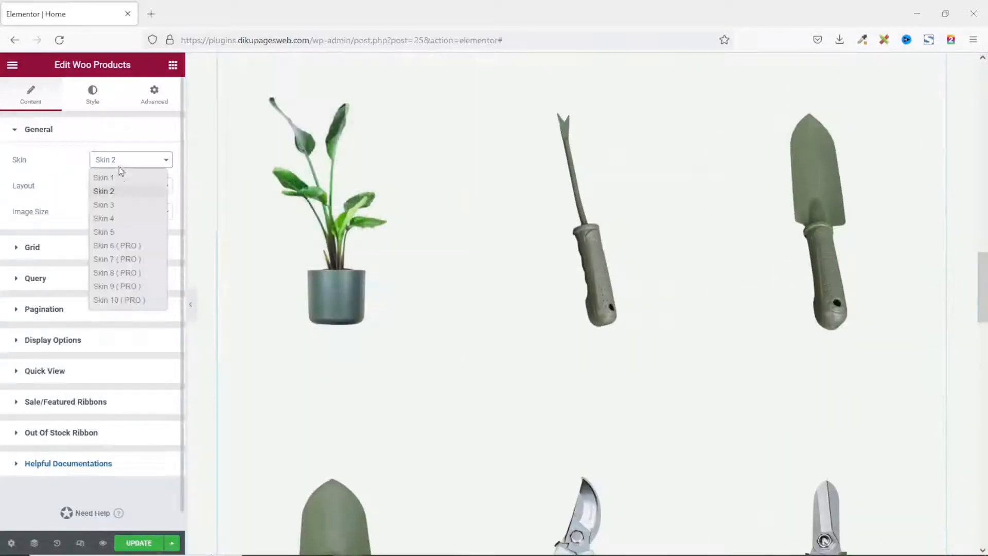
{"action": "left_click", "coordinate": [103, 204]}
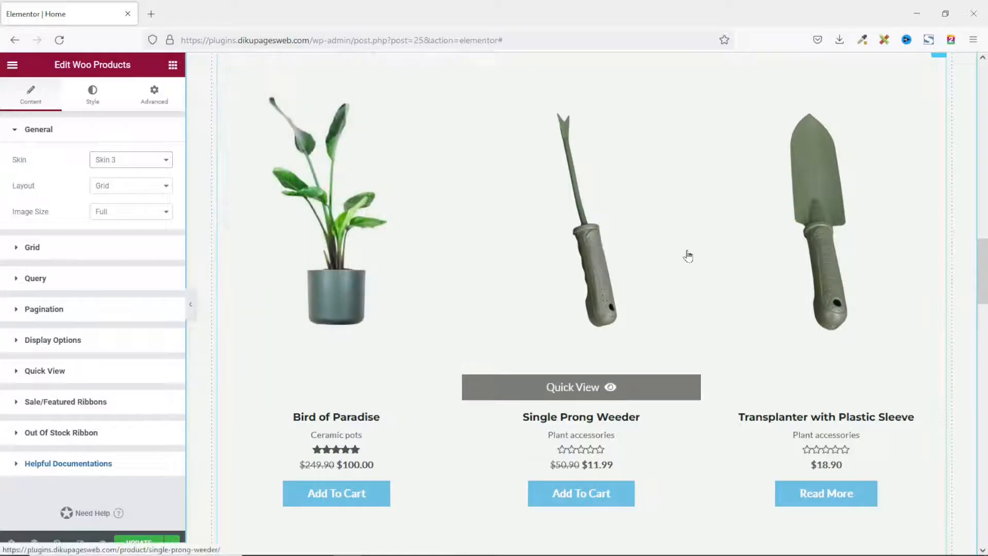
{"action": "mouse_move", "coordinate": [123, 224]}
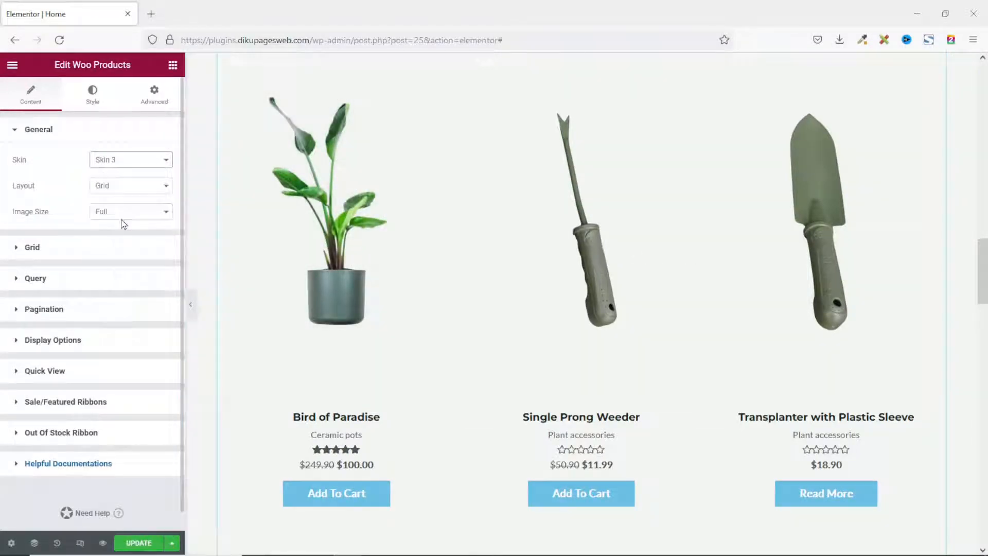
{"action": "left_click", "coordinate": [130, 160]}
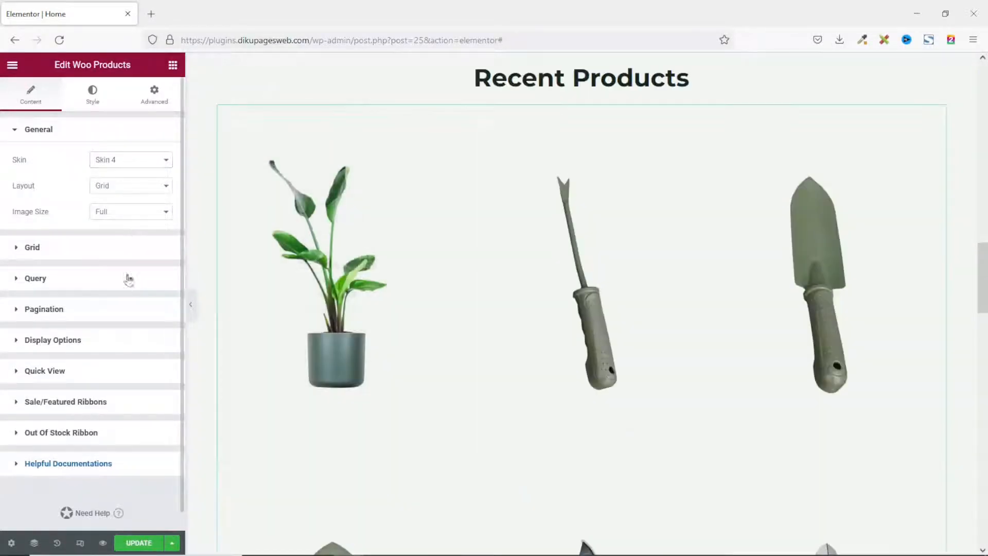
{"action": "mouse_move", "coordinate": [315, 328]}
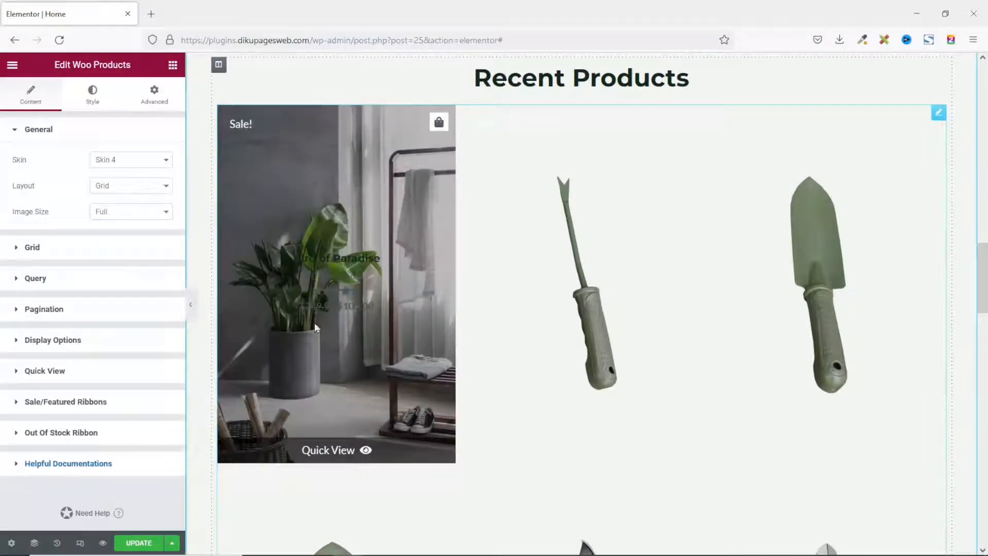
{"action": "mouse_move", "coordinate": [282, 305]}
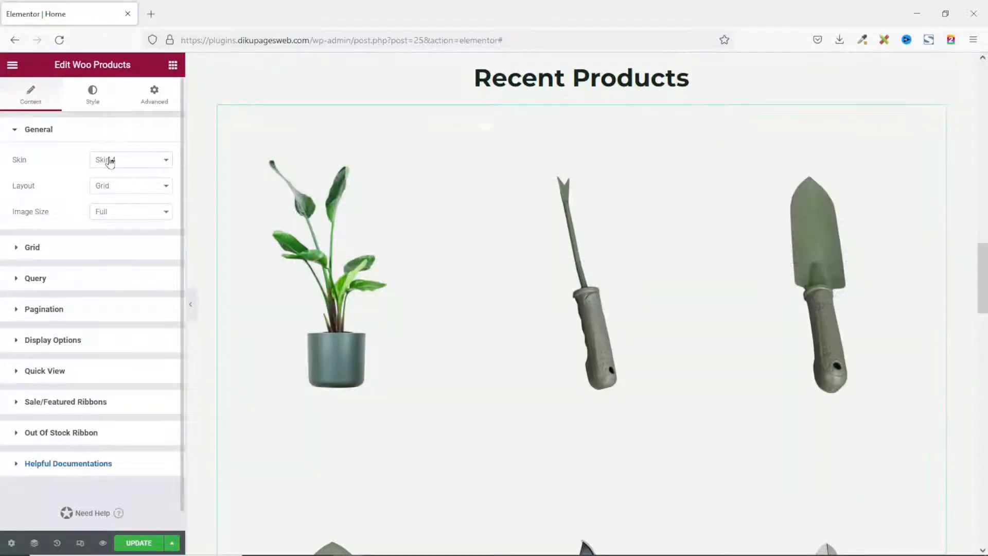
{"action": "left_click", "coordinate": [130, 159]}
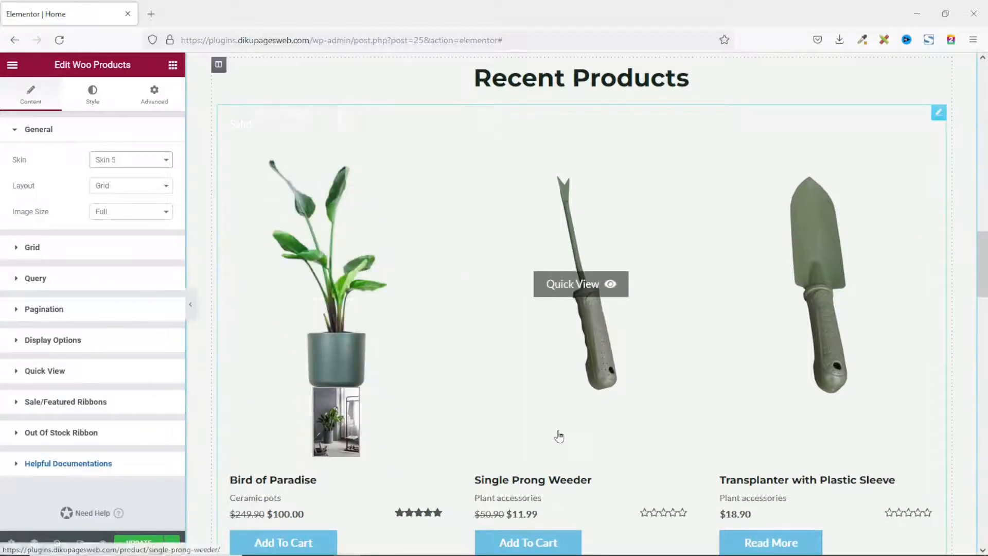
{"action": "mouse_move", "coordinate": [477, 328]}
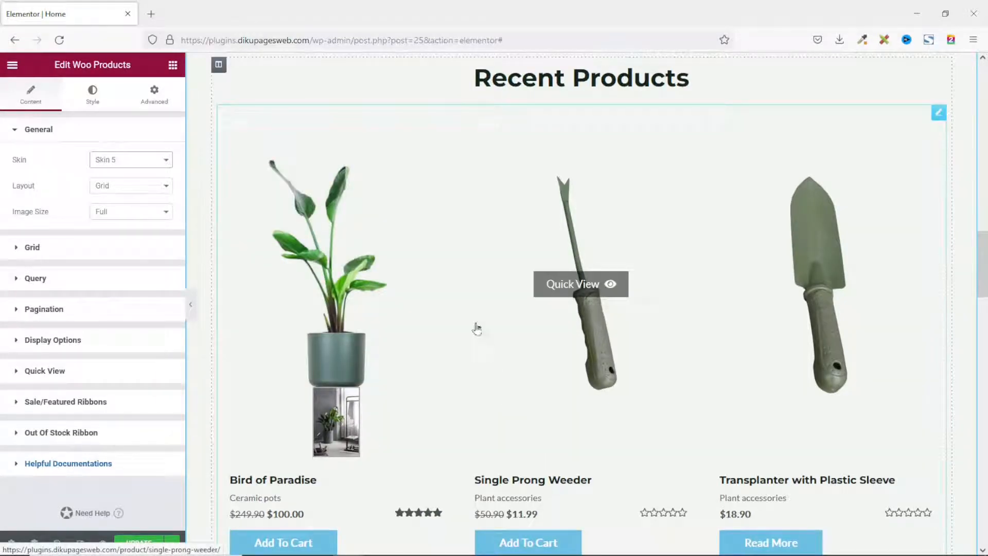
{"action": "mouse_move", "coordinate": [336, 283]}
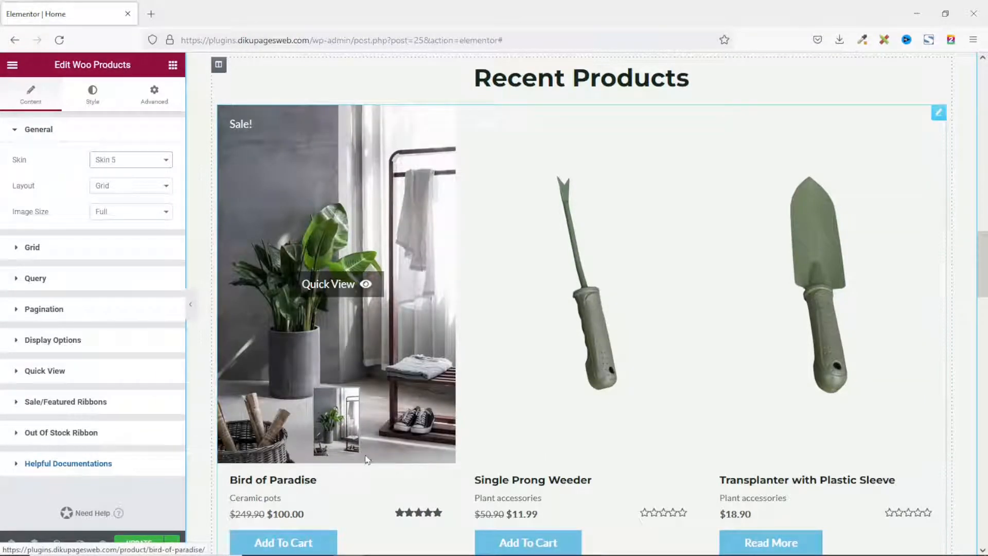
{"action": "mouse_move", "coordinate": [579, 451]}
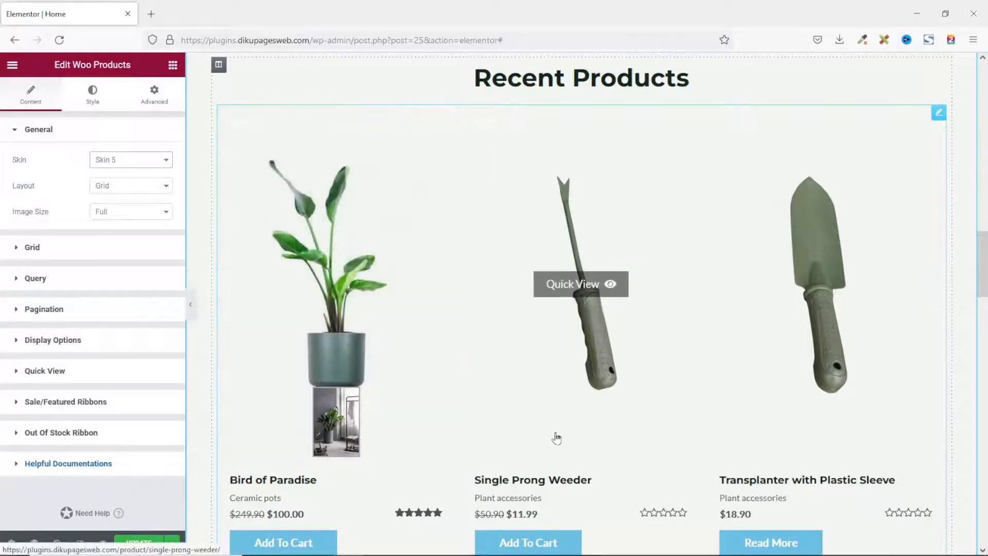
{"action": "mouse_move", "coordinate": [509, 406]}
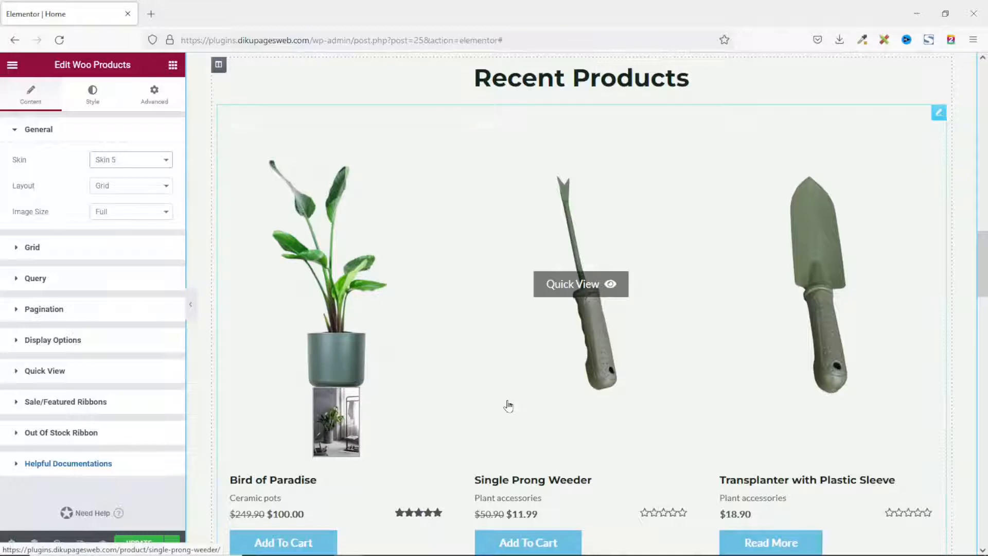
{"action": "left_click", "coordinate": [130, 159]}
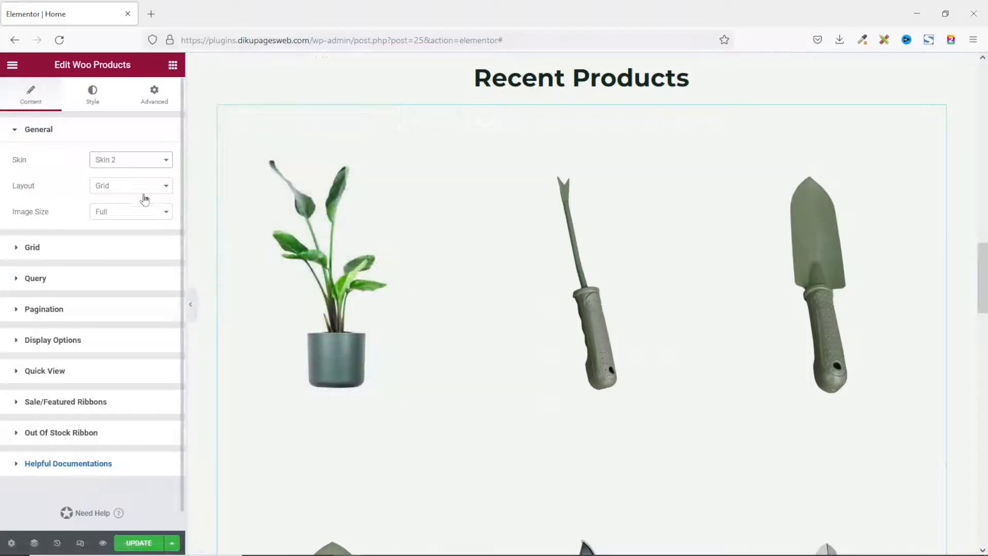
Switch the Woo Products layout to Carousel and slide forward twice to preview
{"action": "left_click", "coordinate": [130, 185]}
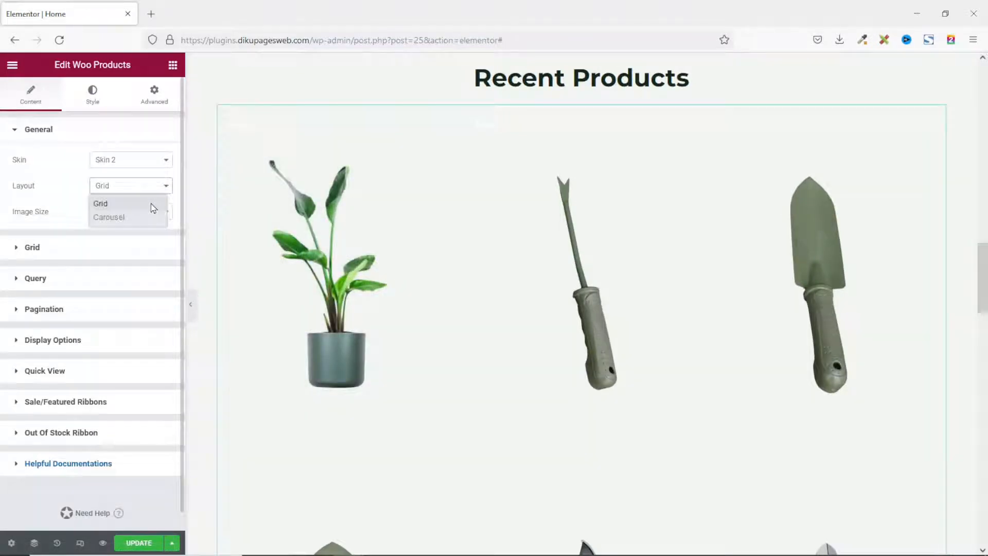
{"action": "left_click", "coordinate": [109, 217]}
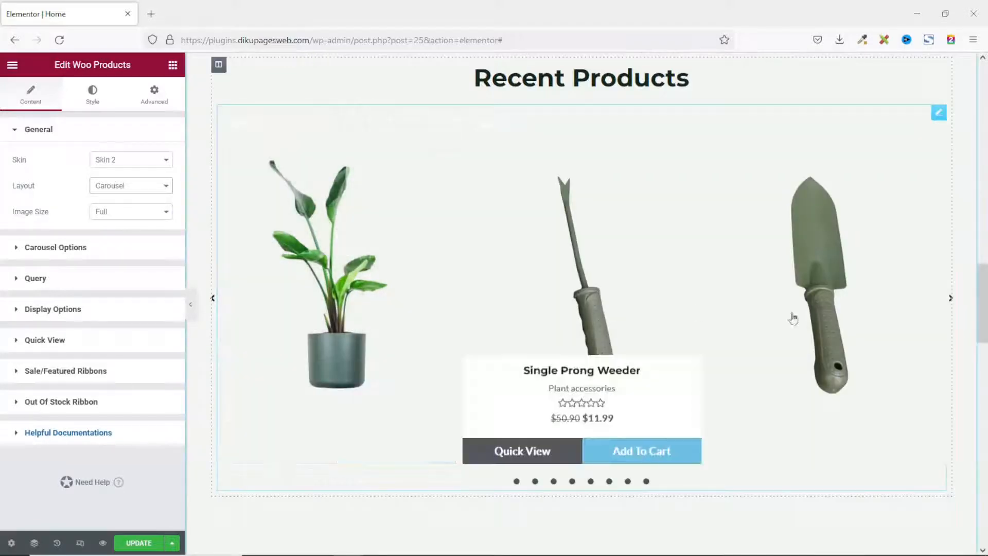
{"action": "left_click", "coordinate": [950, 297]}
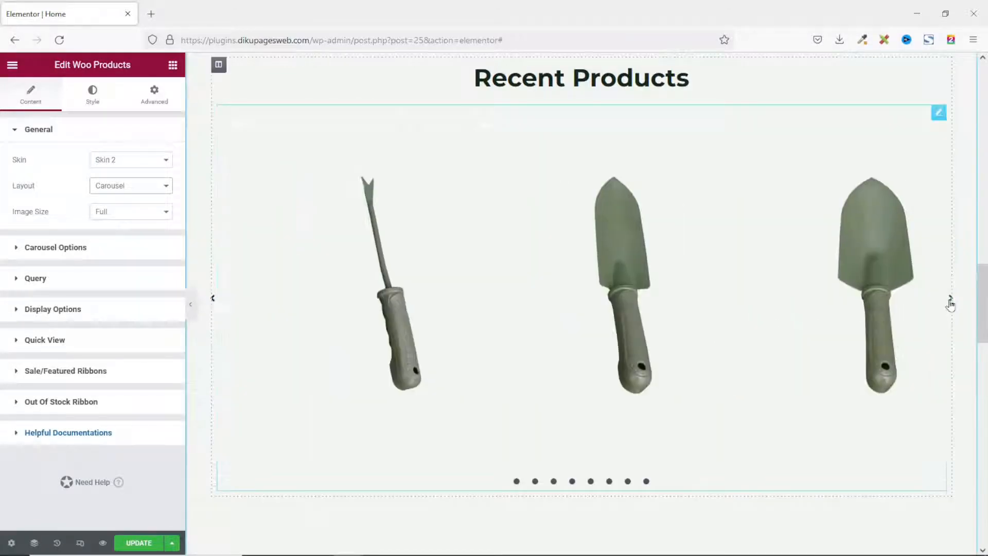
{"action": "left_click", "coordinate": [950, 298]}
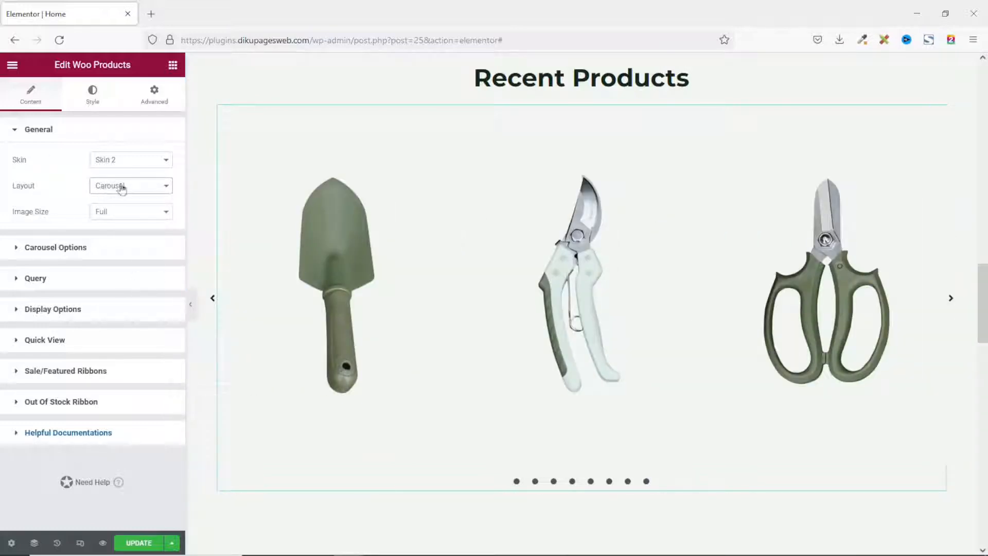
{"action": "mouse_move", "coordinate": [75, 252]}
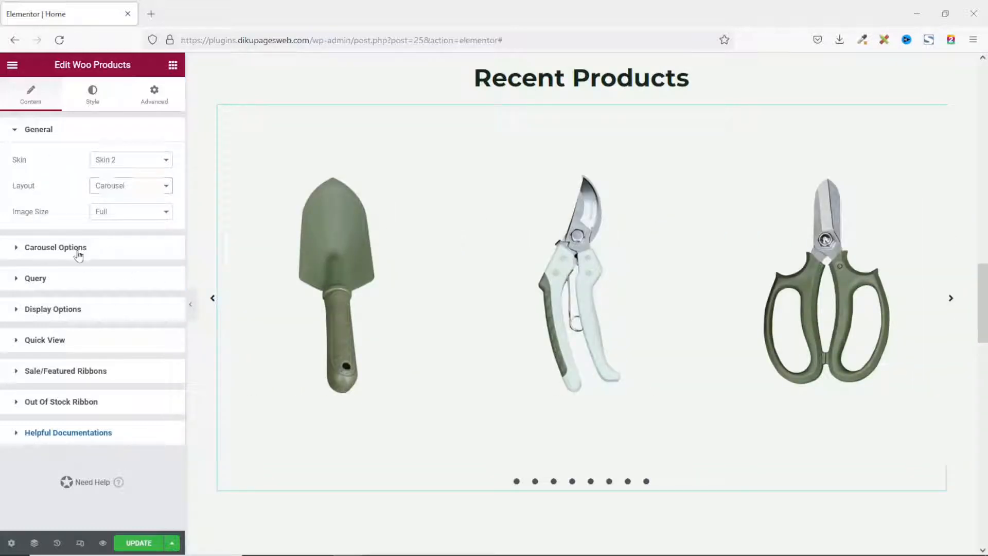
Hide carousel arrows and dots, show 4 products, and enable autoplay
{"action": "left_click", "coordinate": [56, 247]}
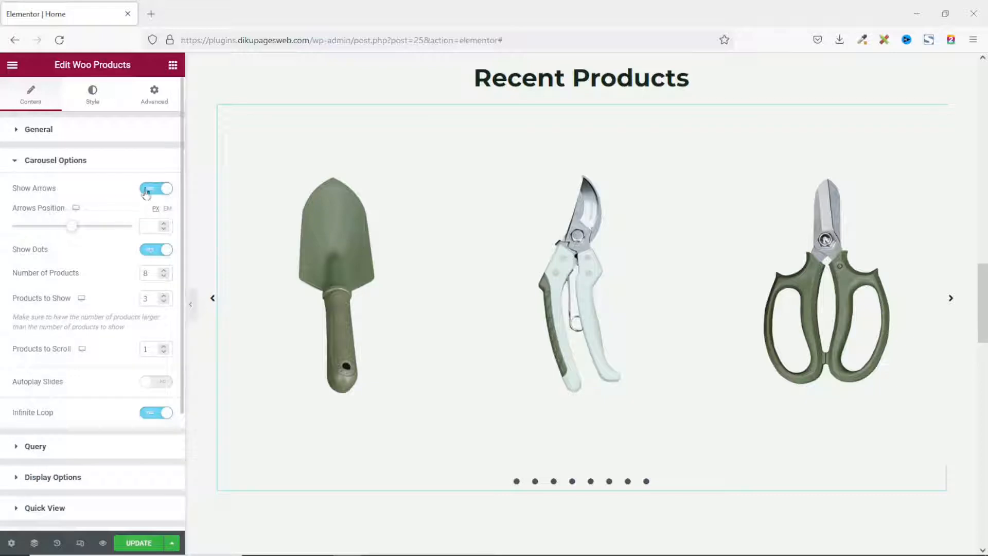
{"action": "left_click", "coordinate": [156, 188]}
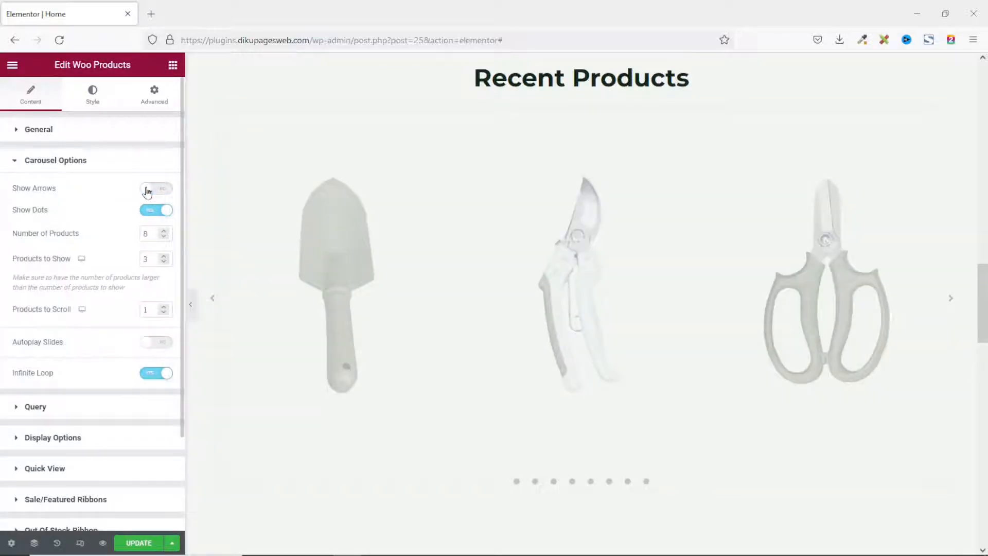
{"action": "left_click", "coordinate": [155, 188]}
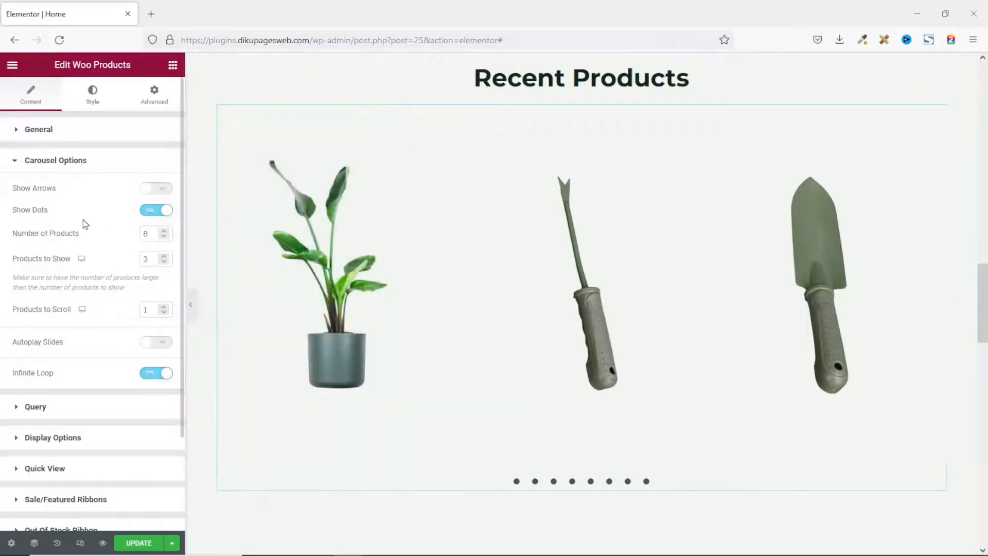
{"action": "left_click", "coordinate": [155, 210]}
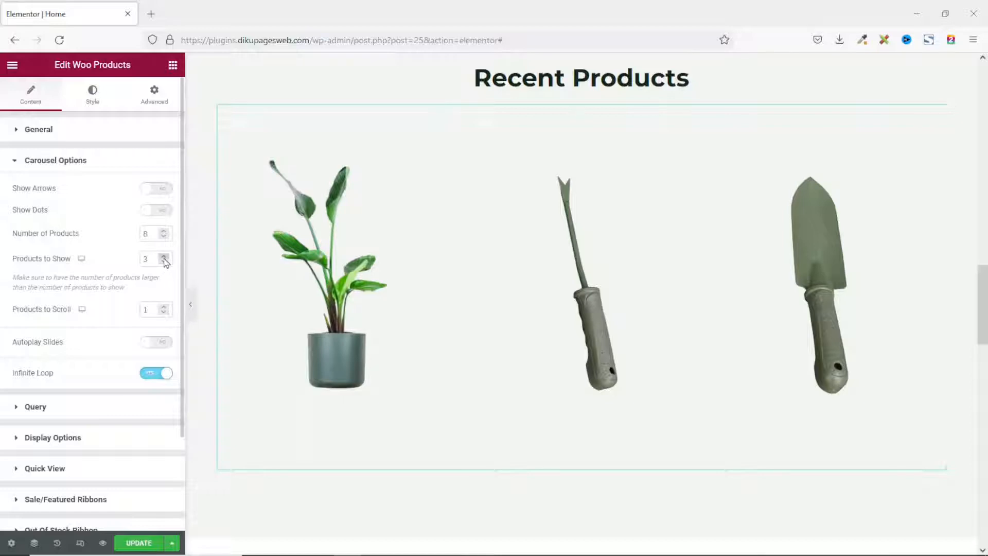
{"action": "left_click", "coordinate": [164, 255]}
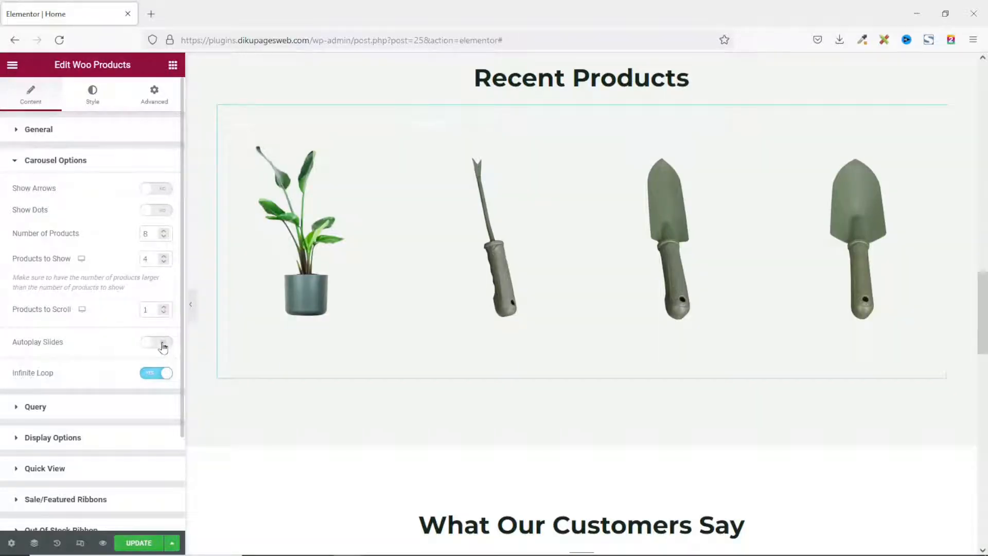
{"action": "left_click", "coordinate": [157, 342]}
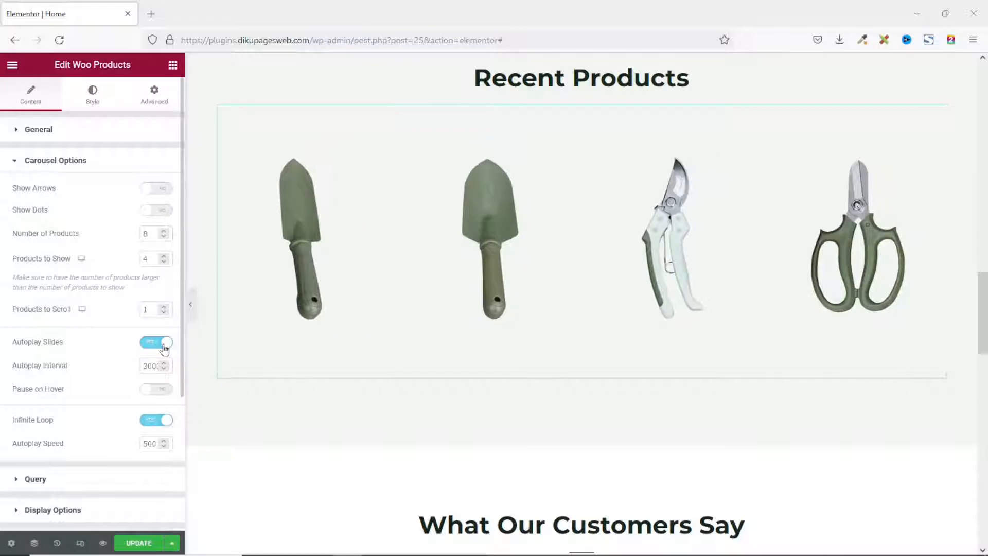
Change the Woo Products layout back to Grid
{"action": "left_click", "coordinate": [38, 129]}
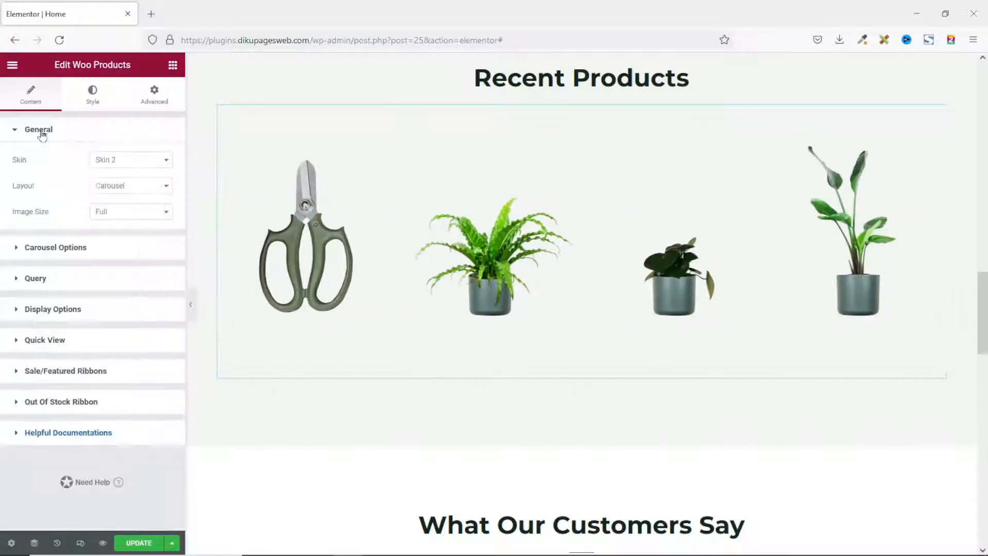
{"action": "left_click", "coordinate": [129, 185]}
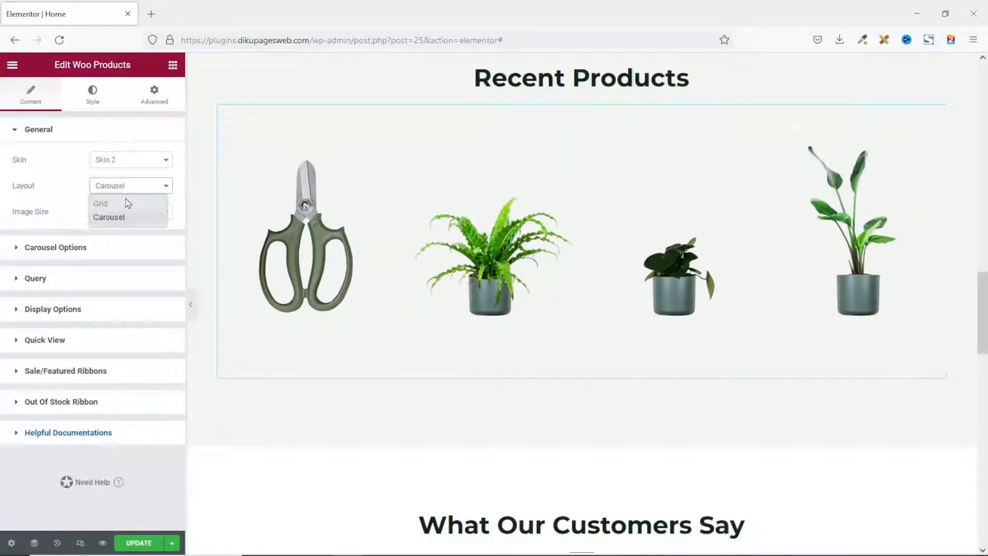
{"action": "left_click", "coordinate": [101, 203]}
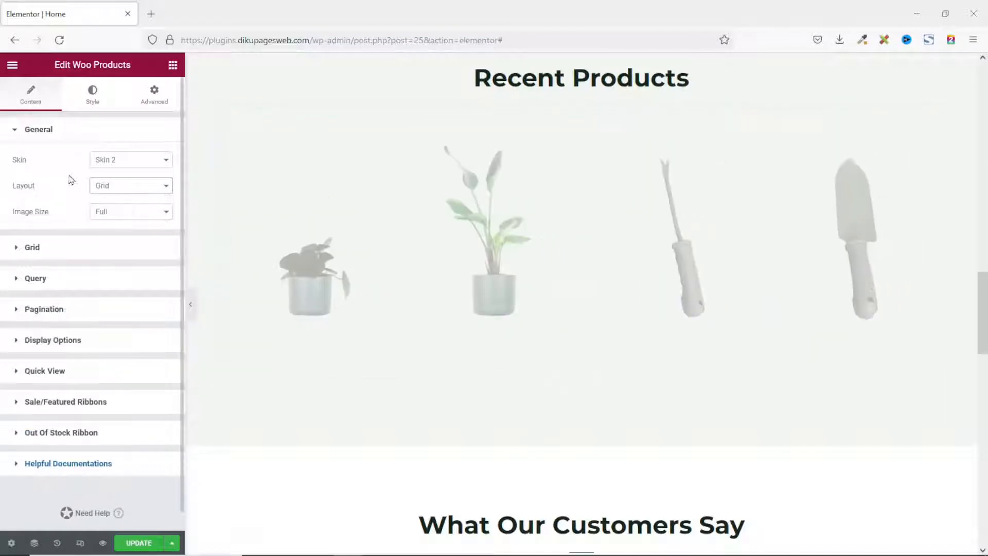
Set the grid to four products per row and four products per page
{"action": "left_click", "coordinate": [31, 247]}
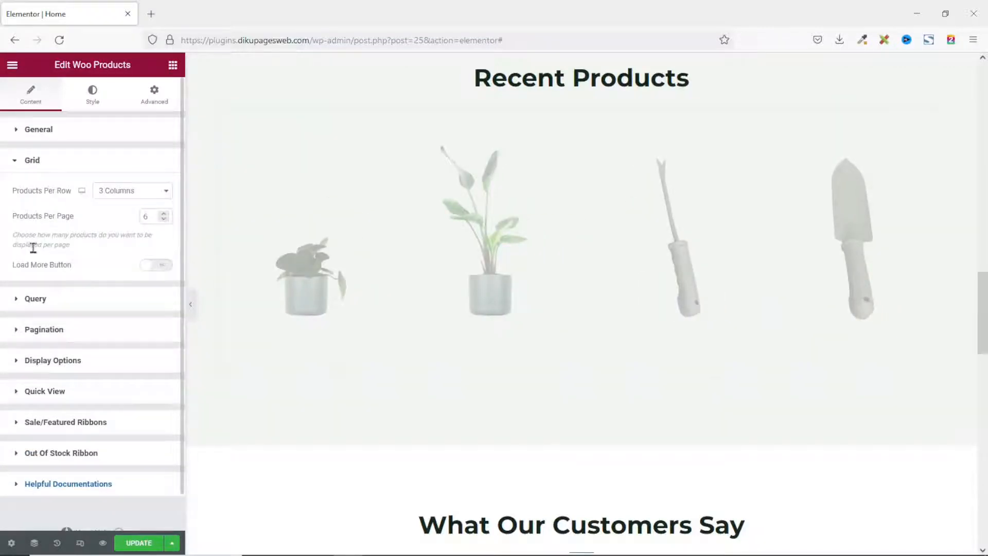
{"action": "left_click", "coordinate": [133, 191]}
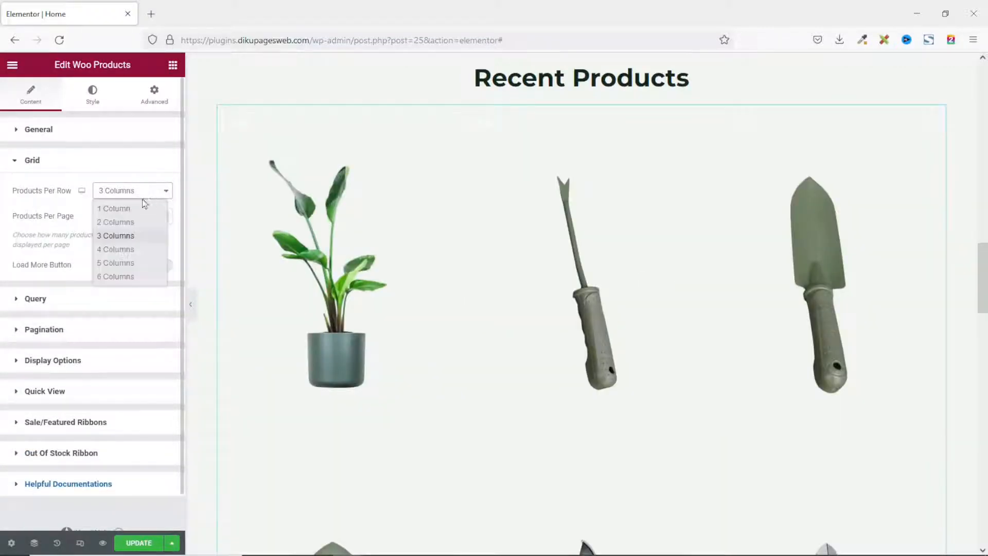
{"action": "left_click", "coordinate": [115, 249]}
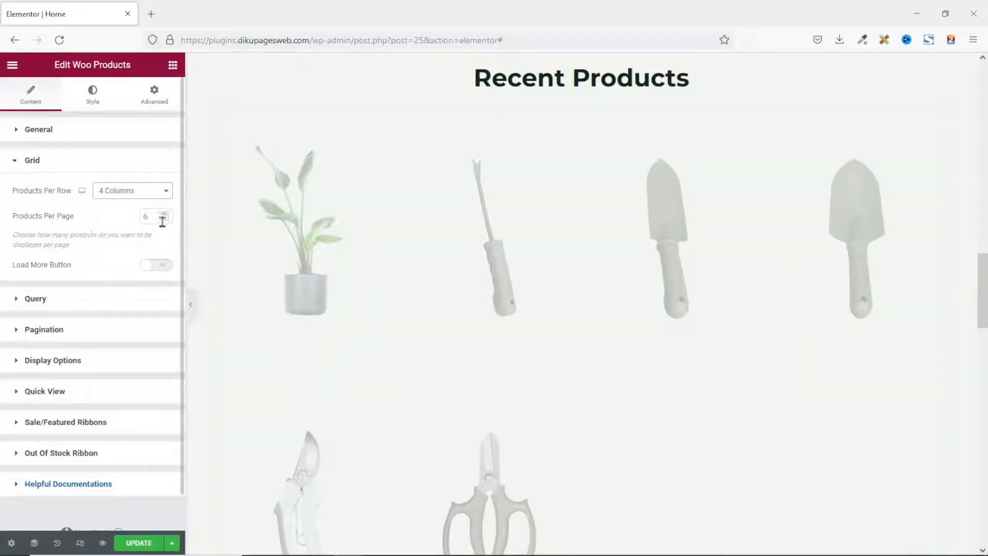
{"action": "left_click", "coordinate": [156, 265]}
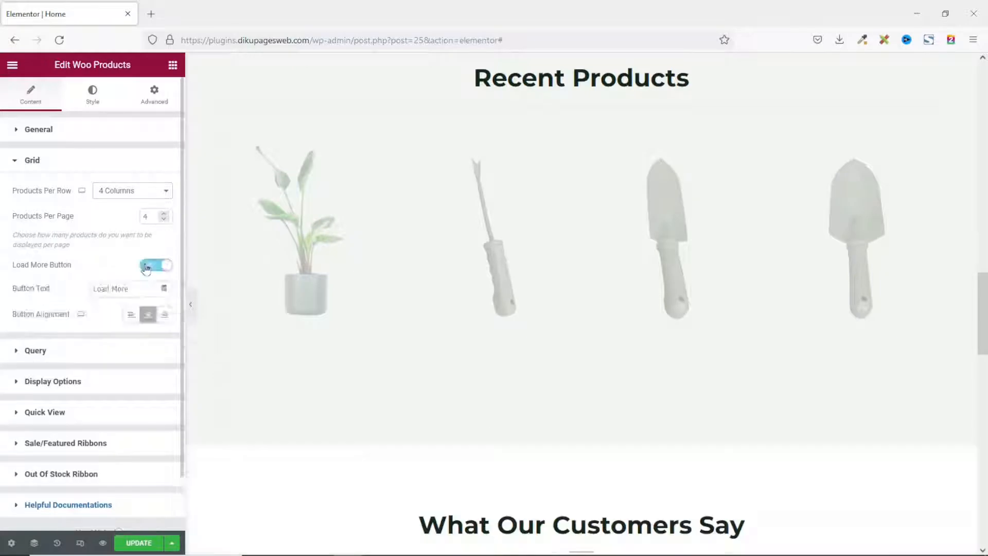
Try the Load More button with left and center alignment, then switch it off
{"action": "left_click", "coordinate": [156, 264]}
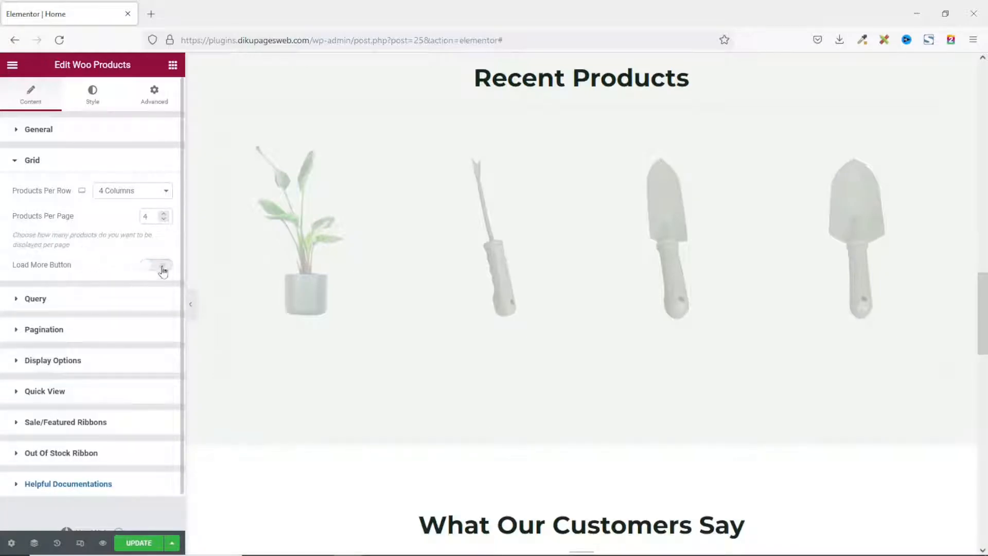
{"action": "left_click", "coordinate": [155, 264]}
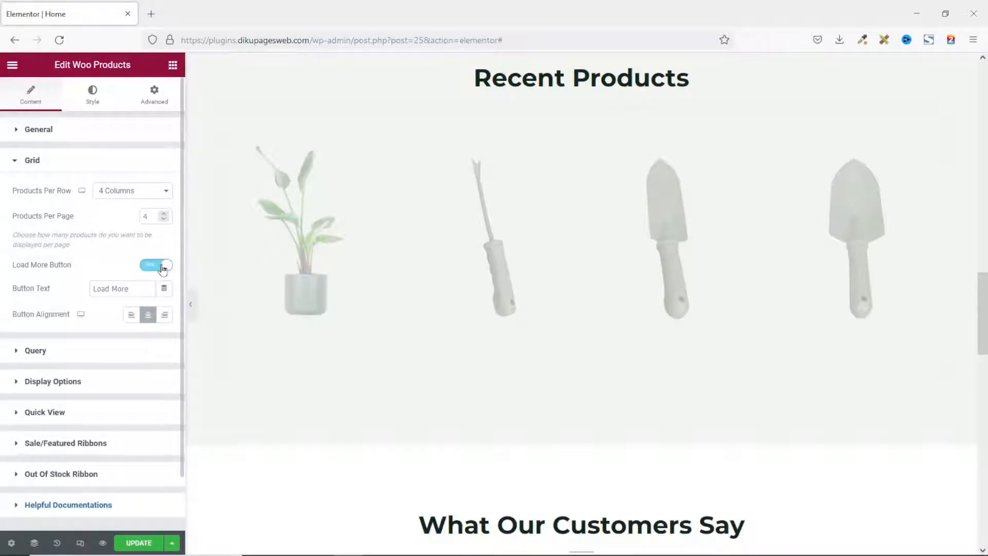
{"action": "left_click", "coordinate": [155, 264]}
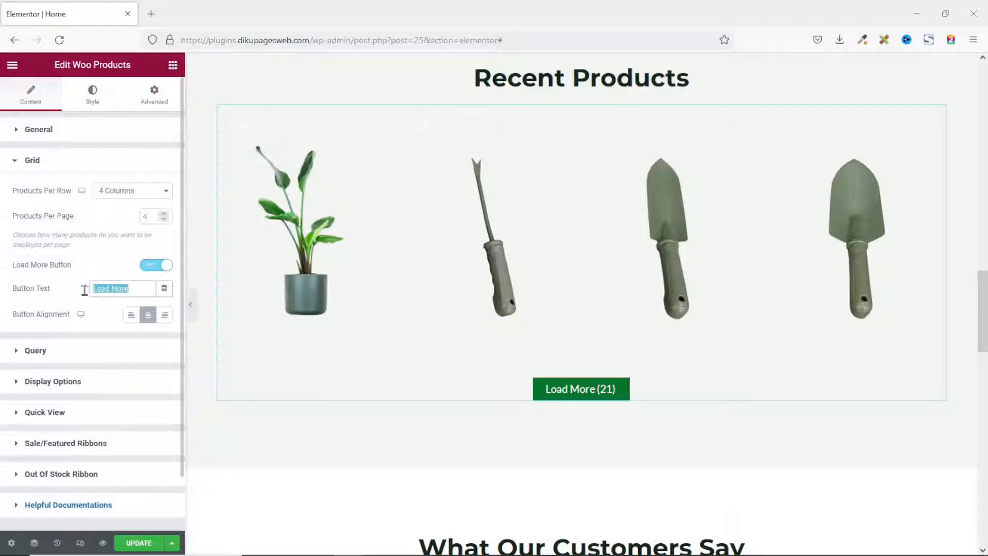
{"action": "mouse_move", "coordinate": [71, 292]}
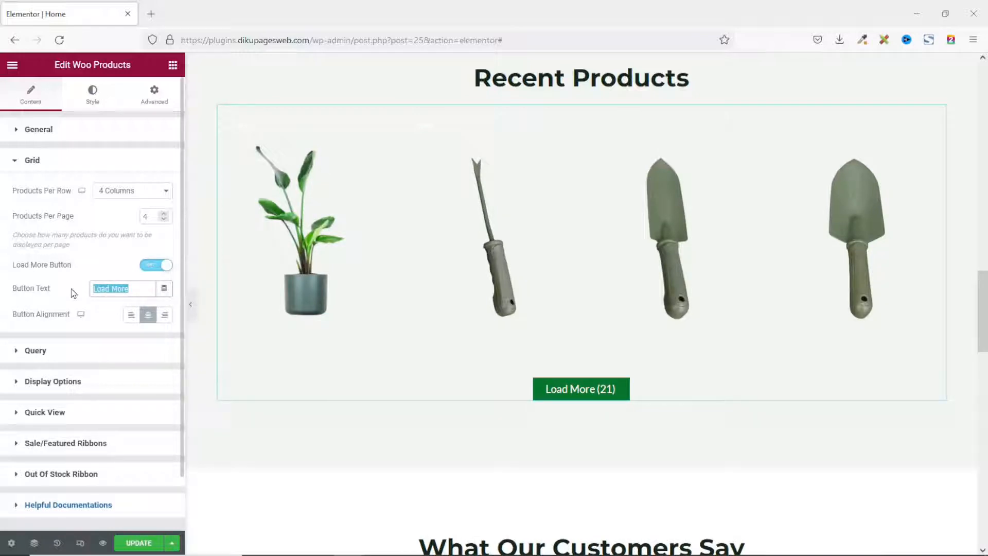
{"action": "left_click", "coordinate": [132, 314]}
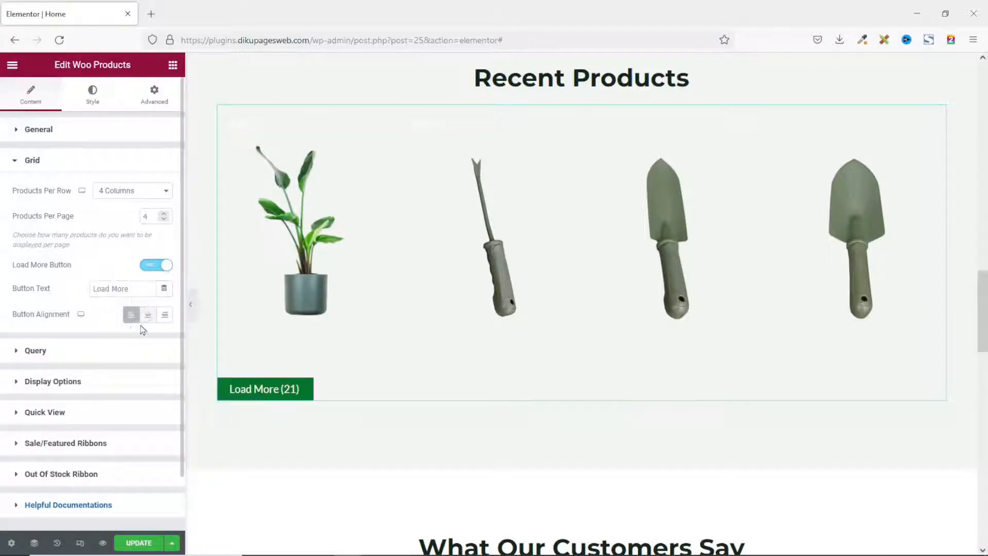
{"action": "left_click", "coordinate": [164, 314]}
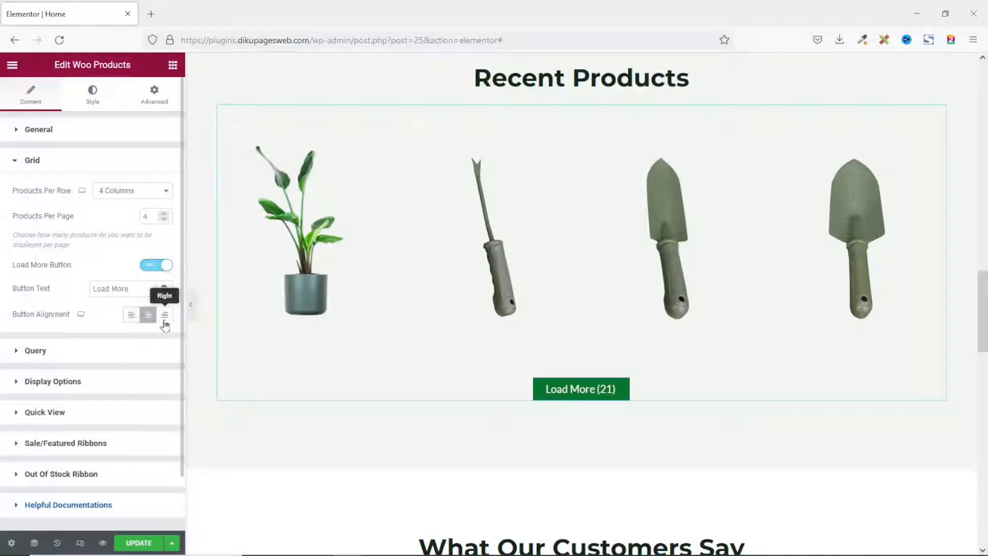
{"action": "mouse_move", "coordinate": [148, 315]}
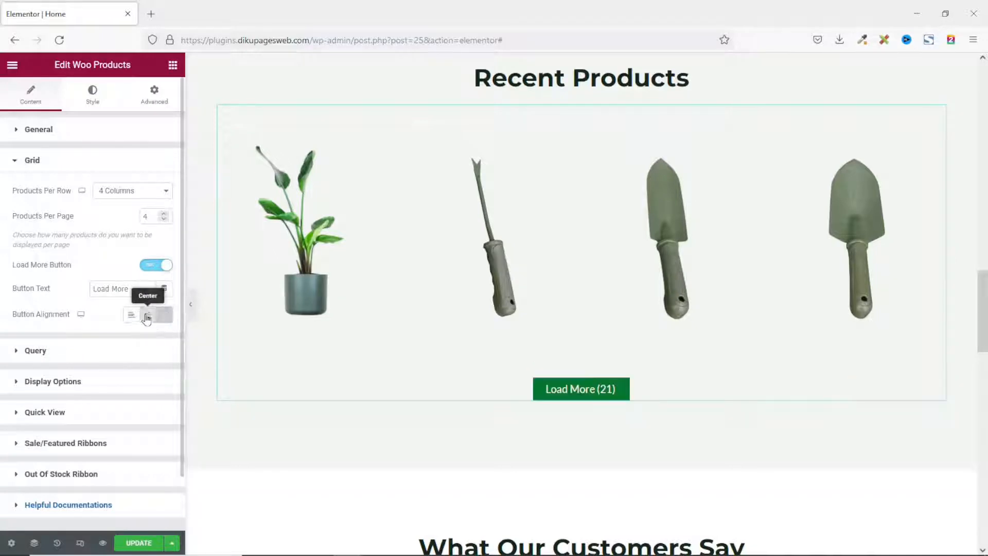
{"action": "left_click", "coordinate": [155, 265]}
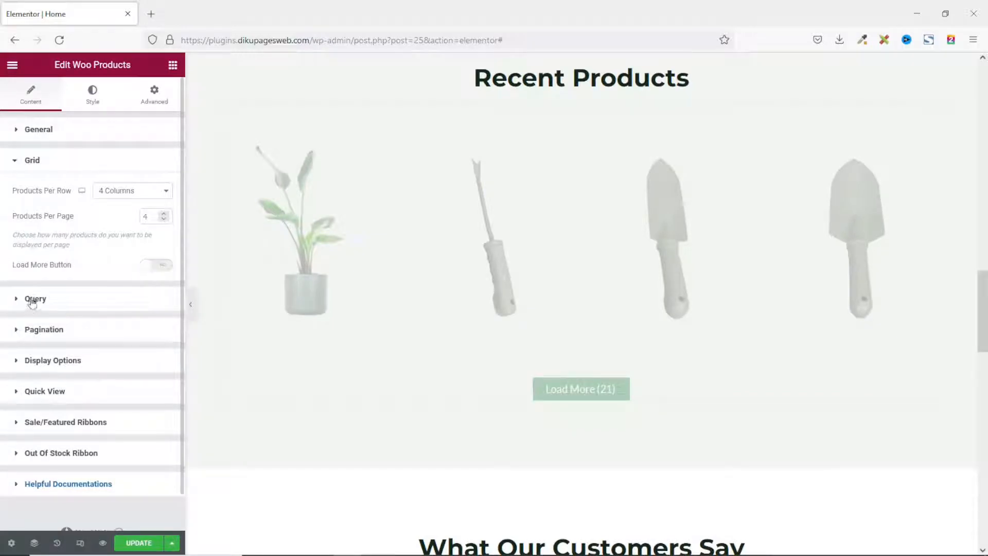
Review the Query section's Filter By options and keep the product filter at None
{"action": "left_click", "coordinate": [35, 298]}
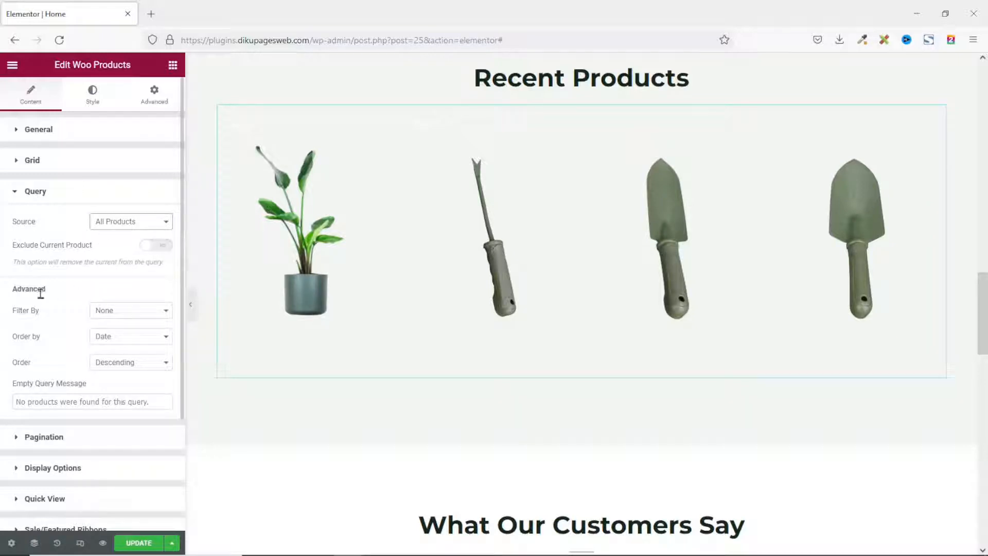
{"action": "left_click", "coordinate": [130, 310]}
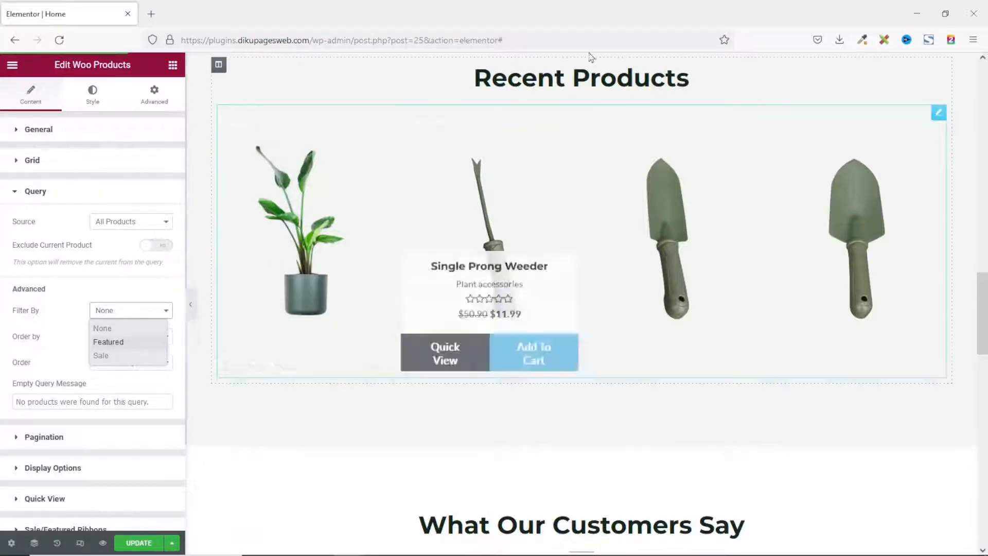
{"action": "mouse_move", "coordinate": [703, 82]}
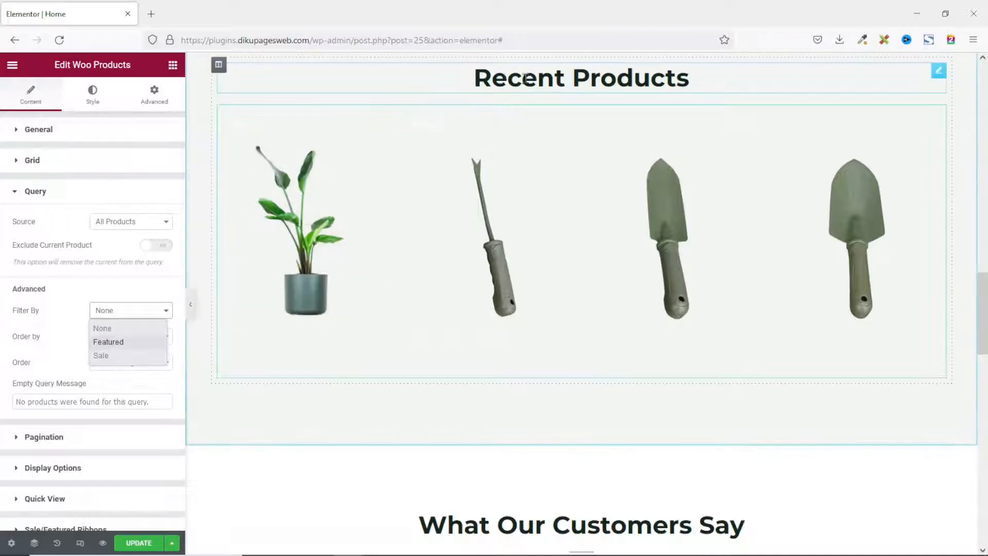
{"action": "left_click", "coordinate": [101, 328]}
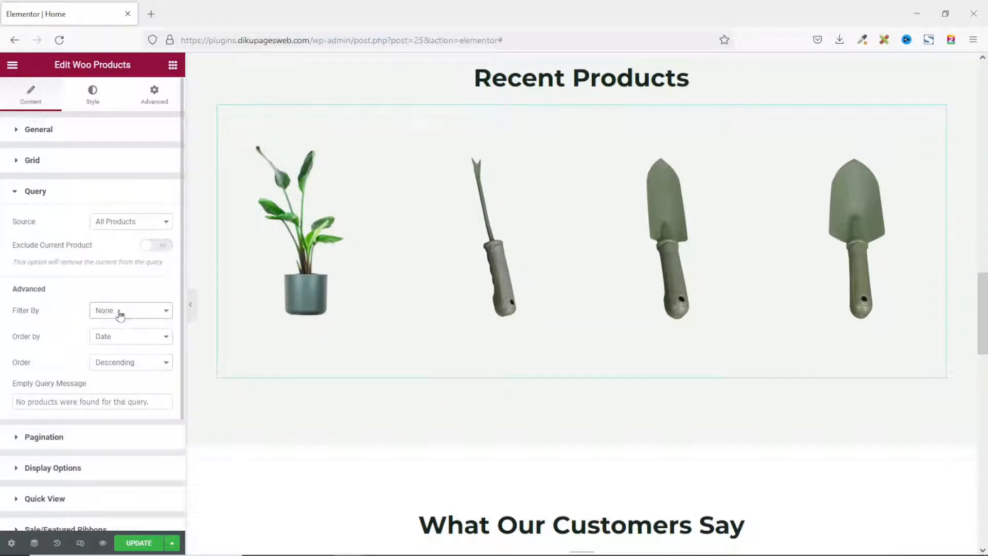
{"action": "scroll", "scroll_direction": "down", "scroll_amount": 3}
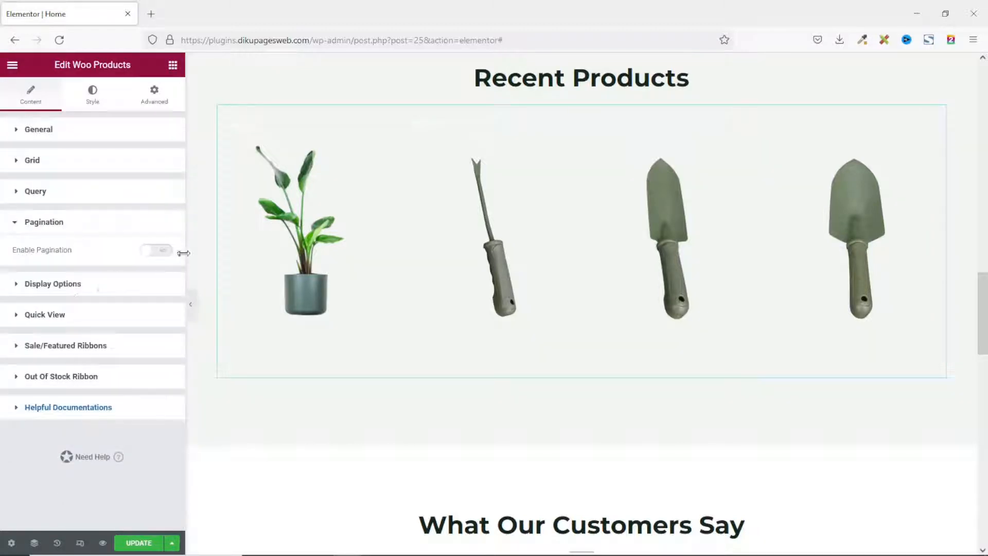
{"action": "mouse_move", "coordinate": [339, 271]}
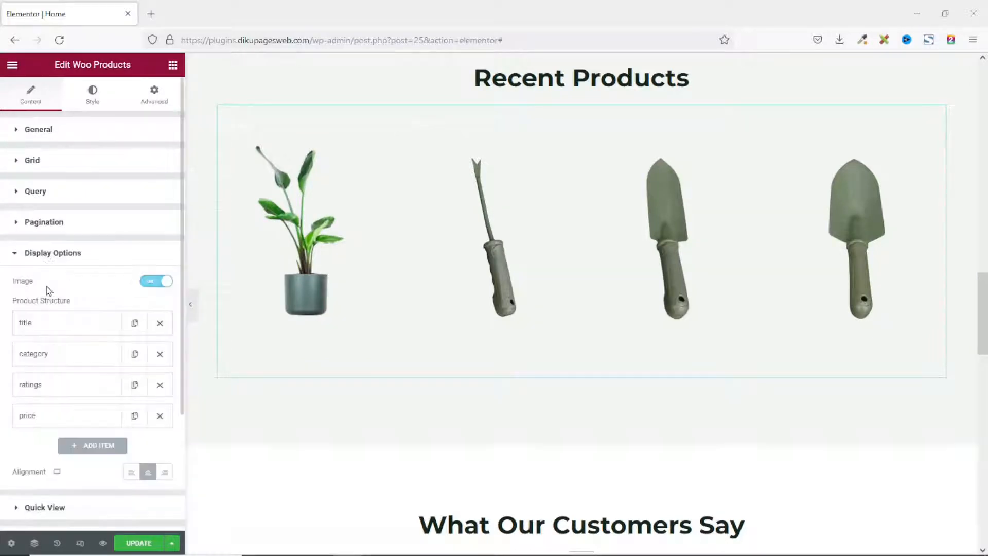
{"action": "mouse_move", "coordinate": [68, 303]}
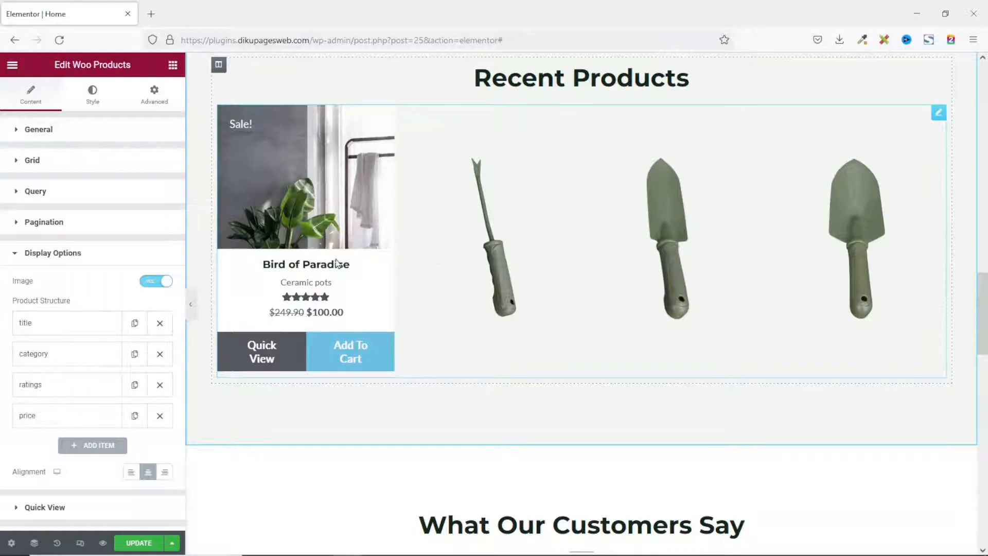
{"action": "mouse_move", "coordinate": [303, 201]}
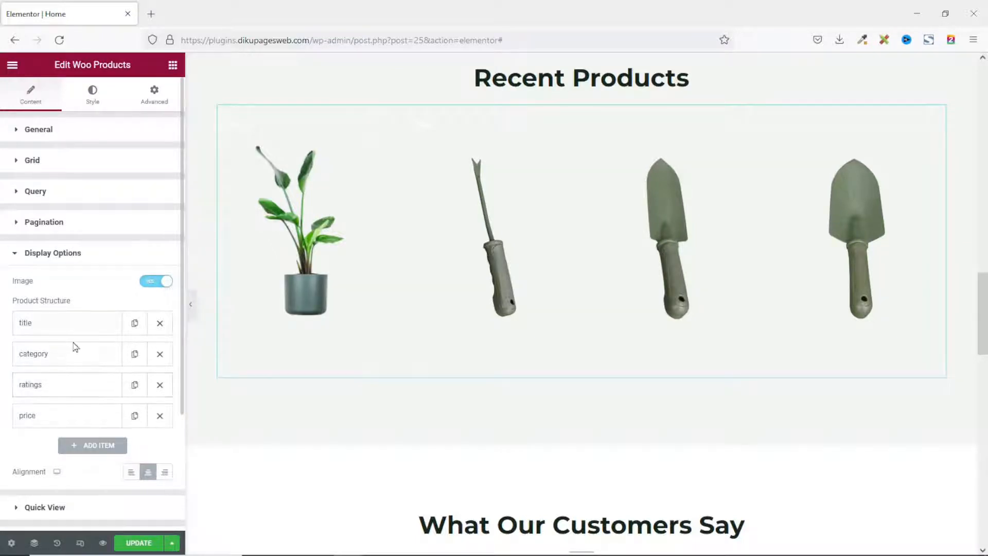
Remove category and ratings from the product card structure and centre the card text
{"action": "left_click", "coordinate": [159, 354]}
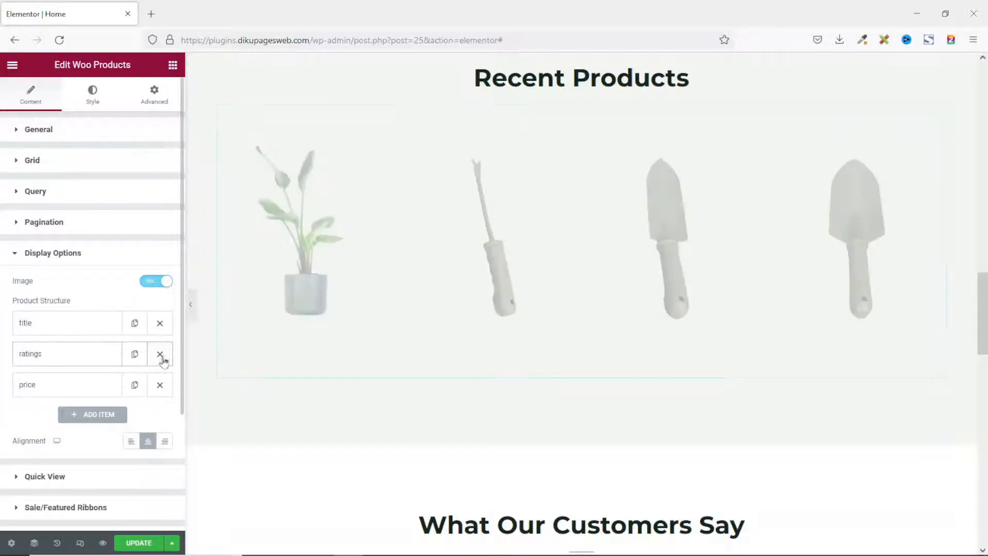
{"action": "left_click", "coordinate": [160, 353]}
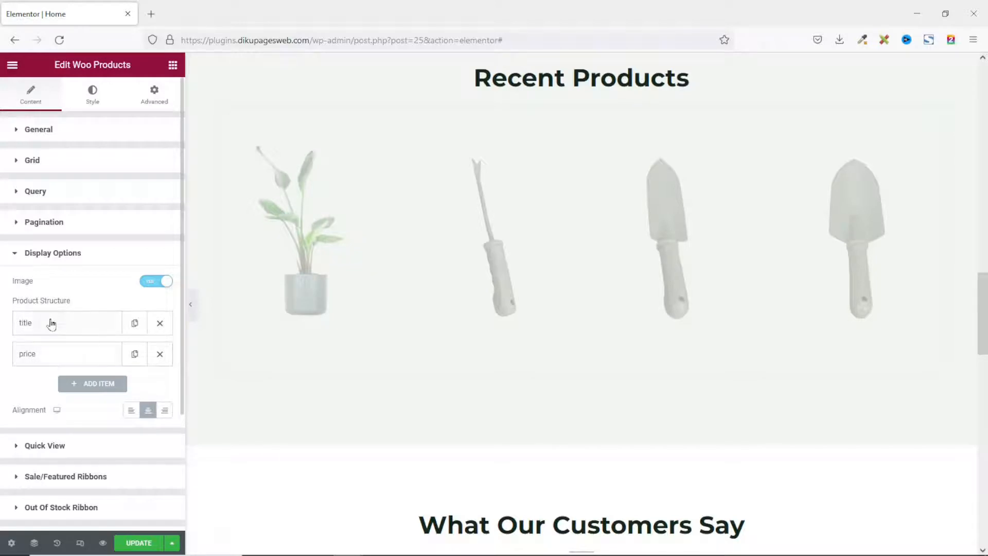
{"action": "mouse_move", "coordinate": [92, 384]}
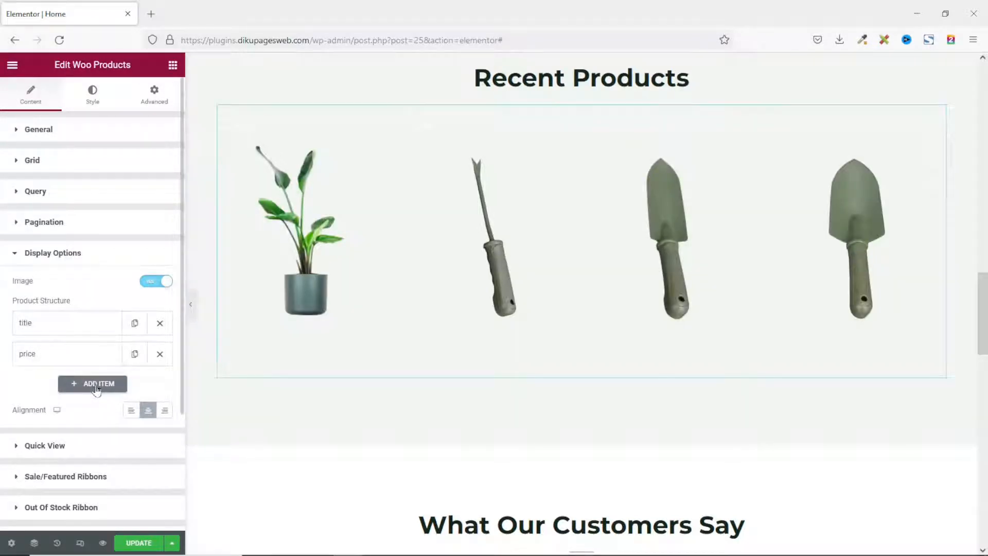
{"action": "mouse_move", "coordinate": [43, 305]}
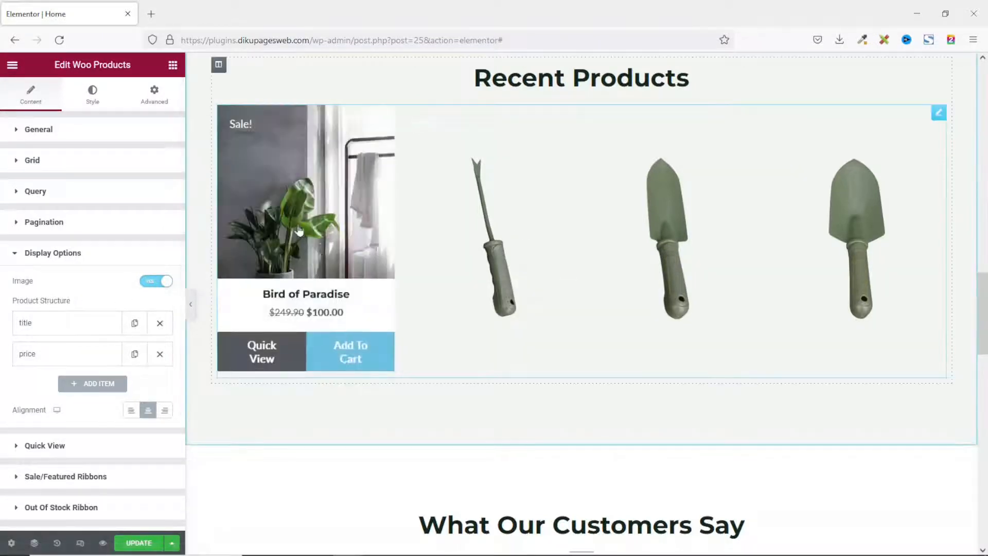
{"action": "left_click", "coordinate": [131, 410]}
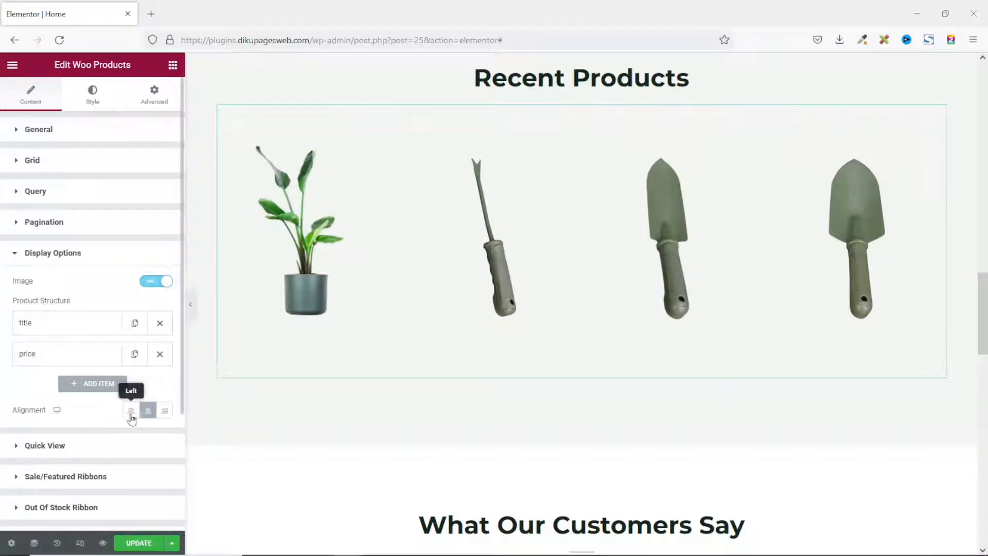
{"action": "left_click", "coordinate": [130, 410]}
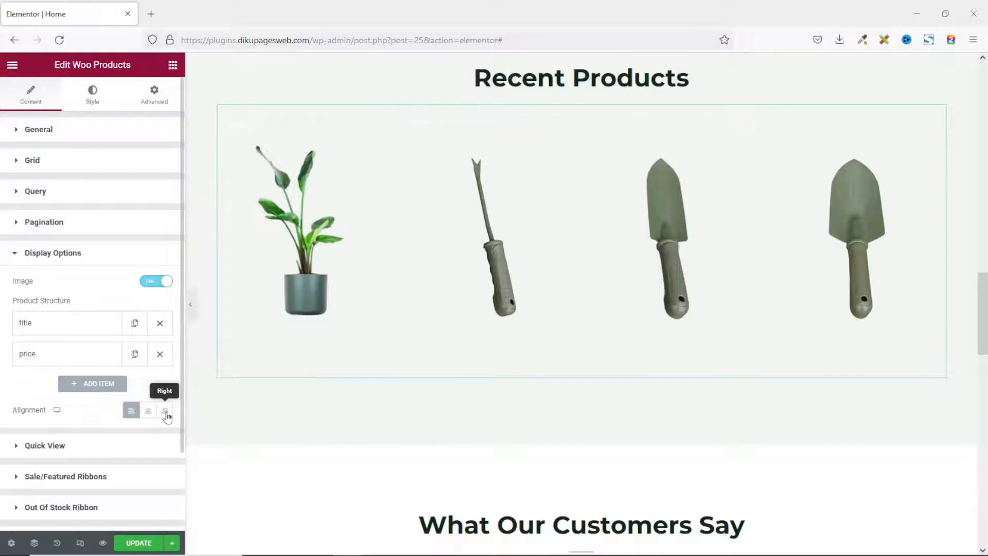
{"action": "left_click", "coordinate": [165, 410]}
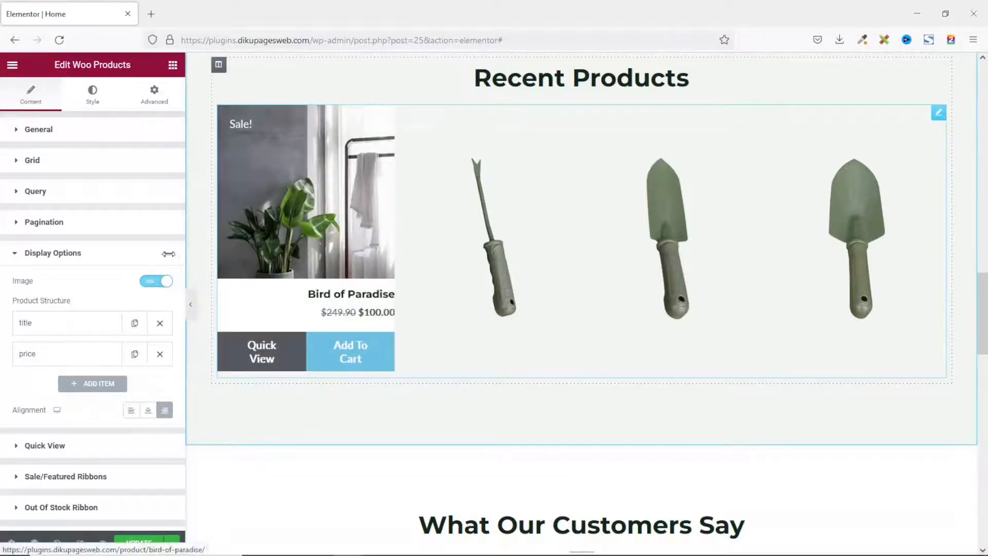
{"action": "left_click", "coordinate": [148, 411]}
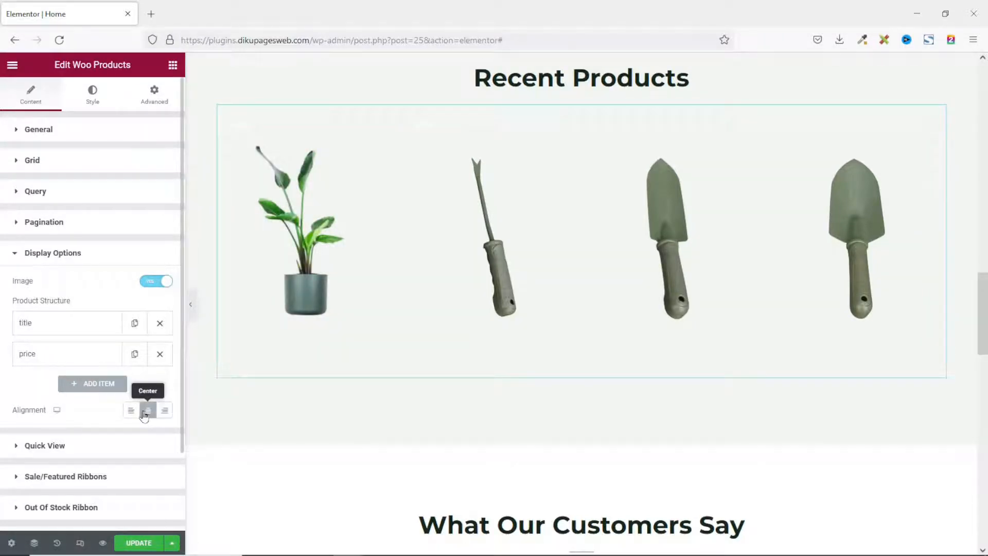
{"action": "scroll", "scroll_direction": "down", "scroll_amount": 3}
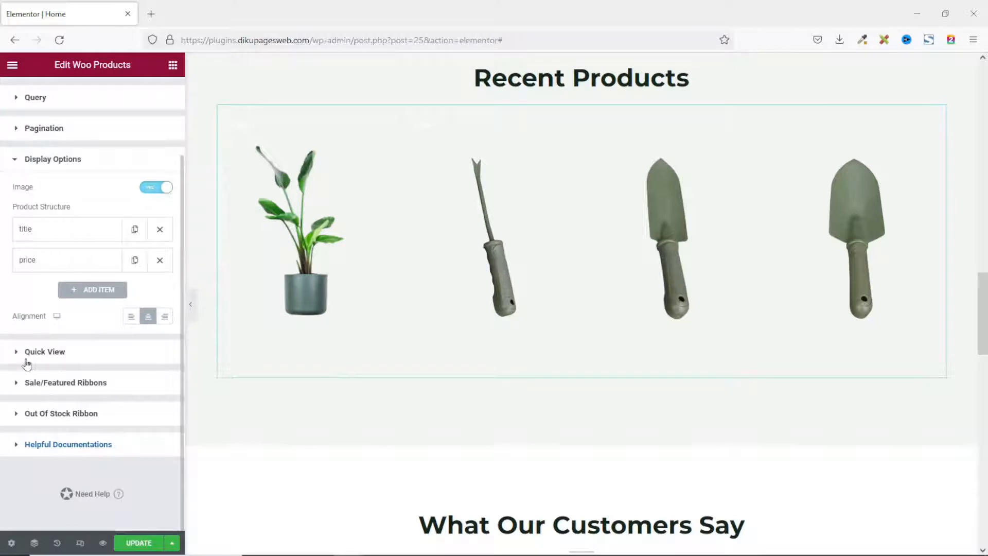
{"action": "mouse_move", "coordinate": [115, 396]}
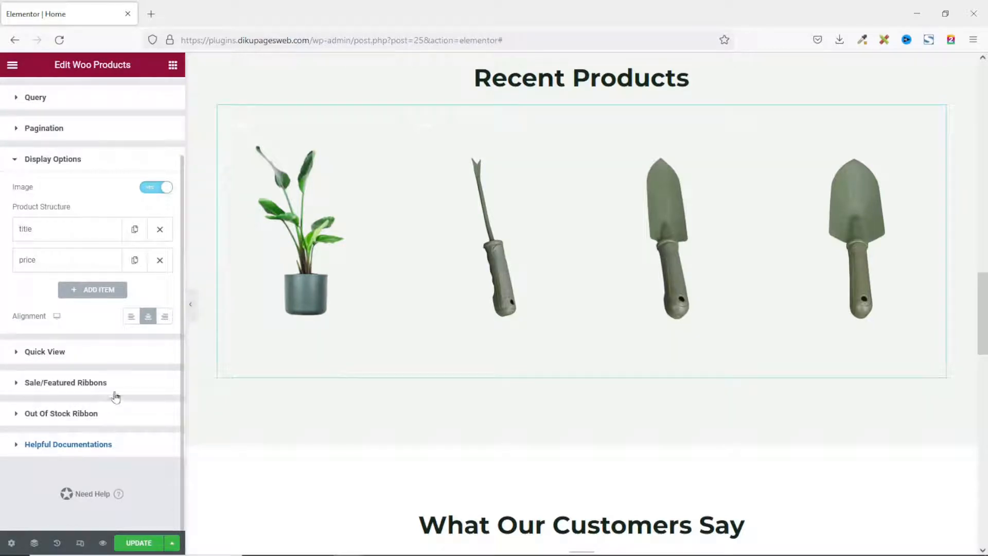
{"action": "mouse_move", "coordinate": [114, 423]}
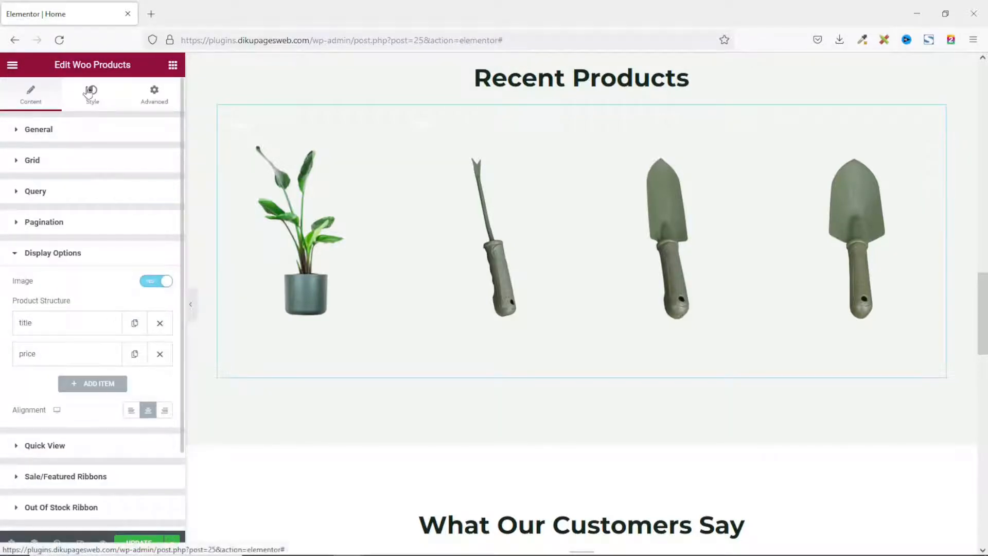
Set the product title colour to dark green in the widget's Title style settings
{"action": "left_click", "coordinate": [92, 94]}
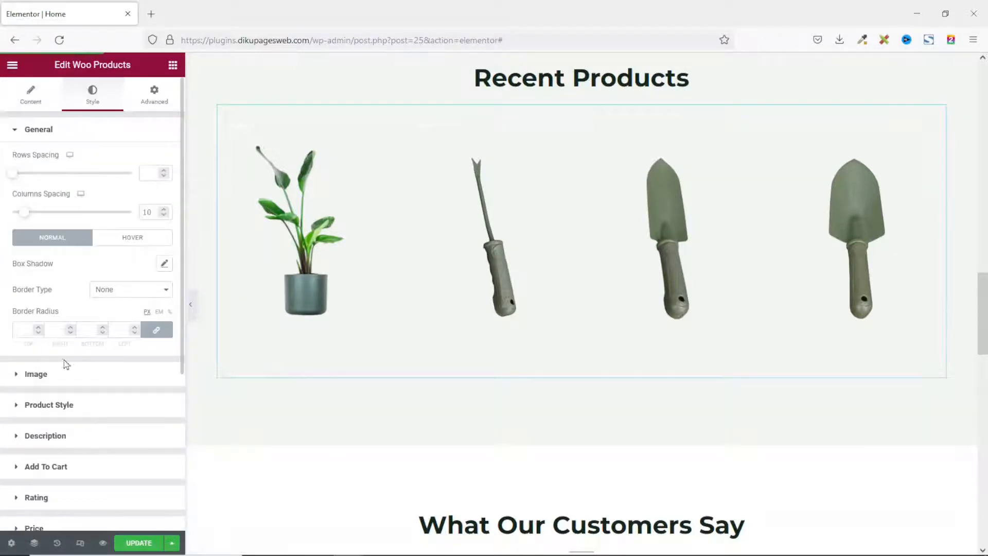
{"action": "scroll", "scroll_direction": "down", "scroll_amount": 3}
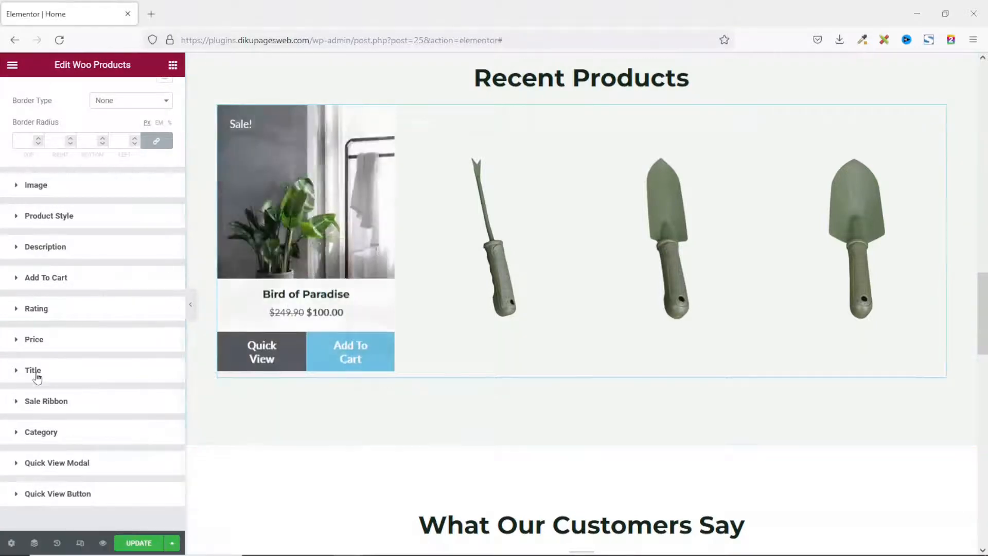
{"action": "left_click", "coordinate": [32, 370]}
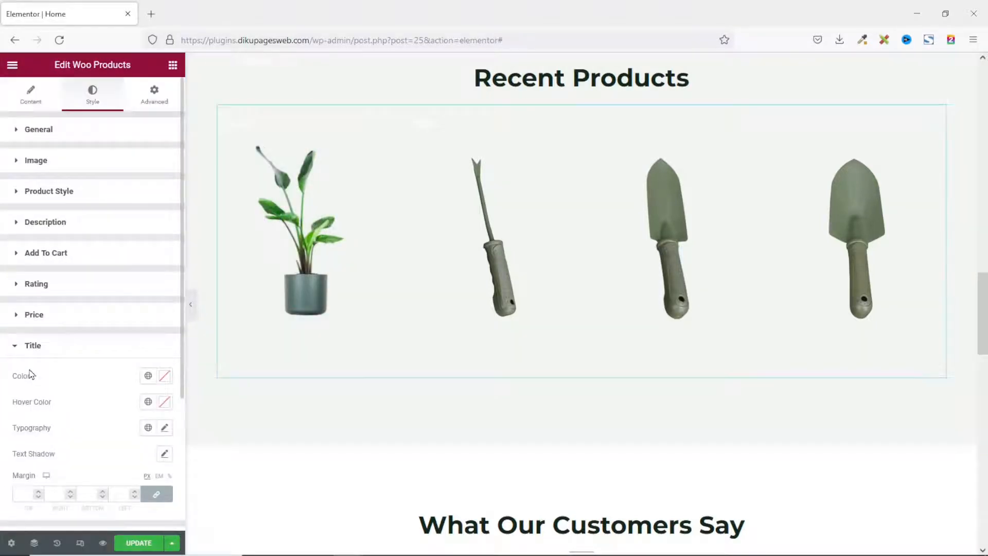
{"action": "left_click", "coordinate": [148, 376]}
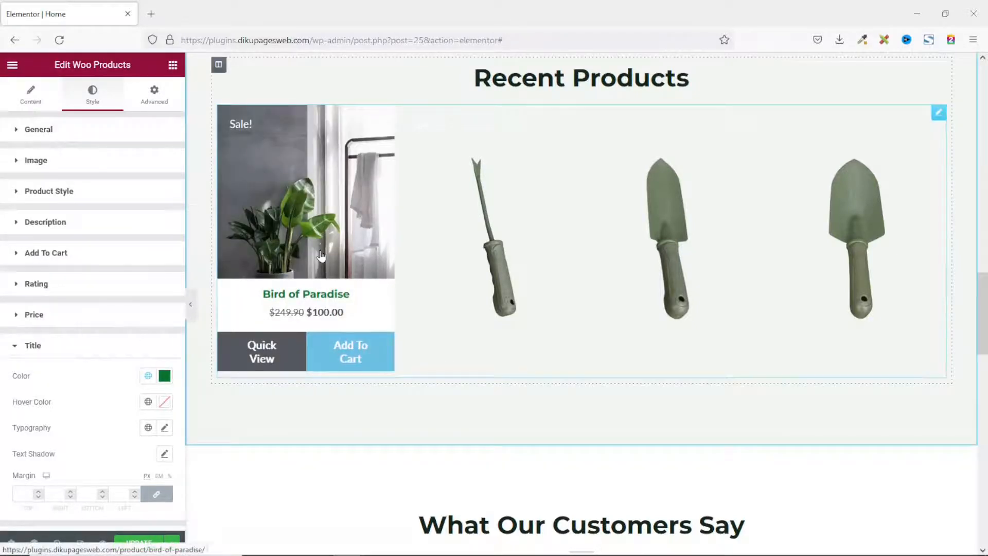
{"action": "mouse_move", "coordinate": [352, 359]}
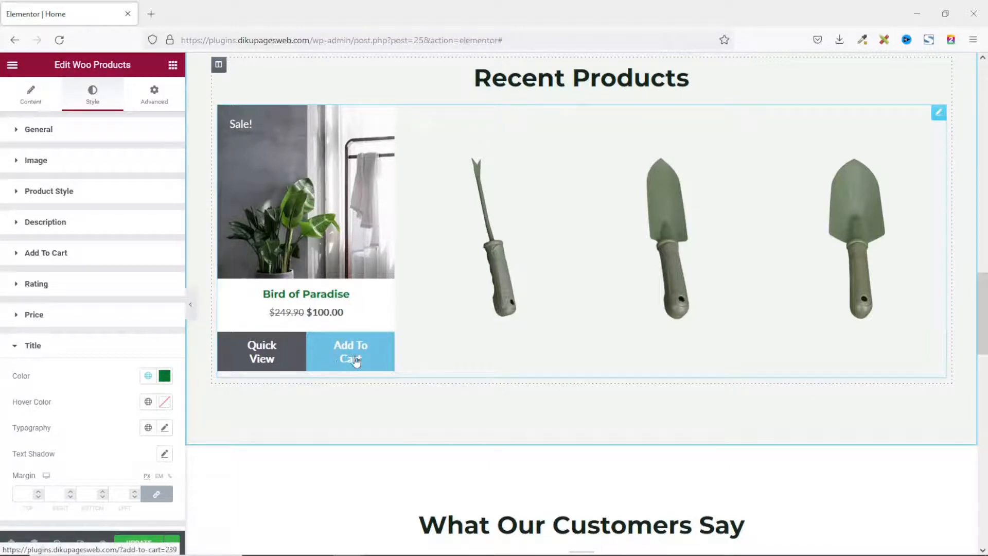
{"action": "mouse_move", "coordinate": [174, 284]}
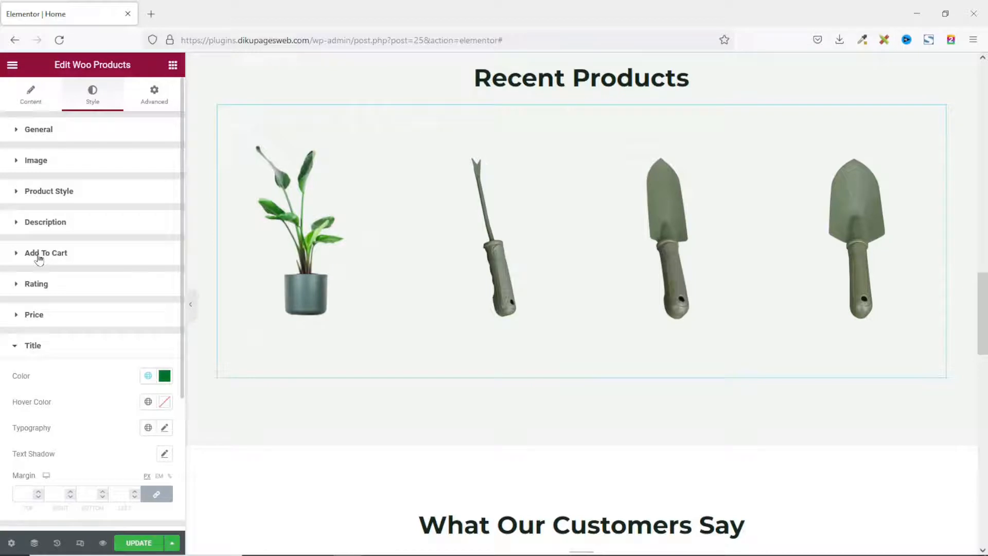
Give the Add To Cart buttons a dark green background and check the Hover settings
{"action": "left_click", "coordinate": [45, 252]}
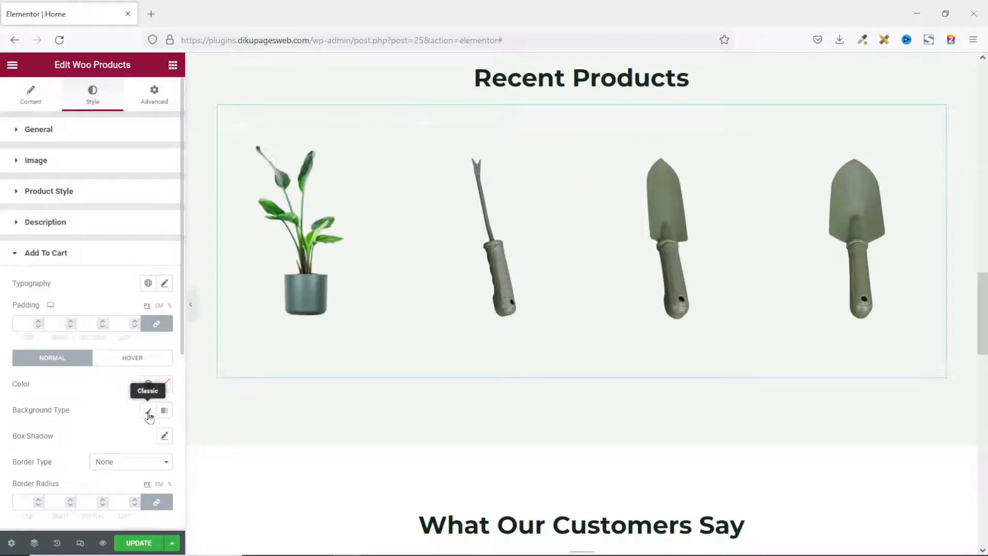
{"action": "left_click", "coordinate": [148, 437]}
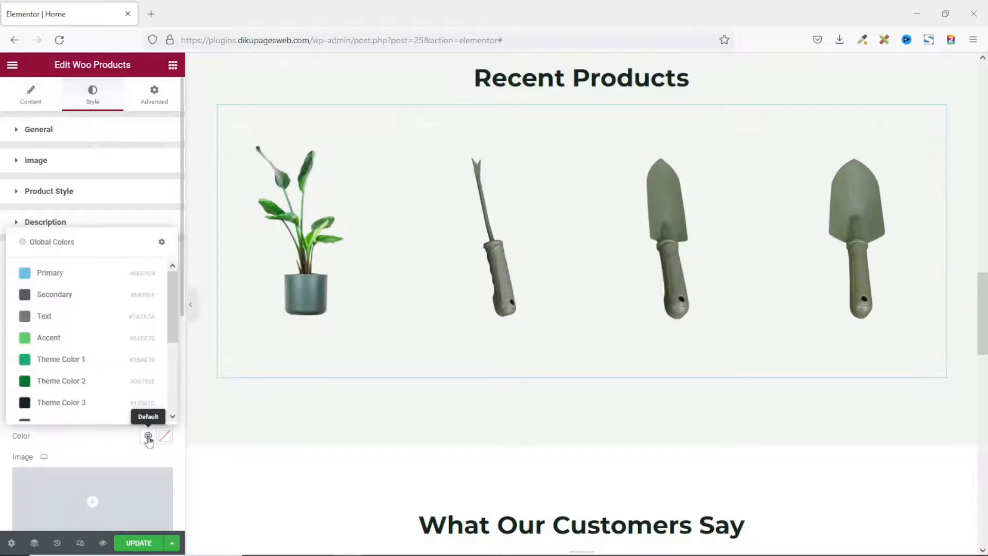
{"action": "left_click", "coordinate": [46, 252]}
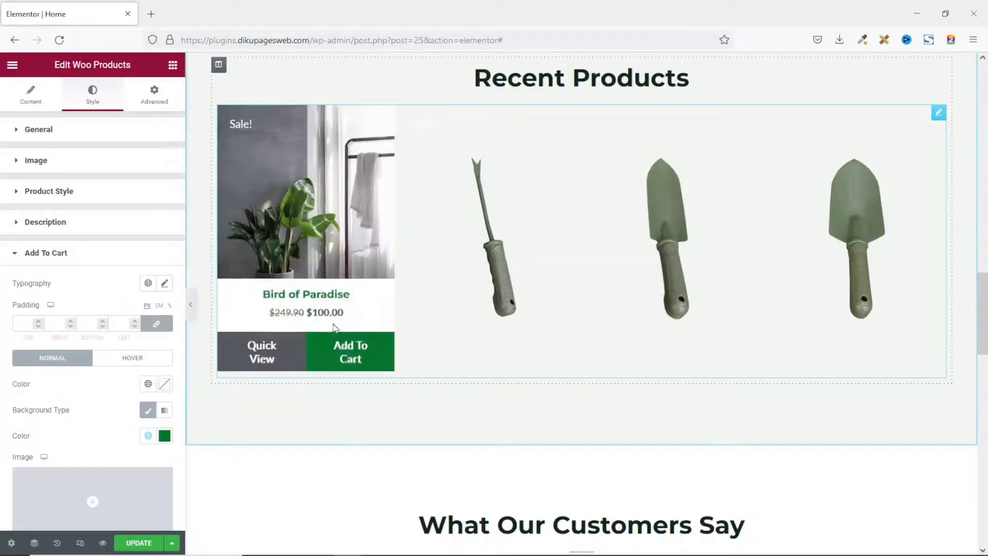
{"action": "mouse_move", "coordinate": [350, 352]}
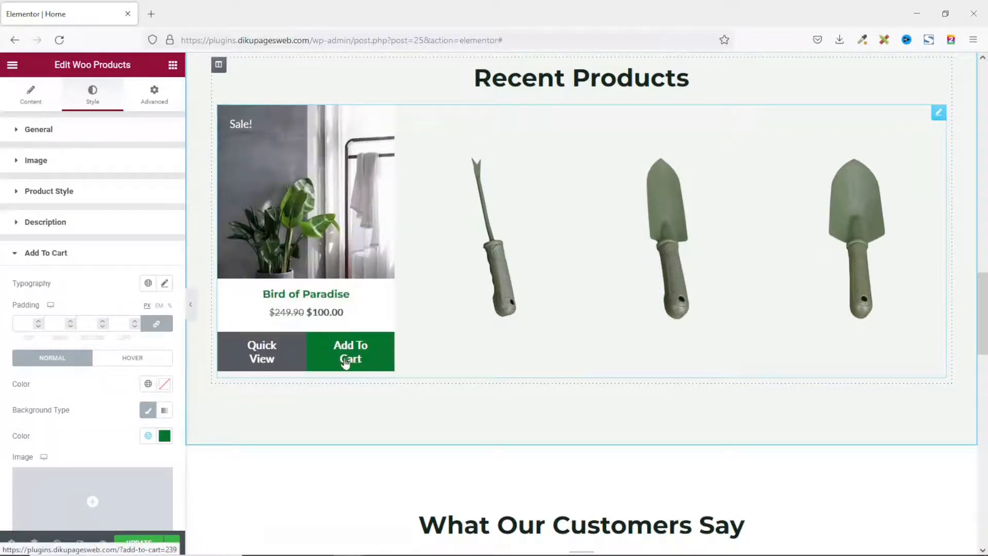
{"action": "left_click", "coordinate": [133, 357]}
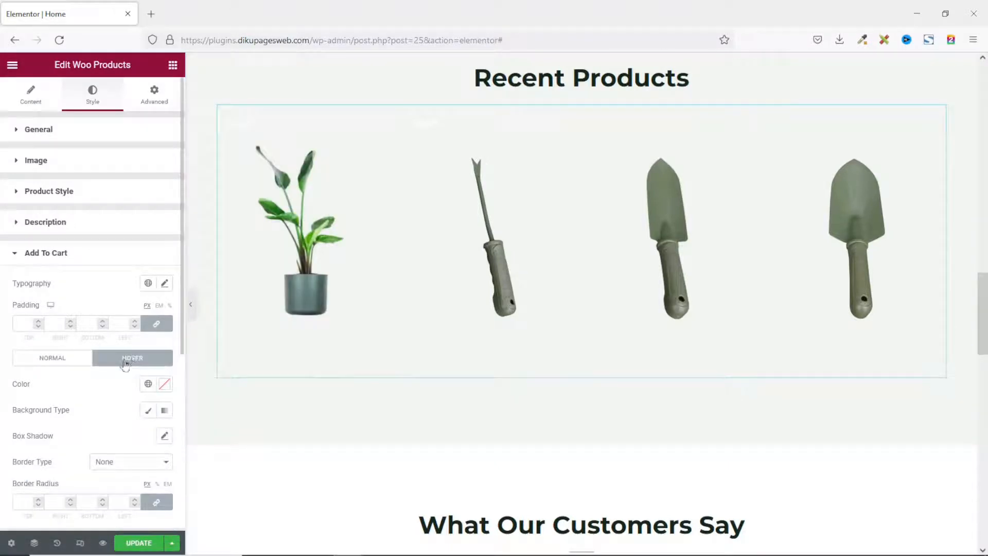
{"action": "left_click", "coordinate": [149, 411]}
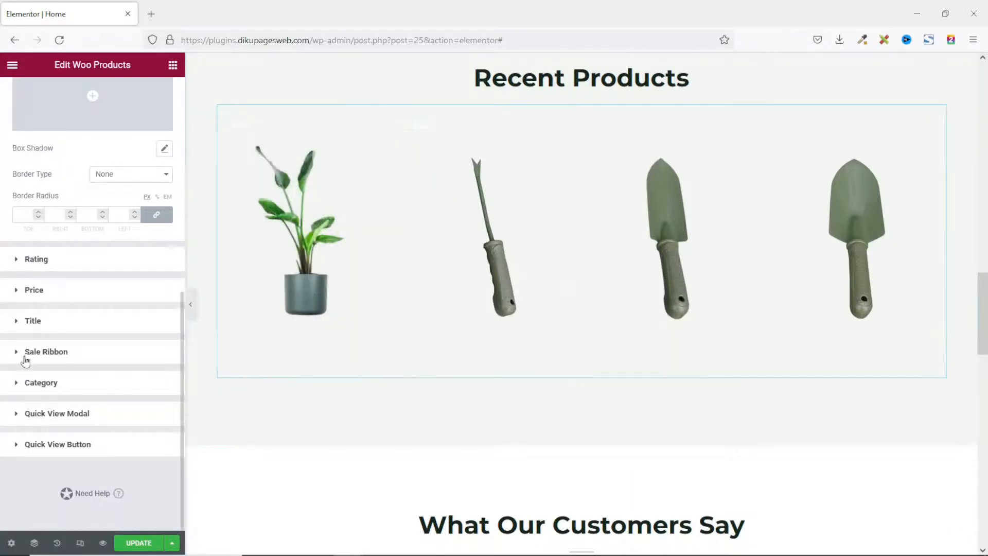
Set the Sale Ribbon text colour to green and update the page
{"action": "left_click", "coordinate": [45, 351]}
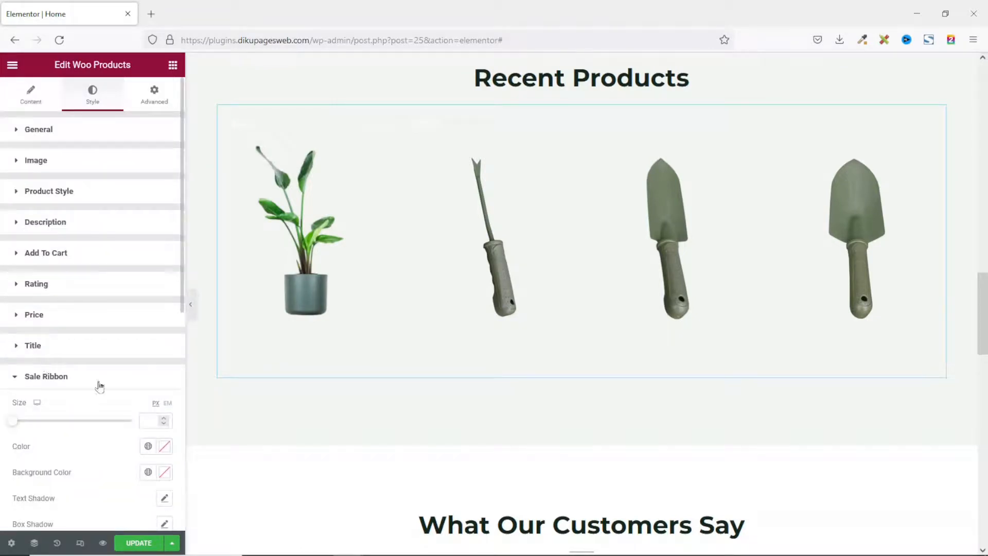
{"action": "left_click", "coordinate": [148, 446]}
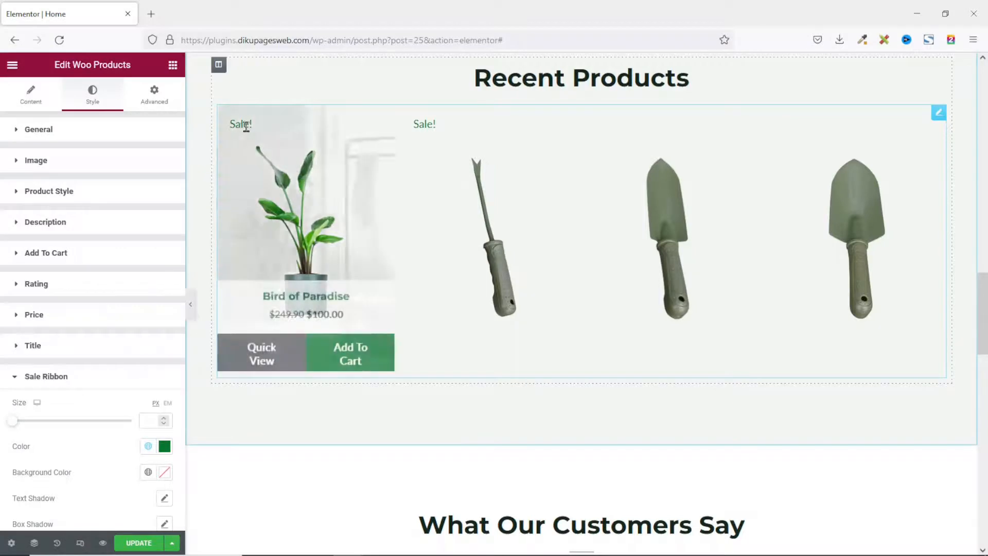
{"action": "scroll", "scroll_direction": "down", "scroll_amount": 3}
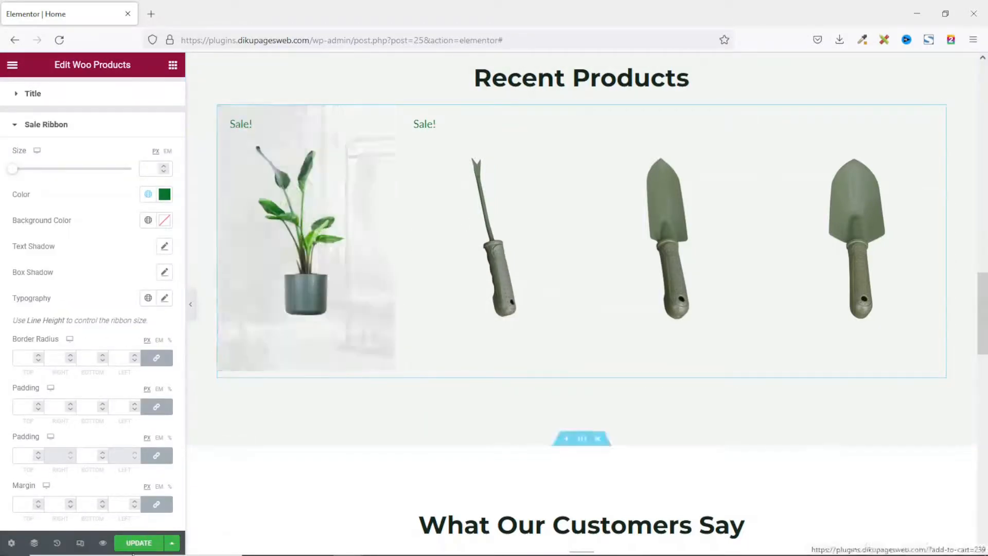
{"action": "left_click", "coordinate": [138, 542]}
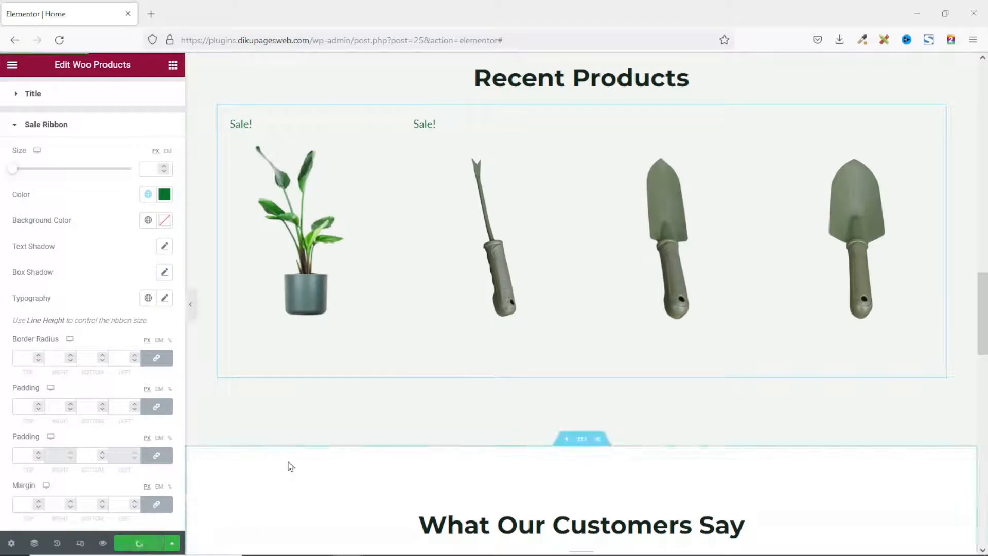
{"action": "mouse_move", "coordinate": [102, 543]}
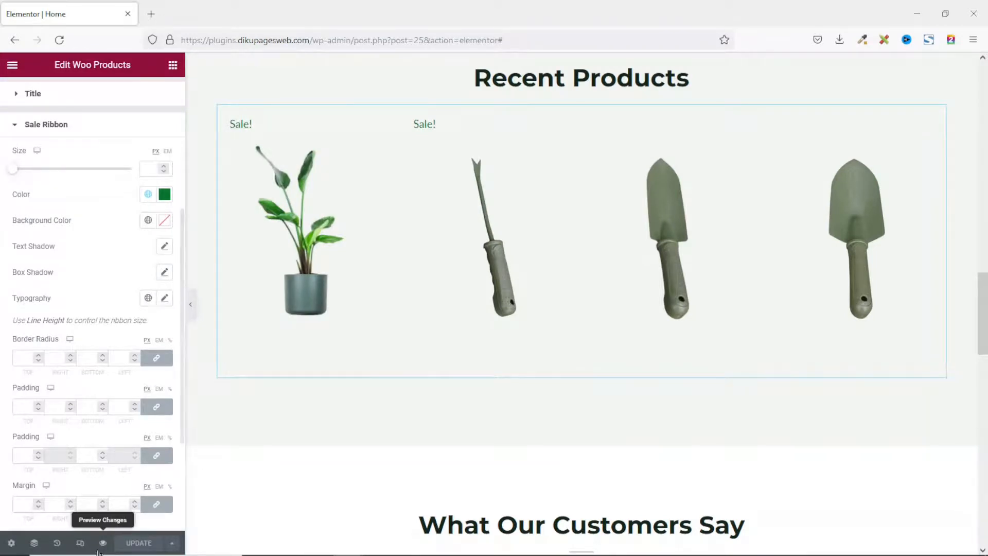
Preview the home page in a new tab, scroll through it, and return to Elementor
{"action": "left_click", "coordinate": [102, 543]}
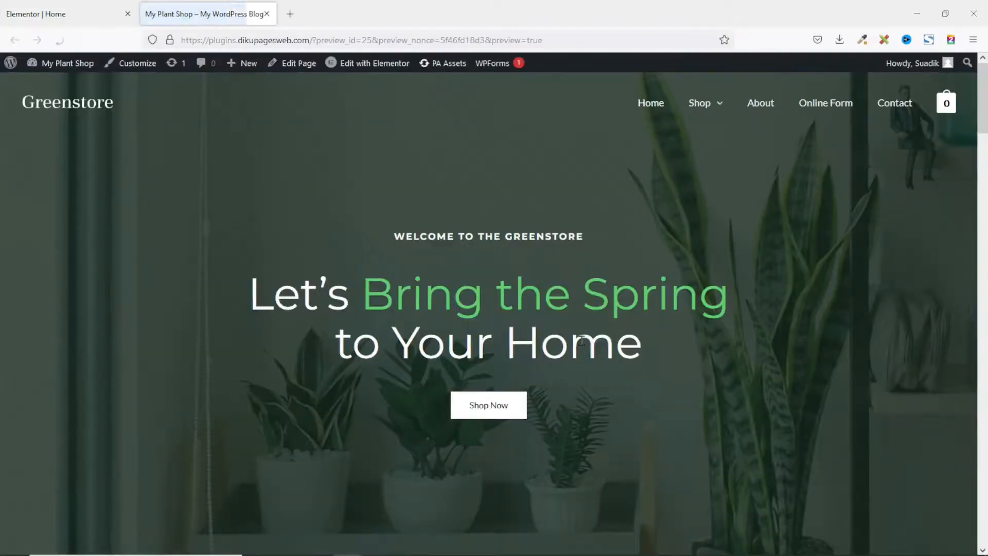
{"action": "scroll", "scroll_direction": "down", "scroll_amount": 3}
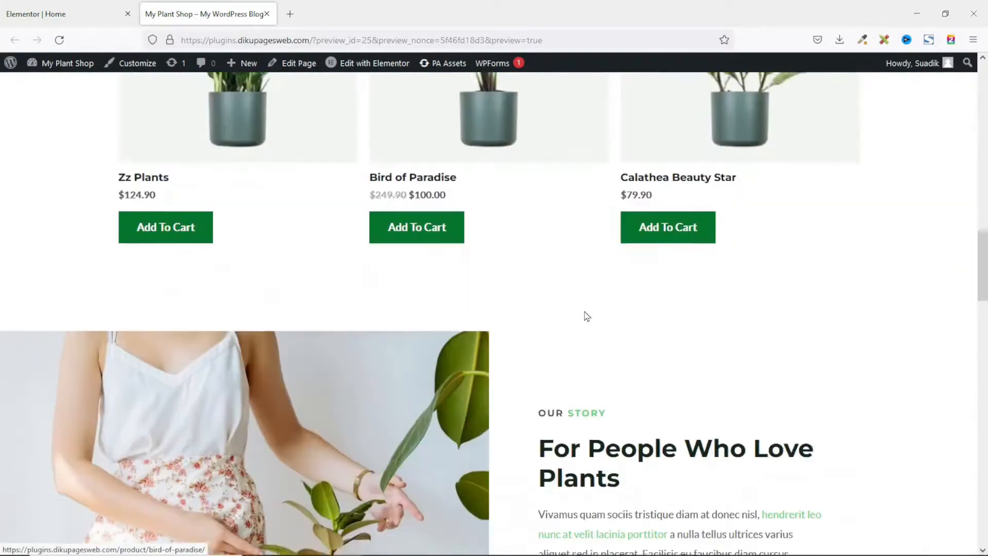
{"action": "scroll", "scroll_direction": "up", "scroll_amount": 3}
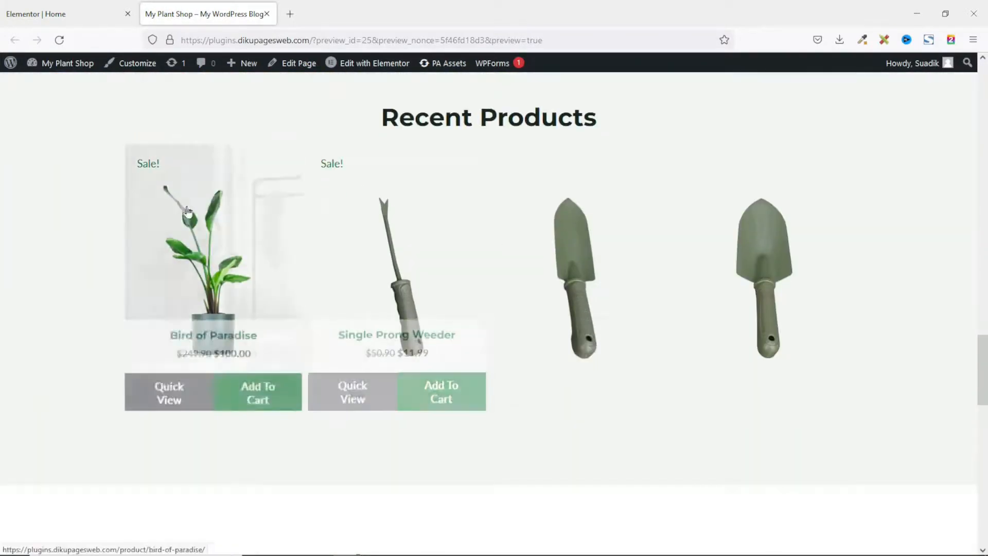
{"action": "mouse_move", "coordinate": [859, 321]}
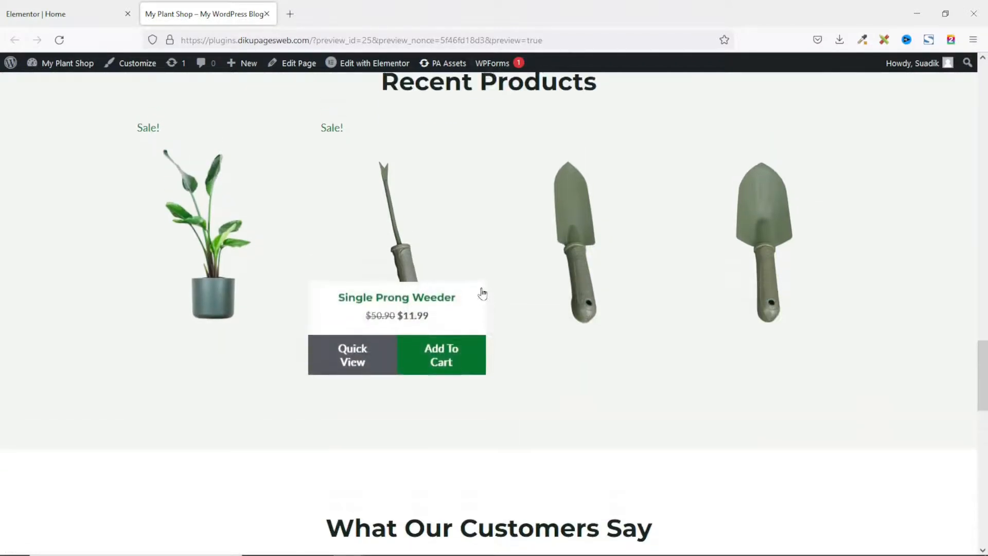
{"action": "scroll", "scroll_direction": "up", "scroll_amount": 3}
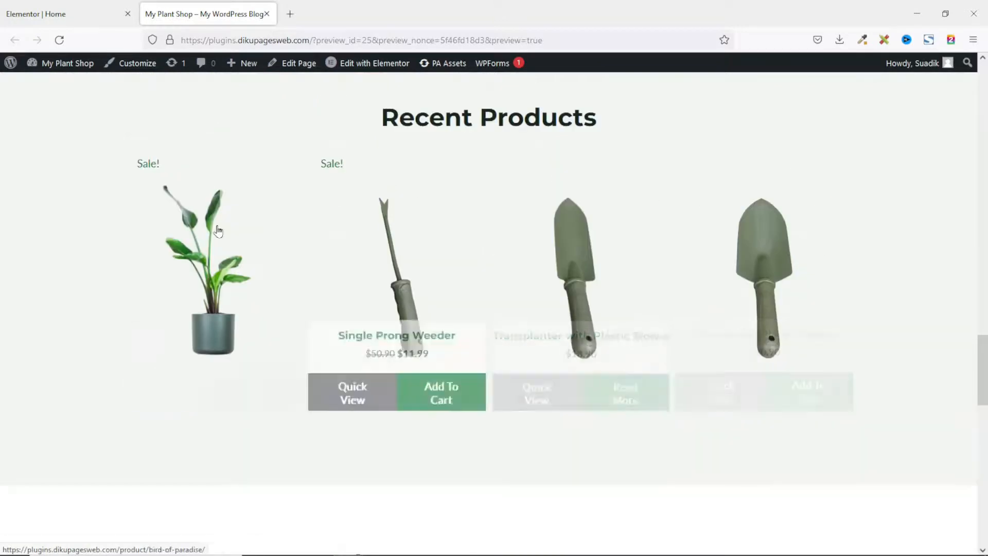
{"action": "left_click", "coordinate": [37, 14]}
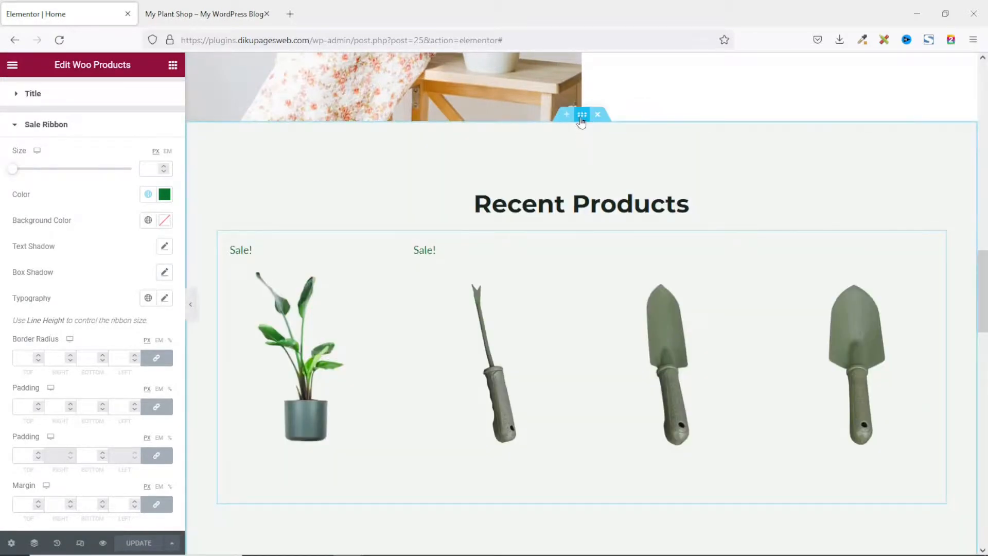
Give the Recent Products section a classic #FFFFFF background and update the page
{"action": "left_click", "coordinate": [581, 114]}
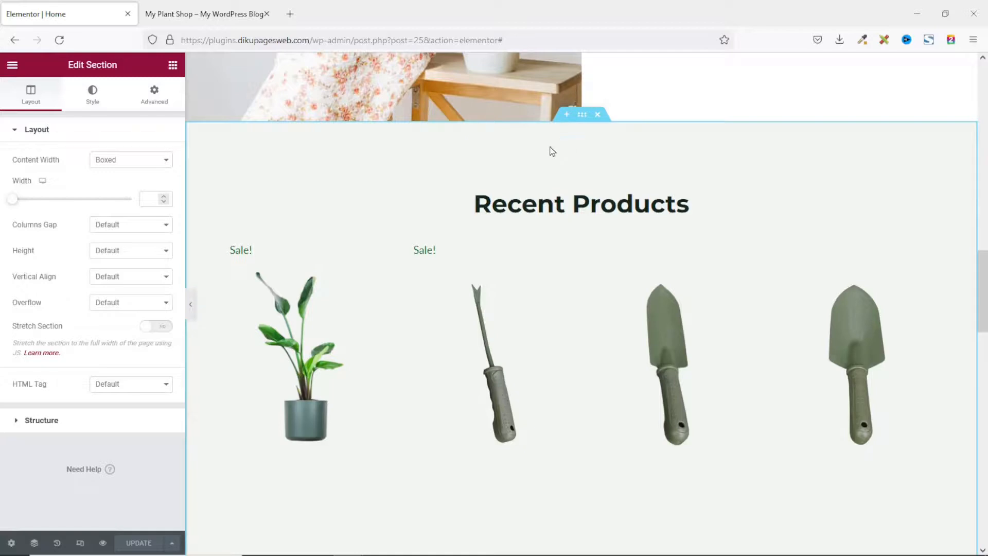
{"action": "left_click", "coordinate": [92, 94]}
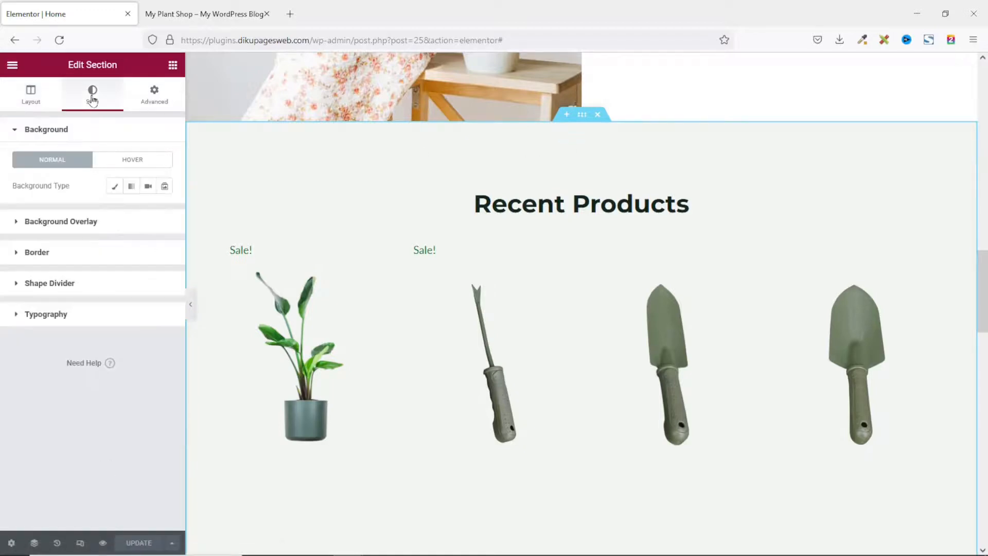
{"action": "mouse_move", "coordinate": [115, 185]}
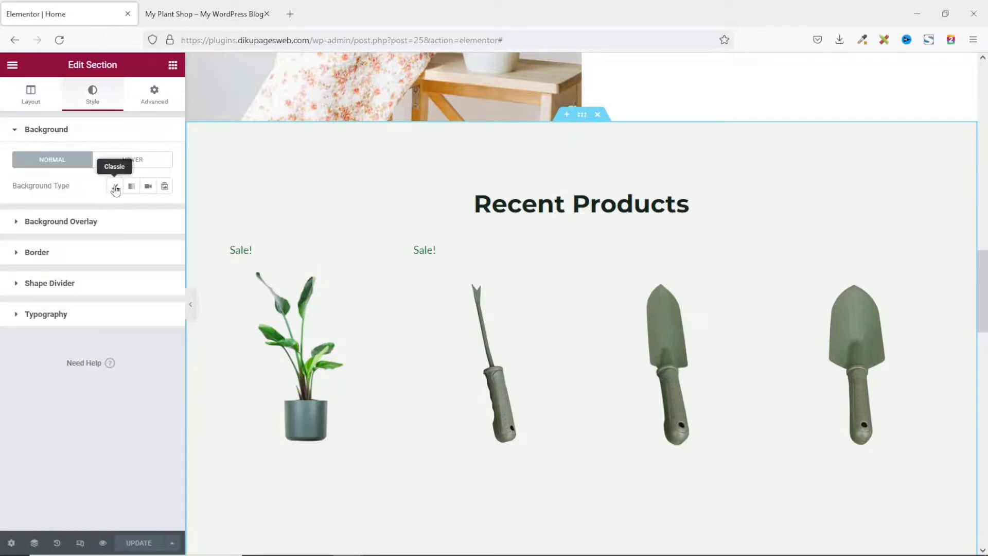
{"action": "left_click", "coordinate": [116, 185]}
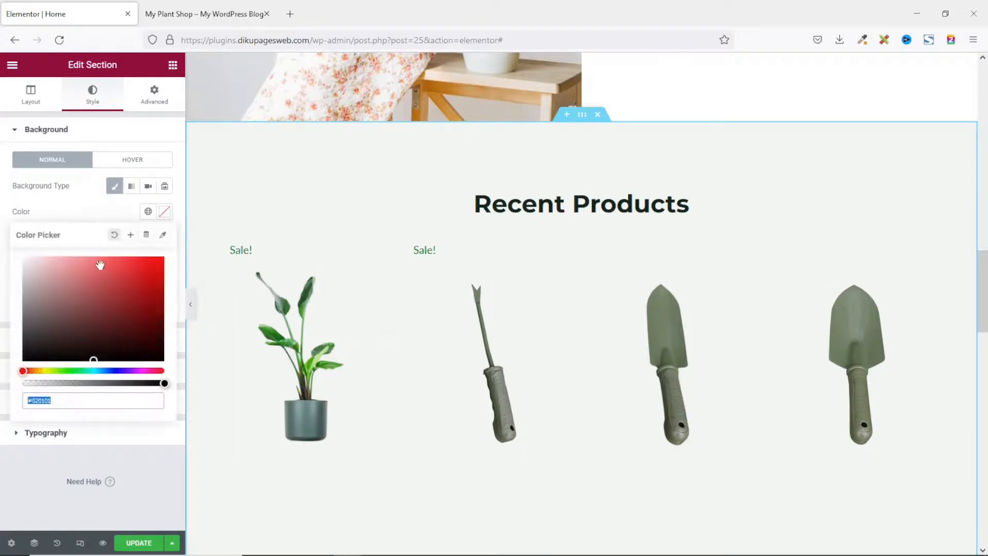
{"action": "type", "text": "#FFFFFF"}
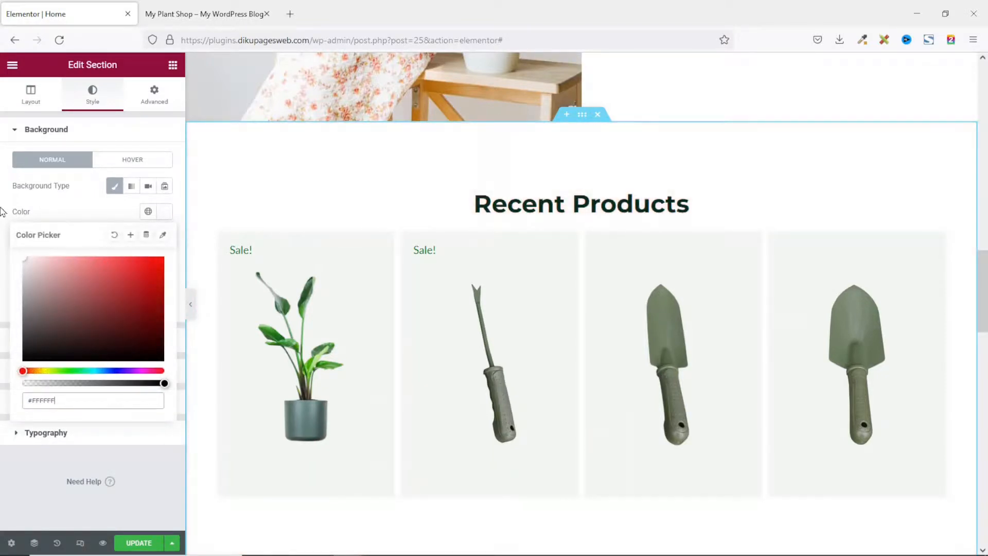
{"action": "scroll", "scroll_direction": "down", "scroll_amount": 3}
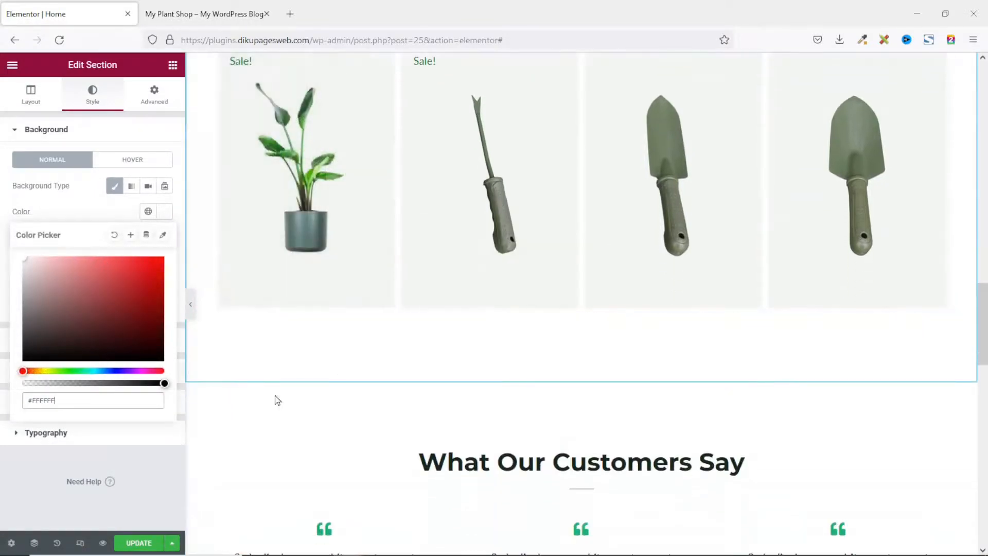
{"action": "scroll", "scroll_direction": "up", "scroll_amount": 3}
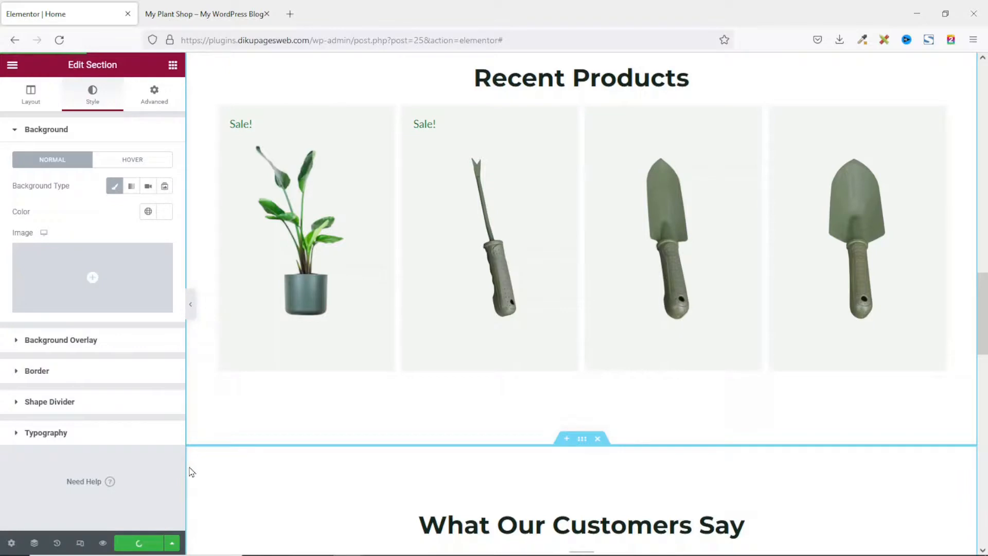
{"action": "left_click", "coordinate": [207, 13]}
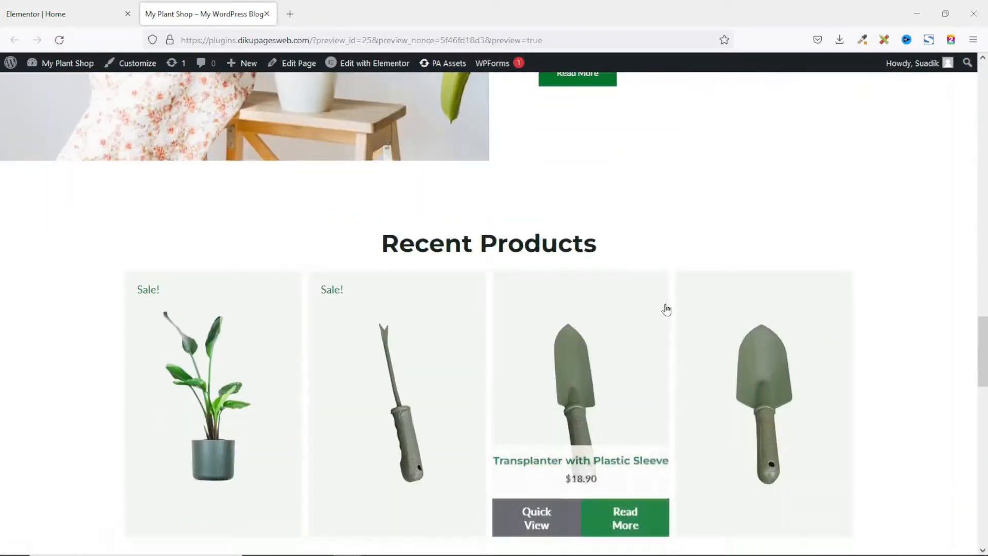
Scroll the live preview to inspect Recent Products on its white background
{"action": "scroll", "scroll_direction": "down", "scroll_amount": 3}
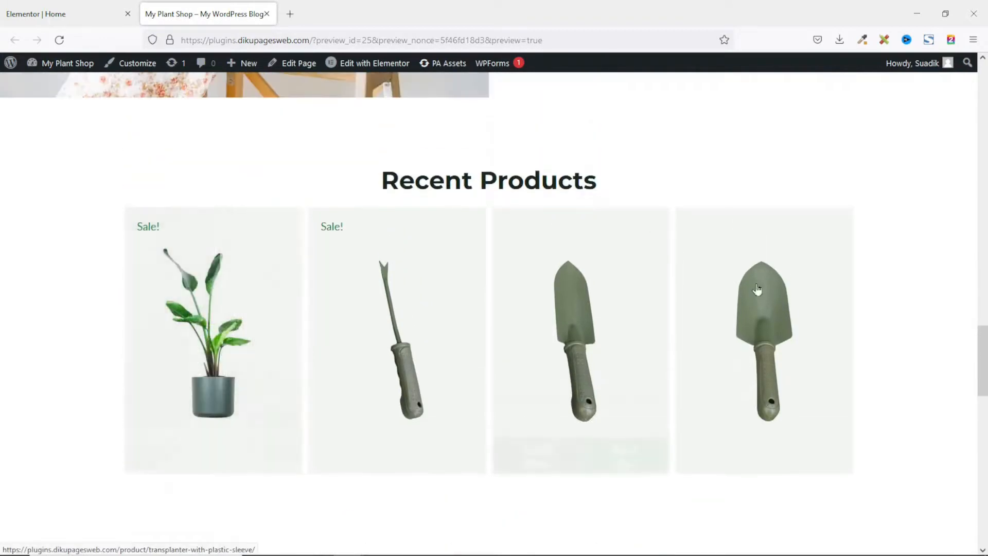
{"action": "scroll", "scroll_direction": "up", "scroll_amount": 3}
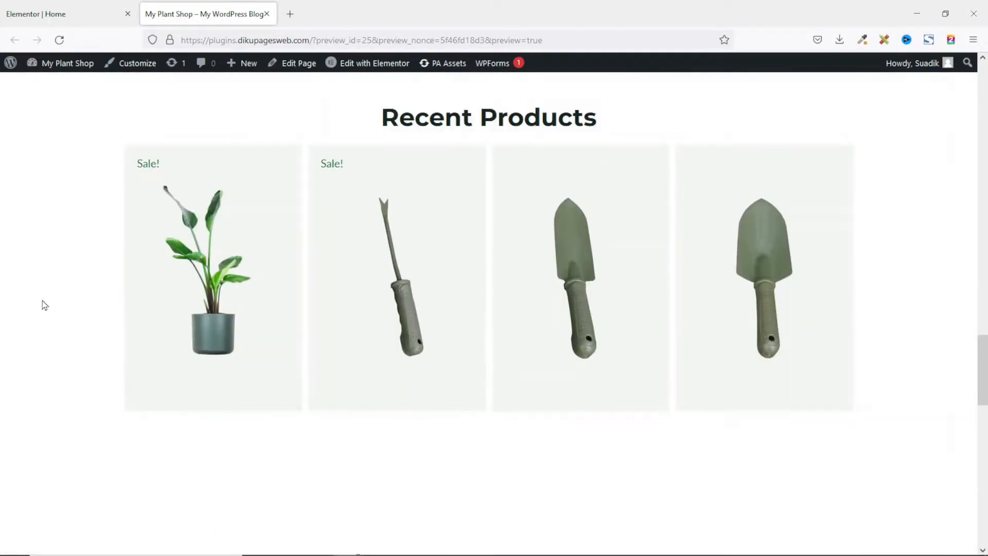
{"action": "mouse_move", "coordinate": [421, 298]}
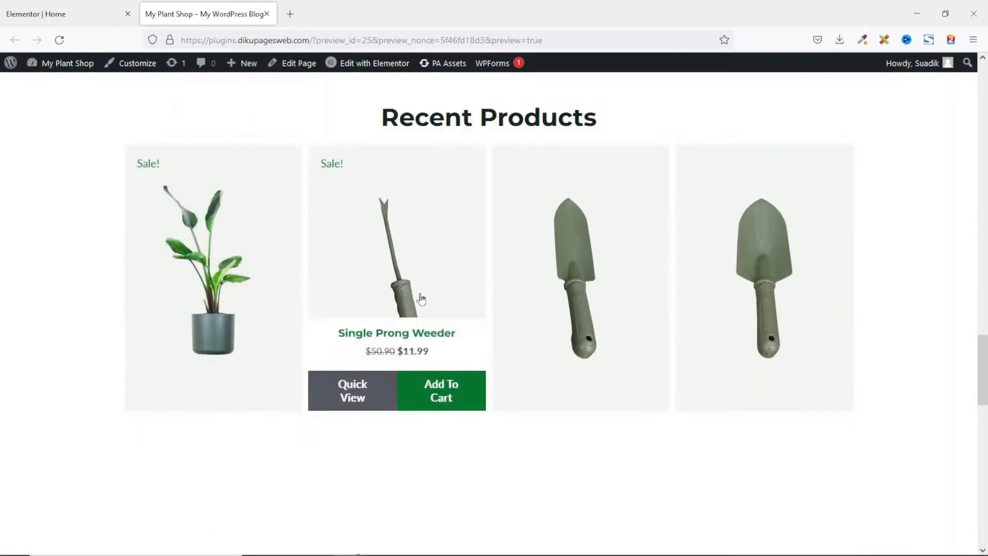
{"action": "mouse_move", "coordinate": [775, 307]}
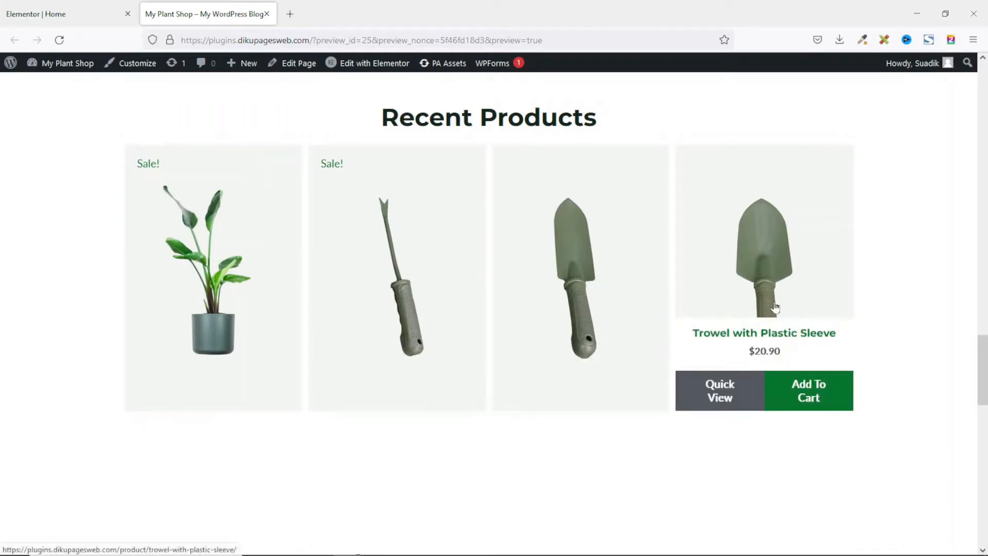